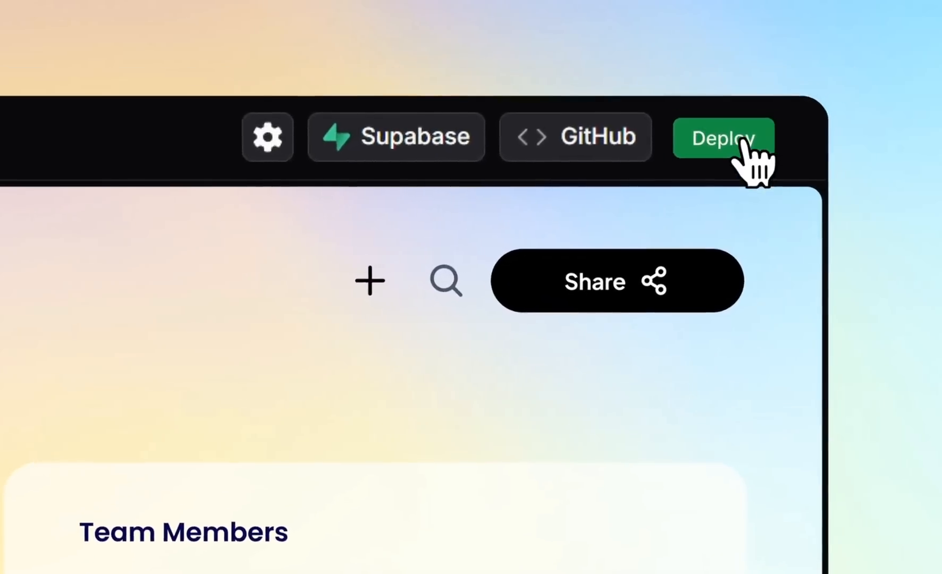
- Focus the empty 'Create a prototype' prompt box on Lovable's home page
left_click(722, 140)
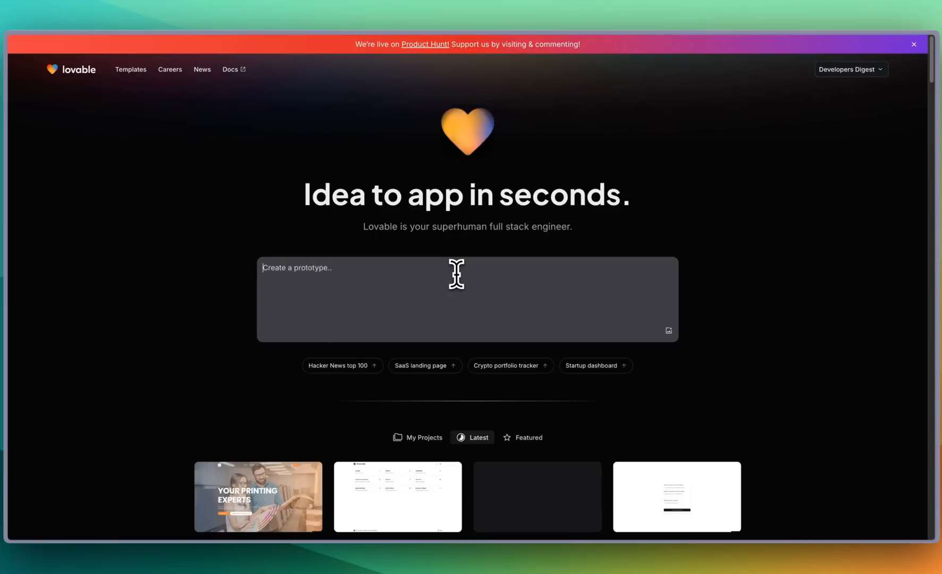
- Send a prompt for a Udemy/Coursera-like course platform for Developers Digest in black, purple and blue
type("I want to")
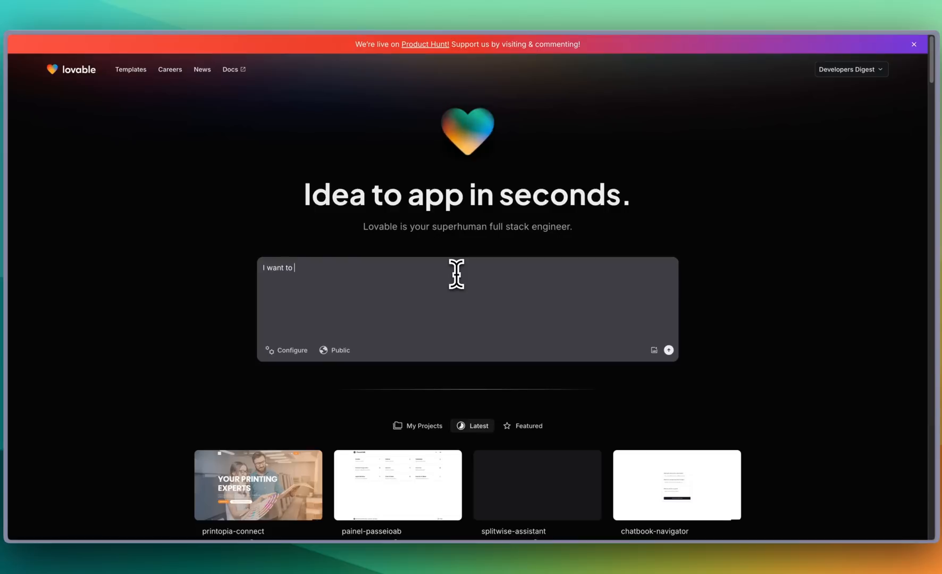
type("build out a course")
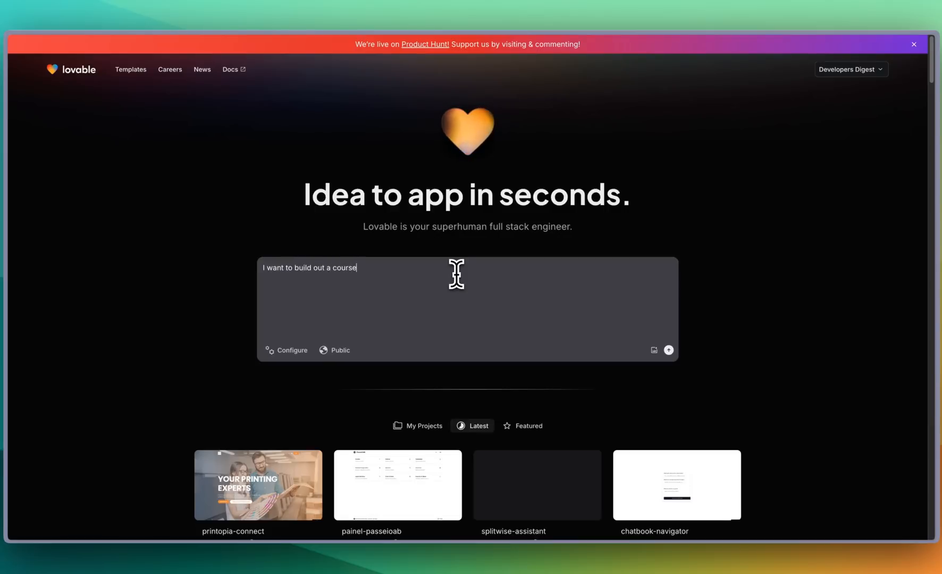
type("platform similar to udemy")
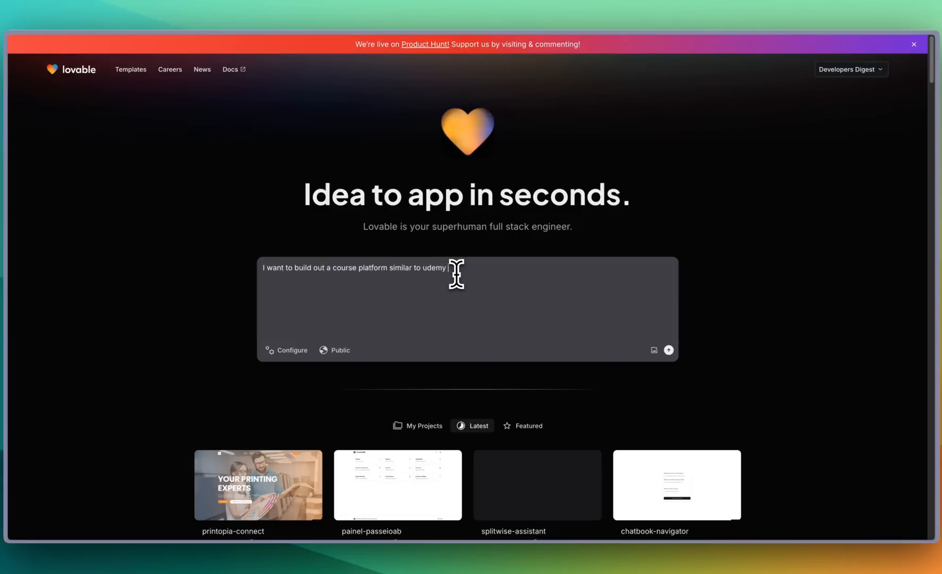
type("or coursera for my brand 'developers digest' the")
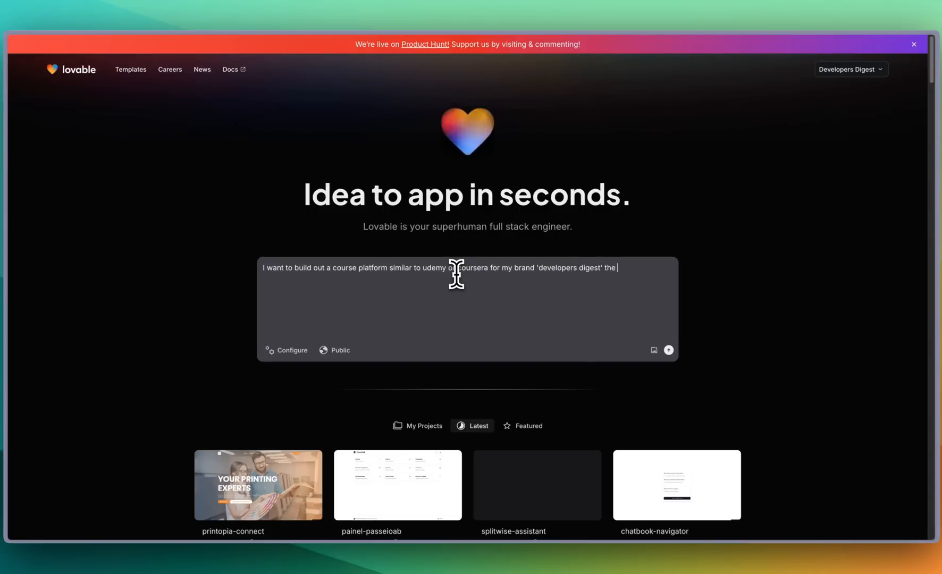
type("brand colors are black purple and blue")
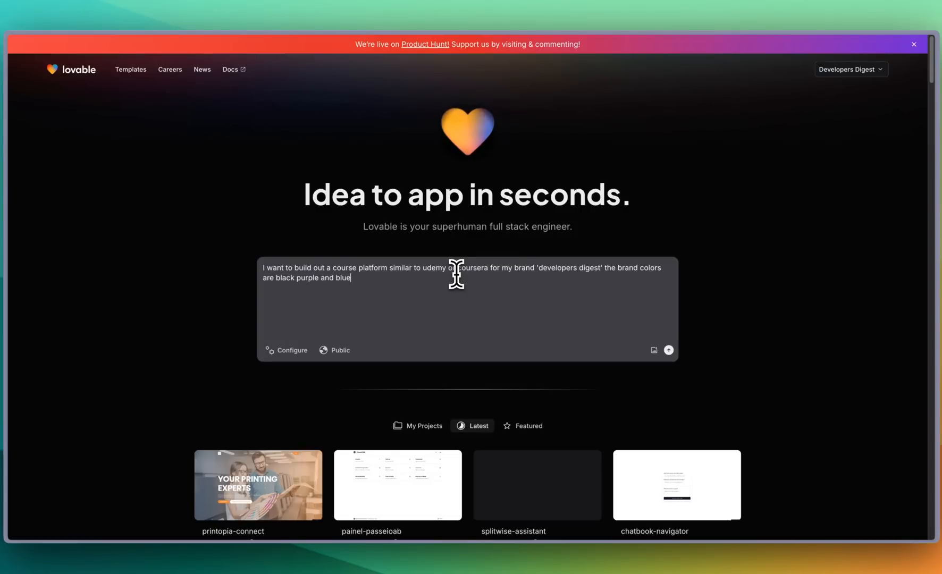
left_click(669, 349)
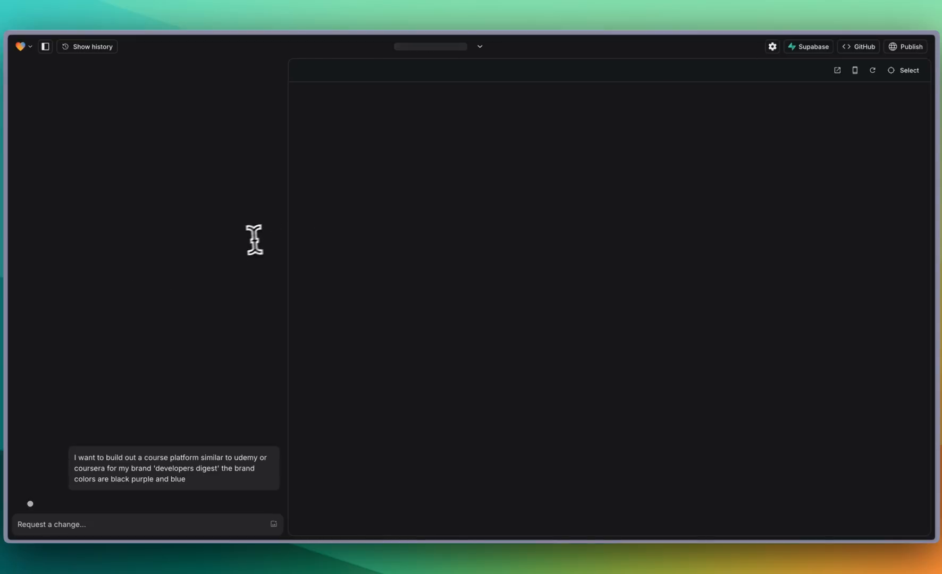
- Create the Supabase project 'lovable' with a password in East US, declining to save the password
left_click(808, 47)
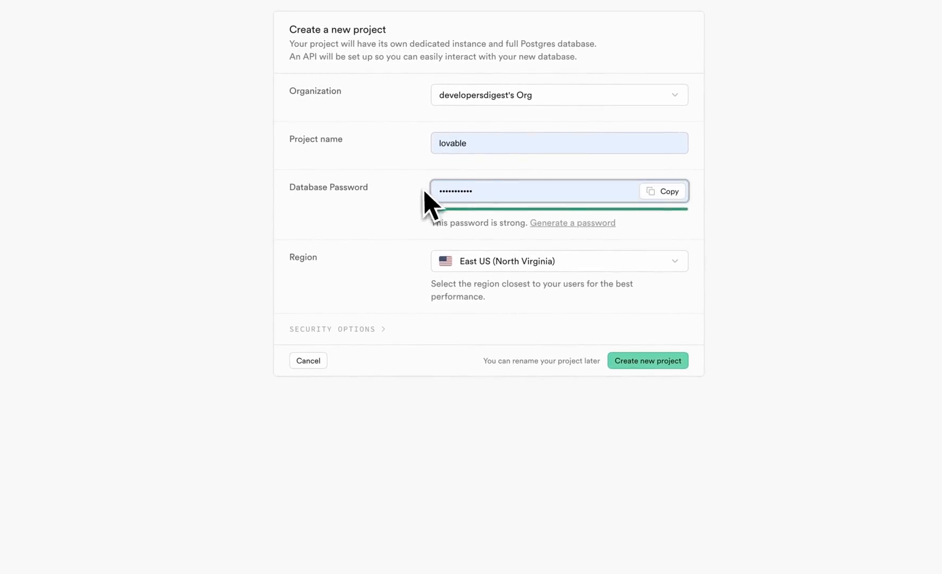
left_click(648, 361)
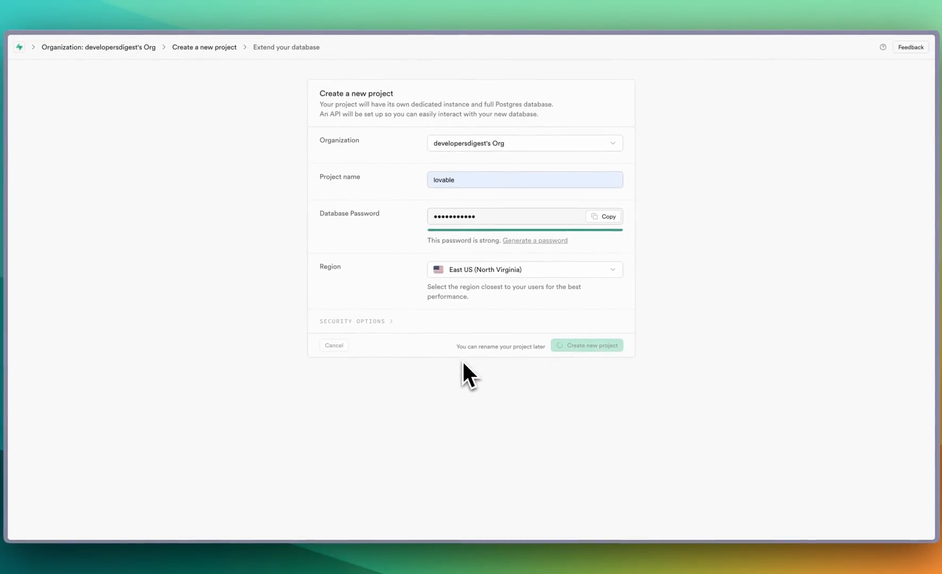
left_click(587, 345)
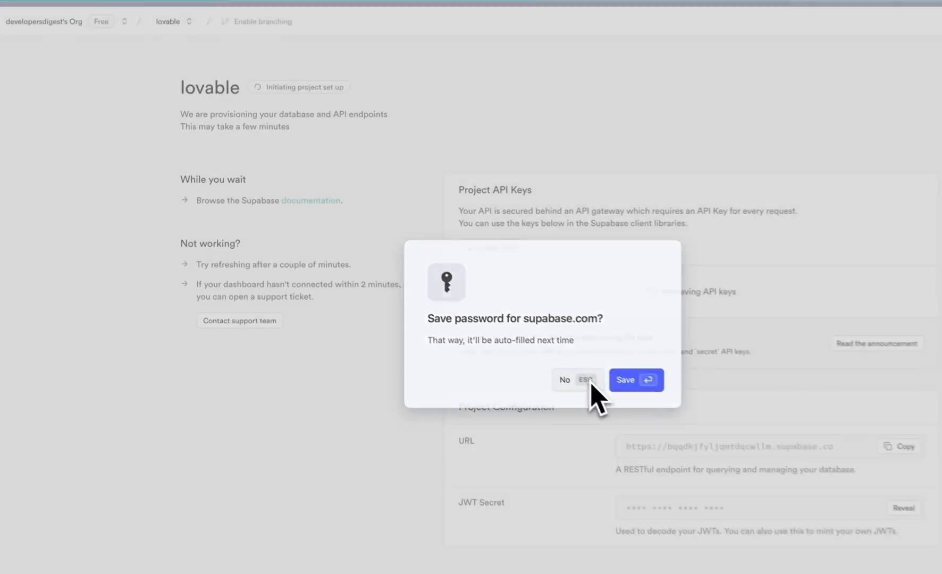
left_click(575, 379)
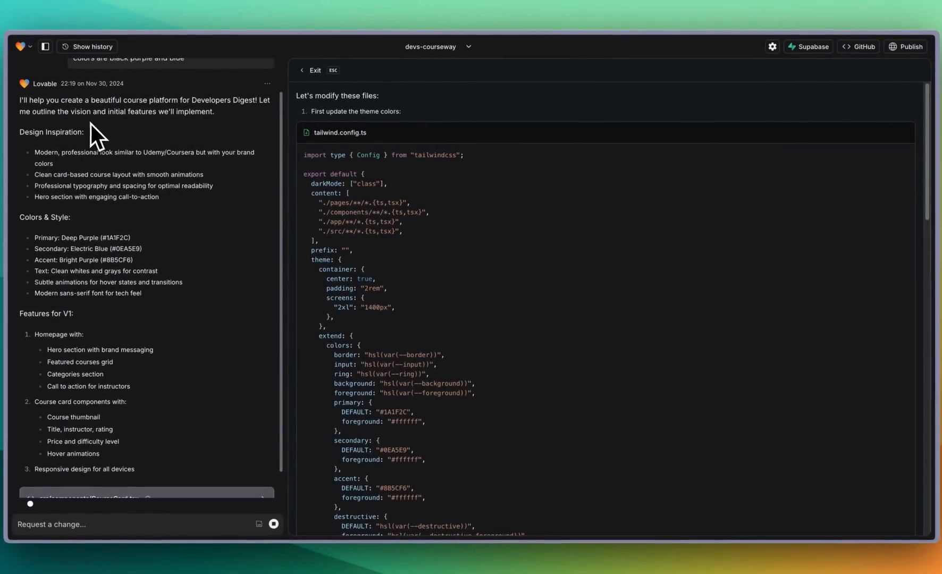
mouse_move(98, 131)
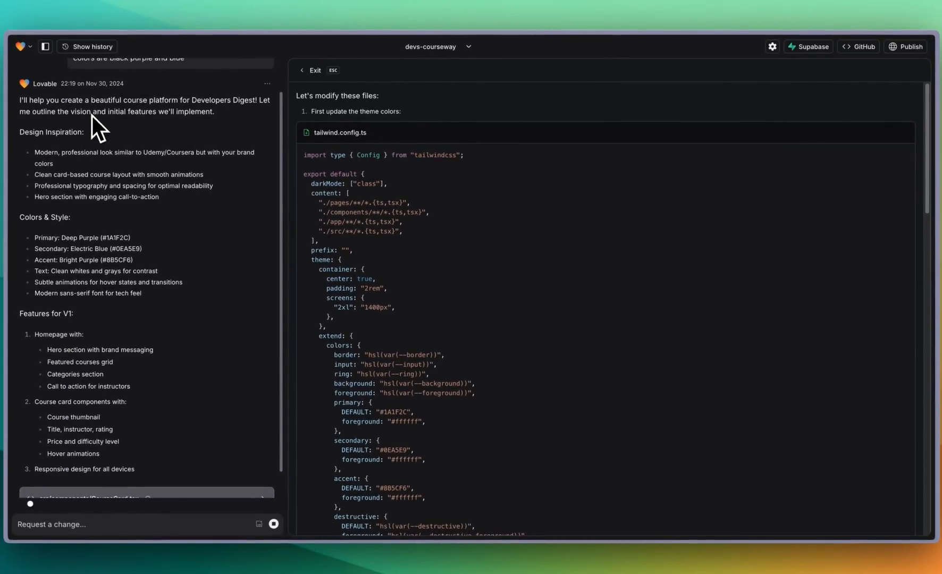
mouse_move(125, 146)
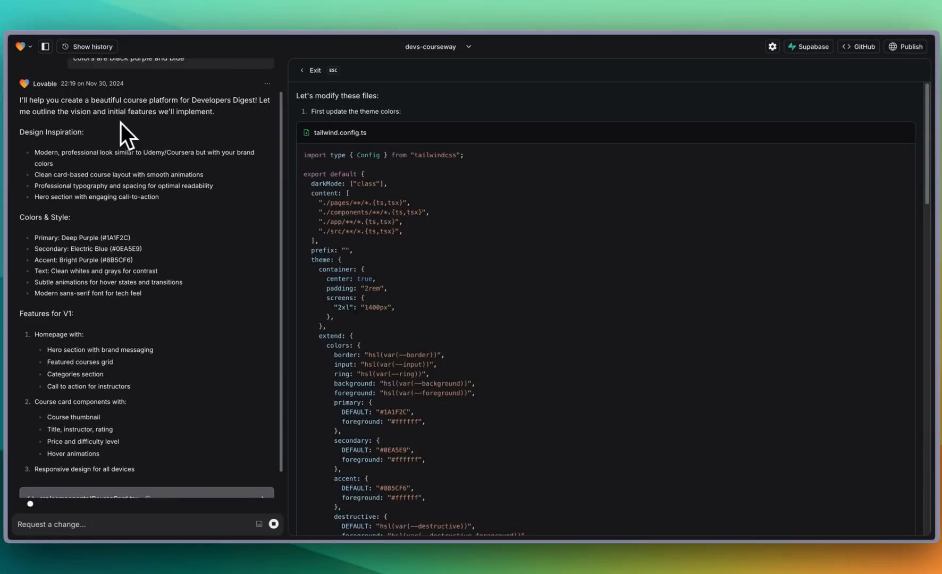
mouse_move(231, 175)
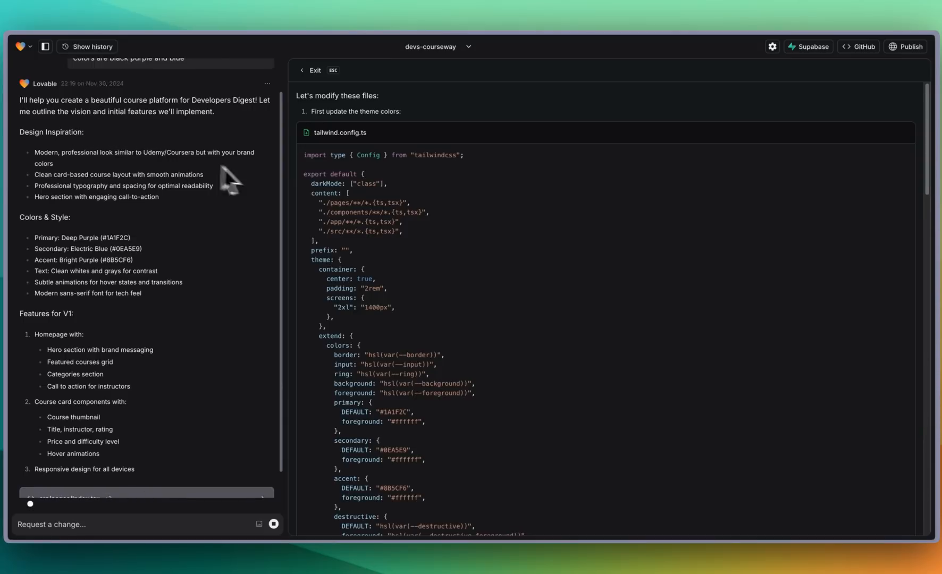
- Scroll through the generated tailwind.config.ts, CourseCard.tsx and Index.tsx code while the first build finishes
scroll("down", 3)
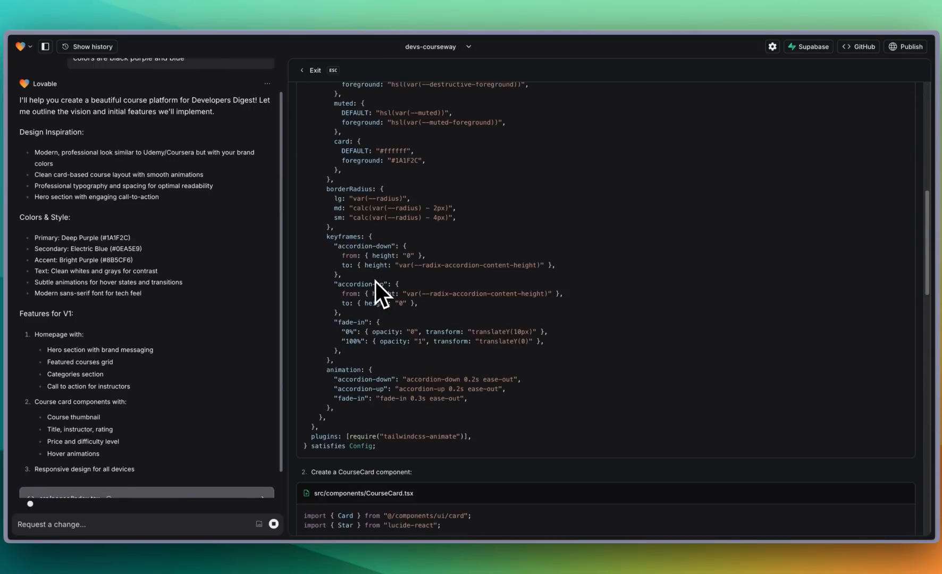
scroll("down", 3)
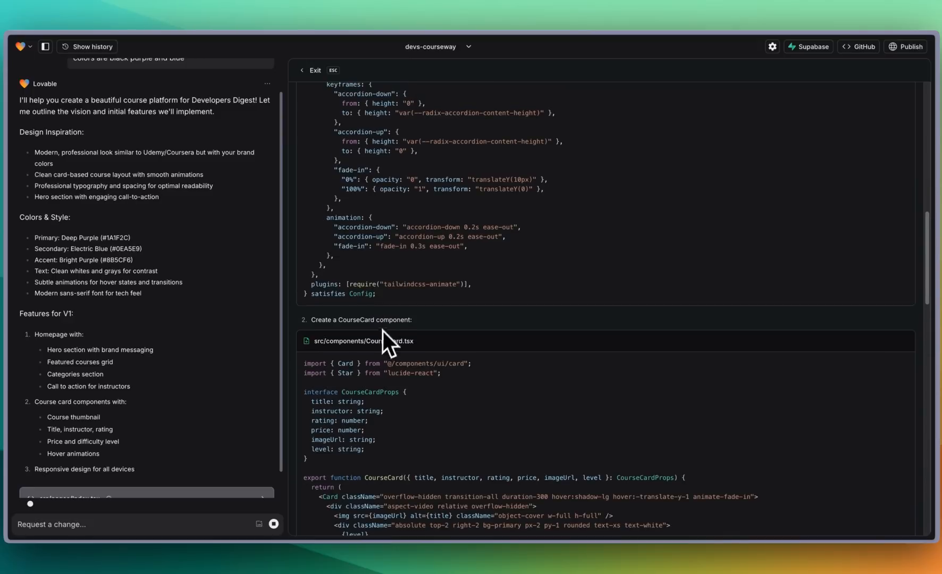
scroll("down", 3)
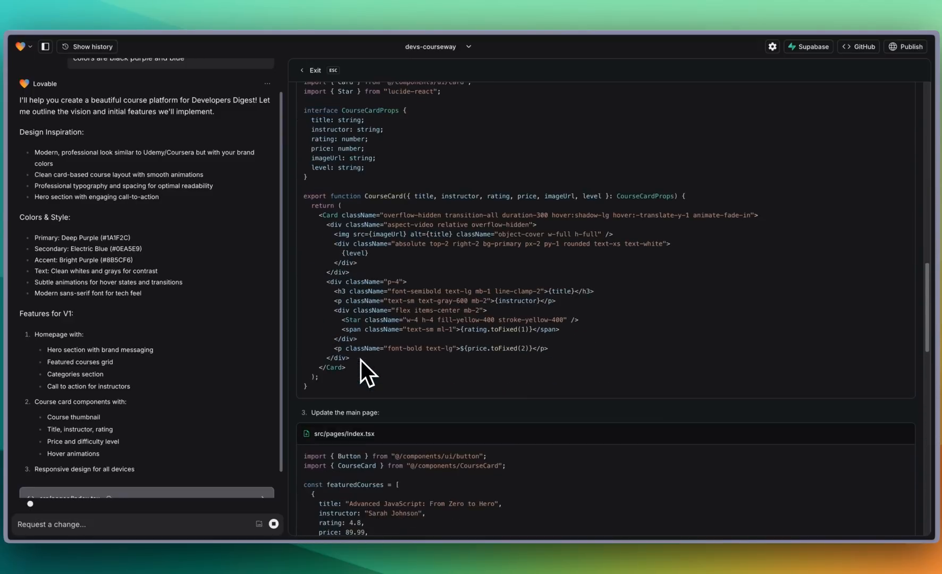
scroll("down", 3)
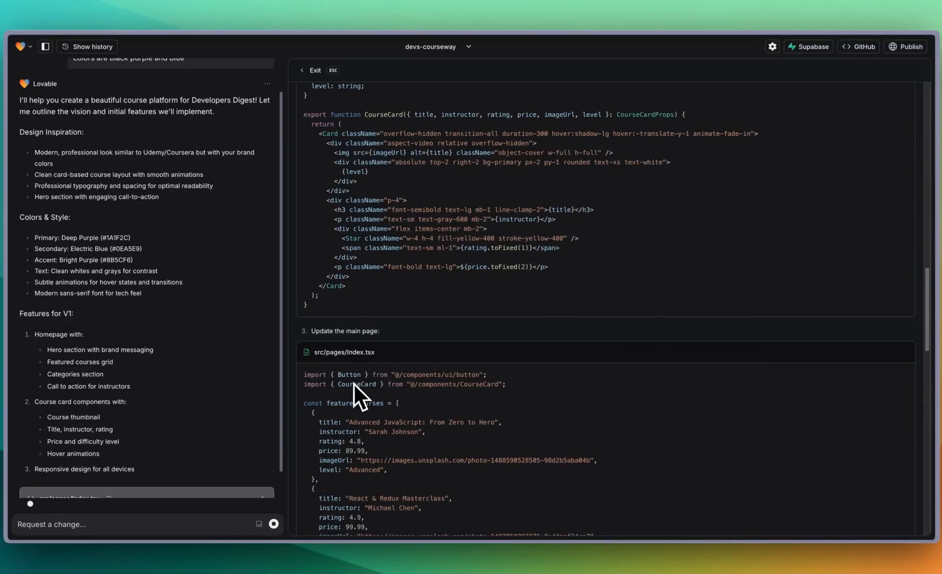
scroll("down", 3)
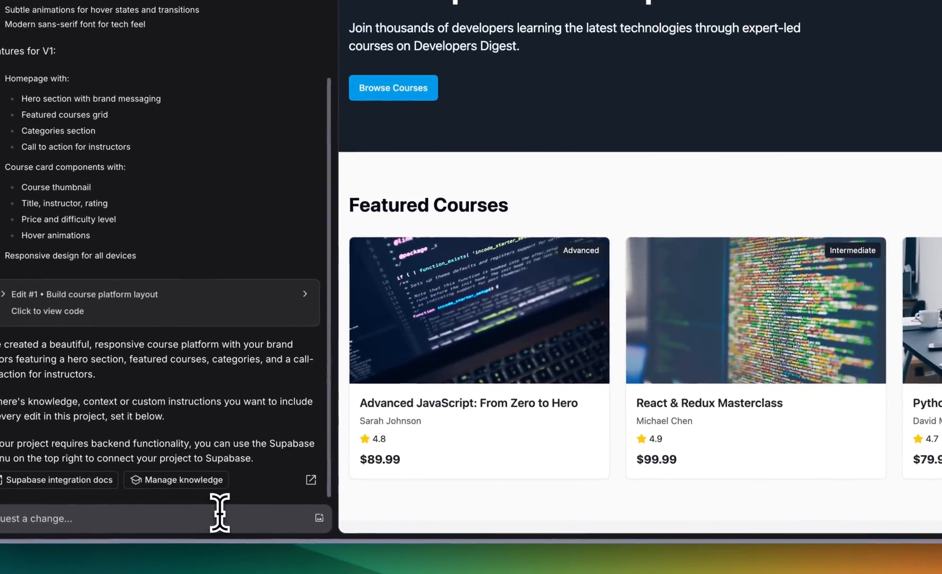
- Request 'Create a navigation and a footer and remove the prices from the courses' and review the result
type("Create a navigation and a footer and remove t")
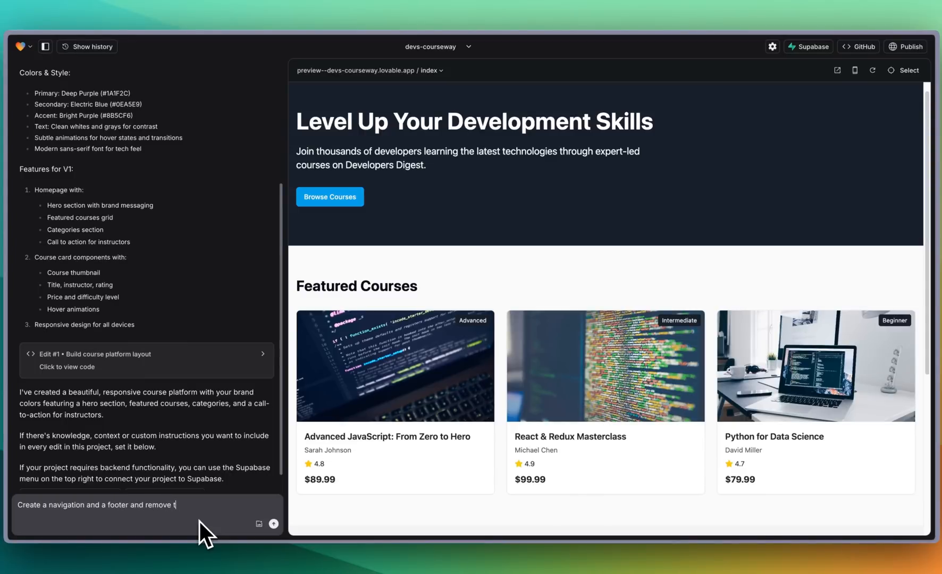
type("he prices f")
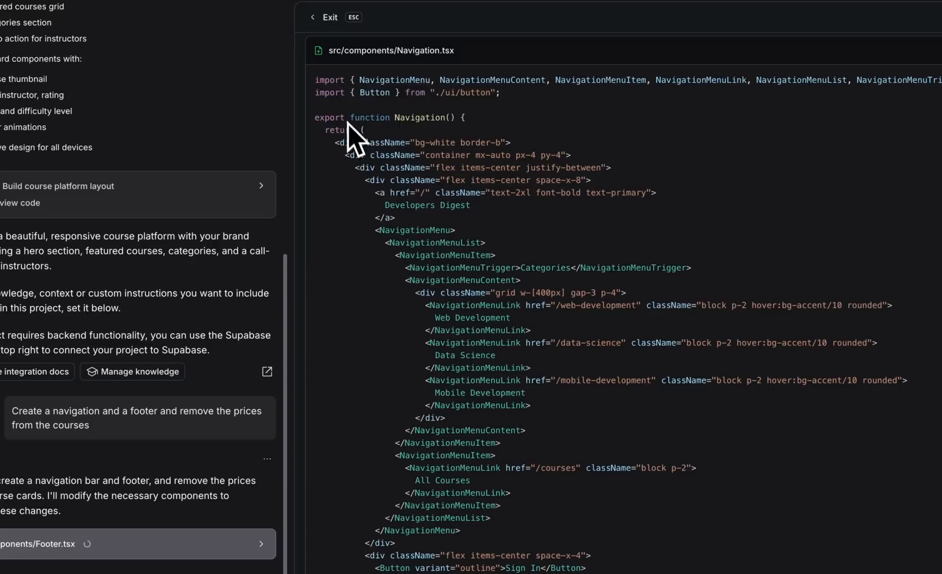
scroll("down", 3)
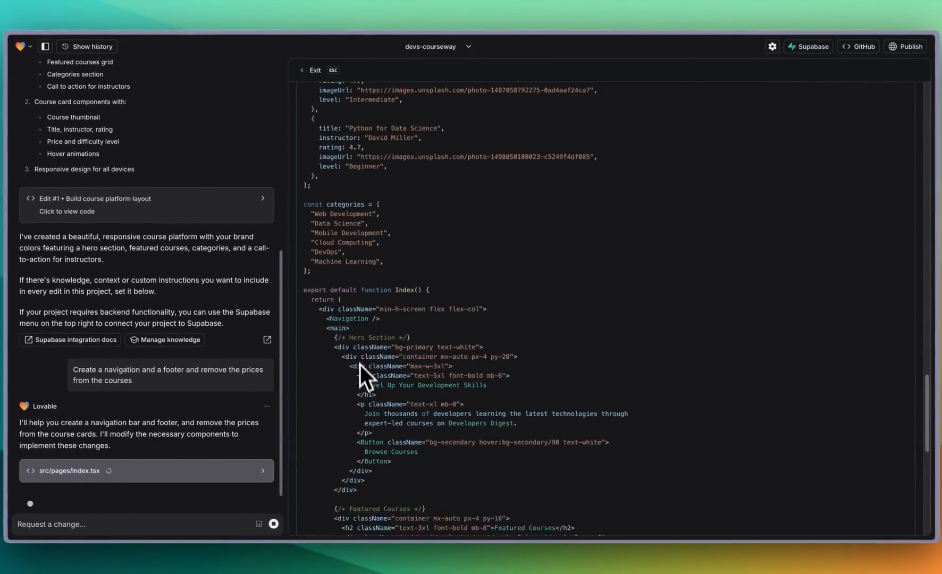
scroll("down", 3)
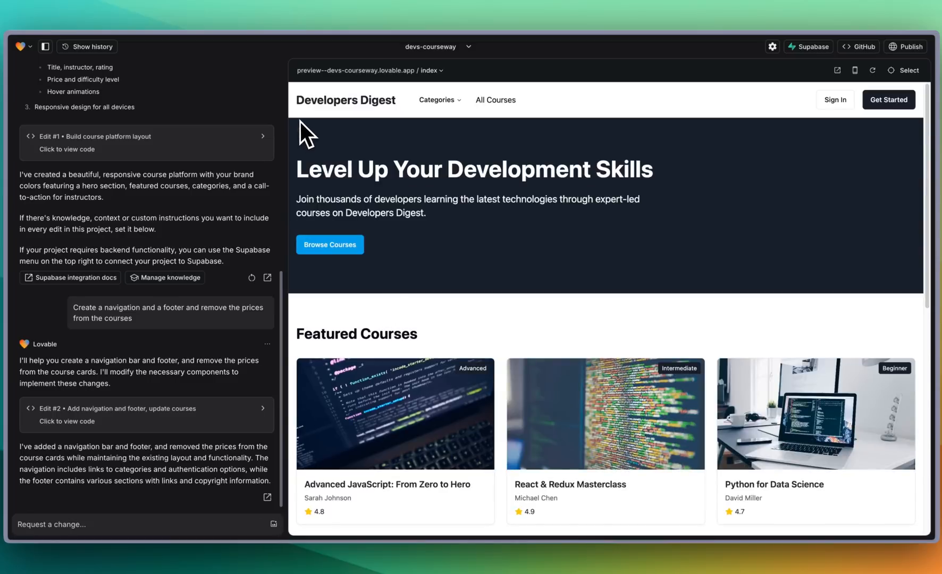
mouse_move(367, 300)
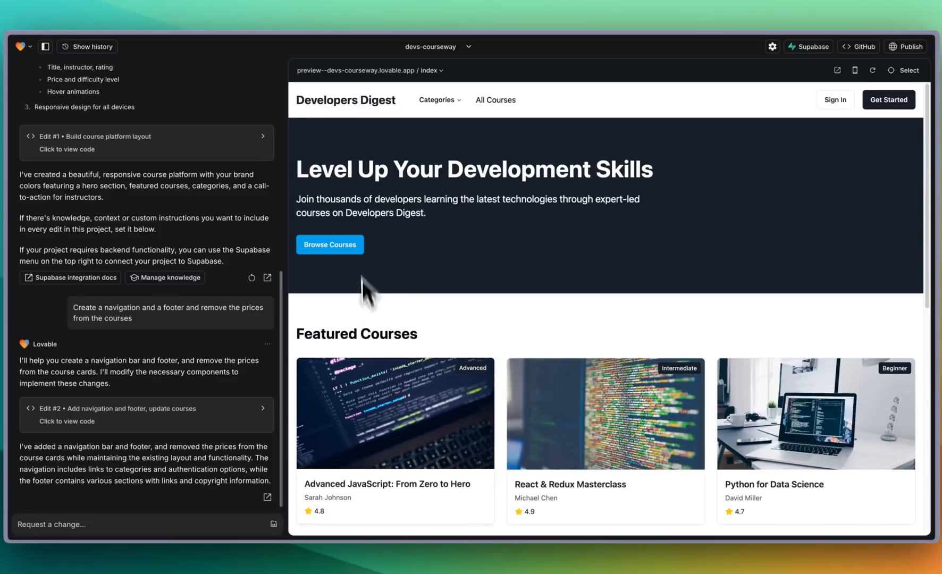
- Check the new footer in the preview and begin drafting a 'Lets m...' chat message
scroll("down", 3)
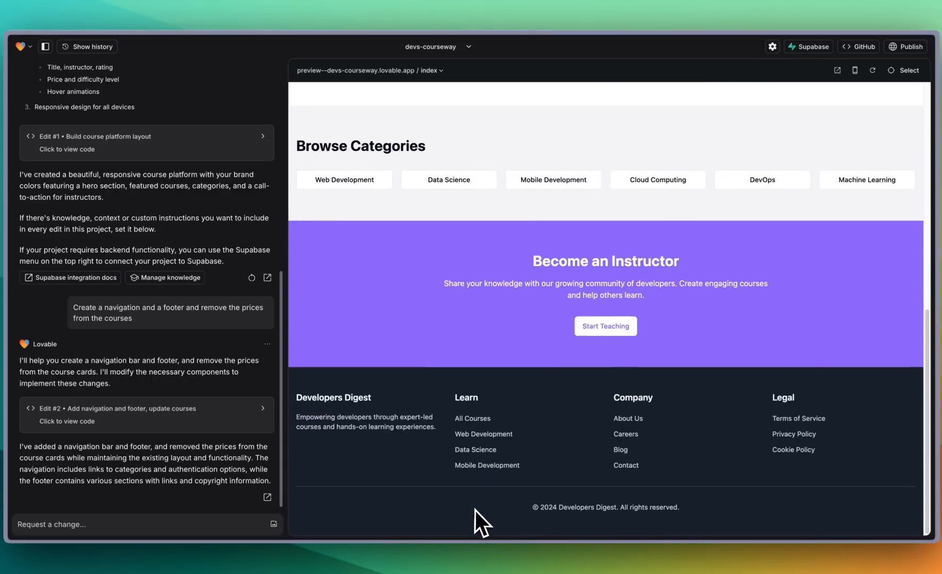
mouse_move(597, 529)
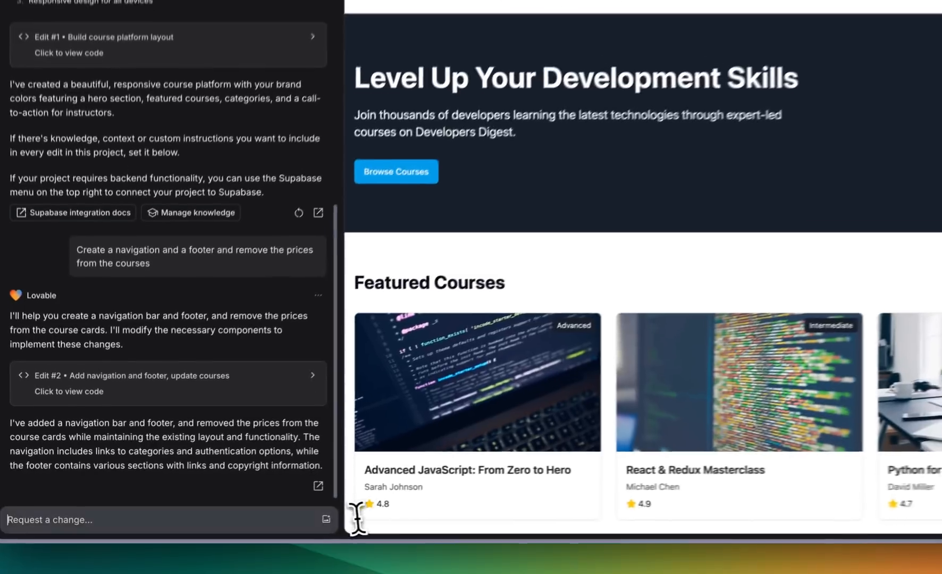
type("Lets m")
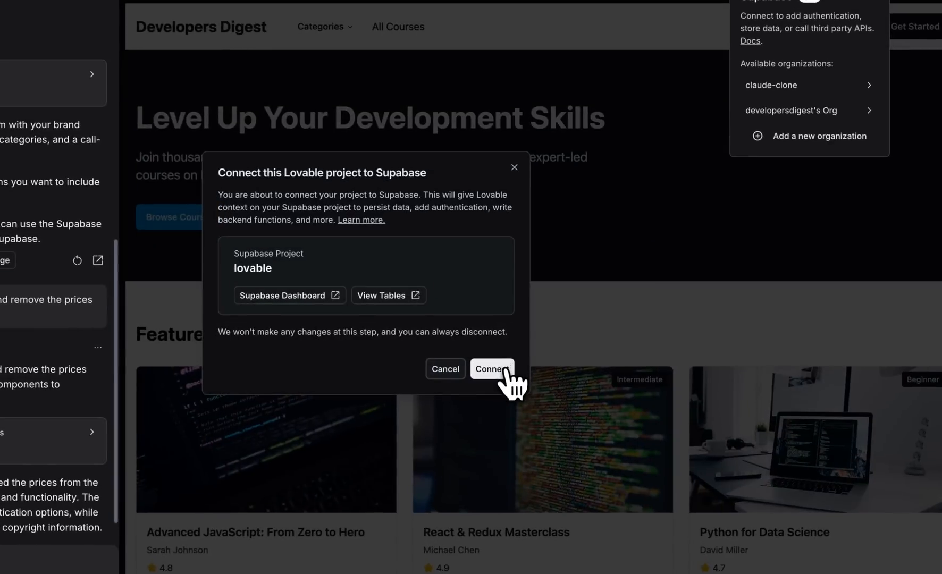
- Confirm linking the project to the Supabase project 'lovable'
left_click(492, 369)
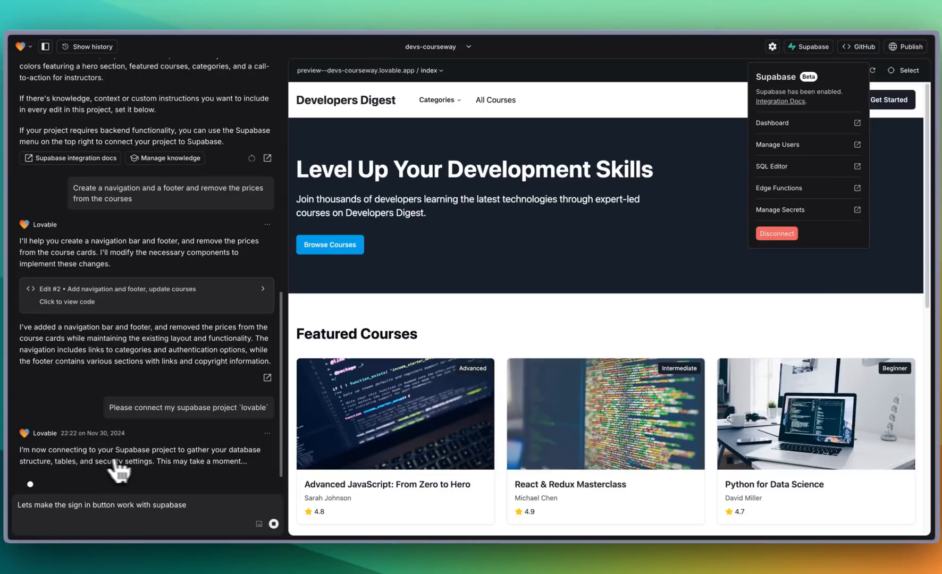
mouse_move(240, 491)
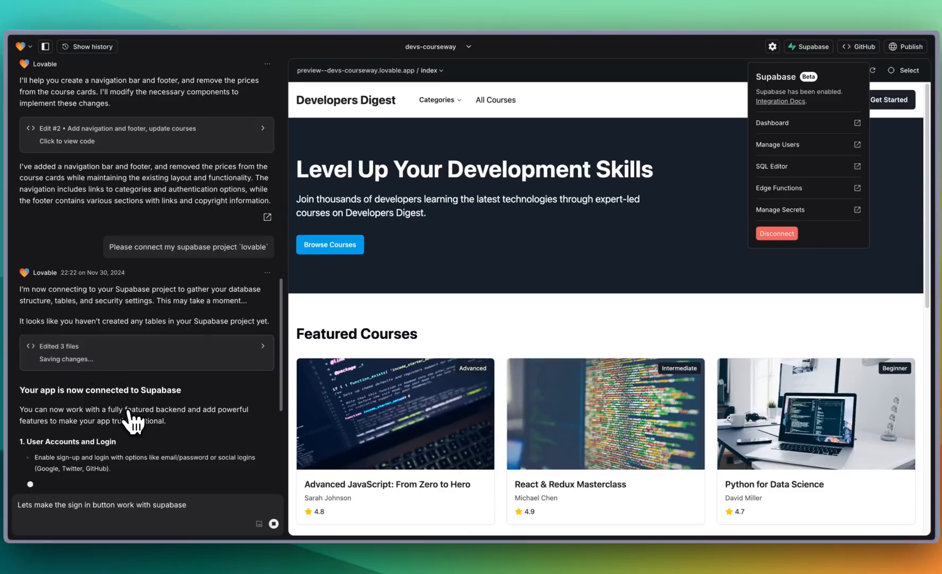
mouse_move(211, 430)
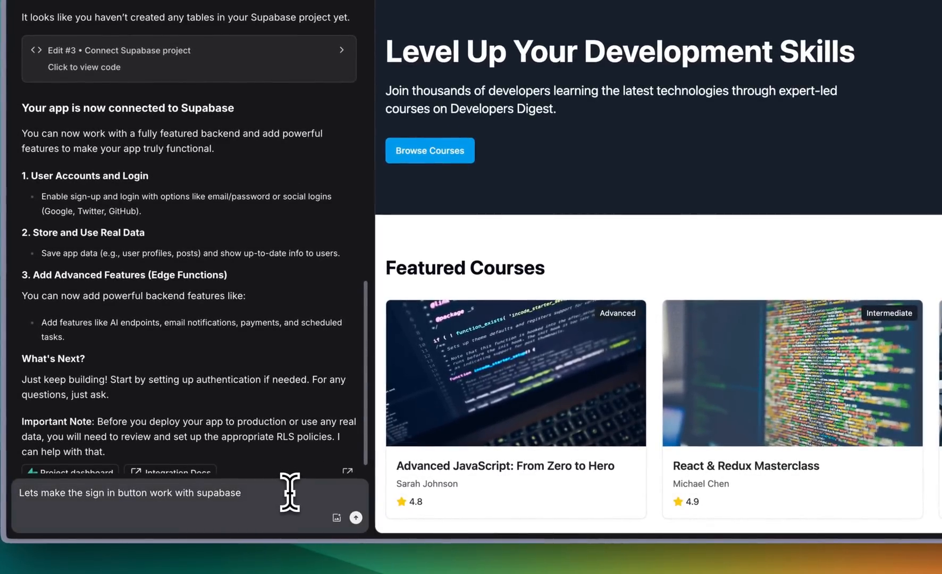
mouse_move(279, 500)
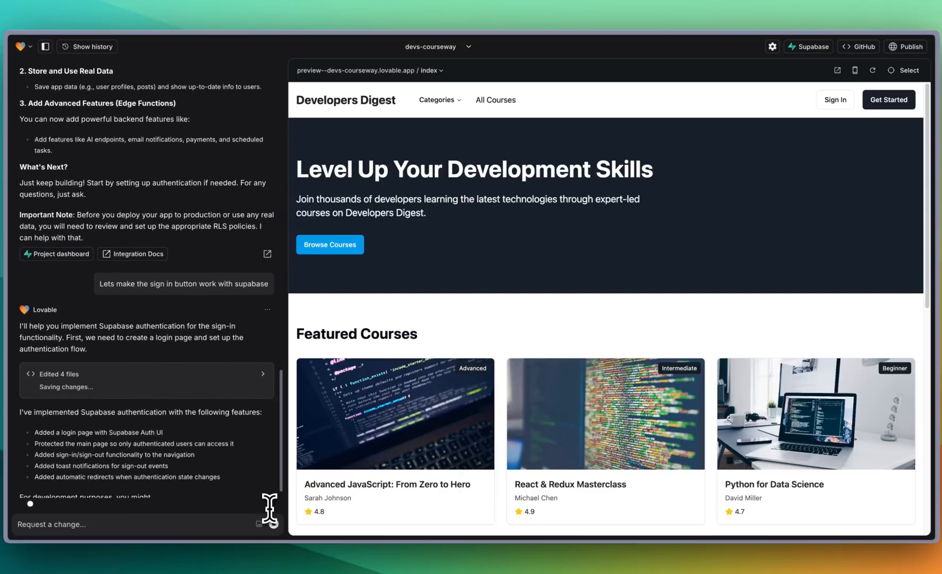
- Review Lovable's Supabase authentication edit adding the login page and Sign In button
scroll("down", 3)
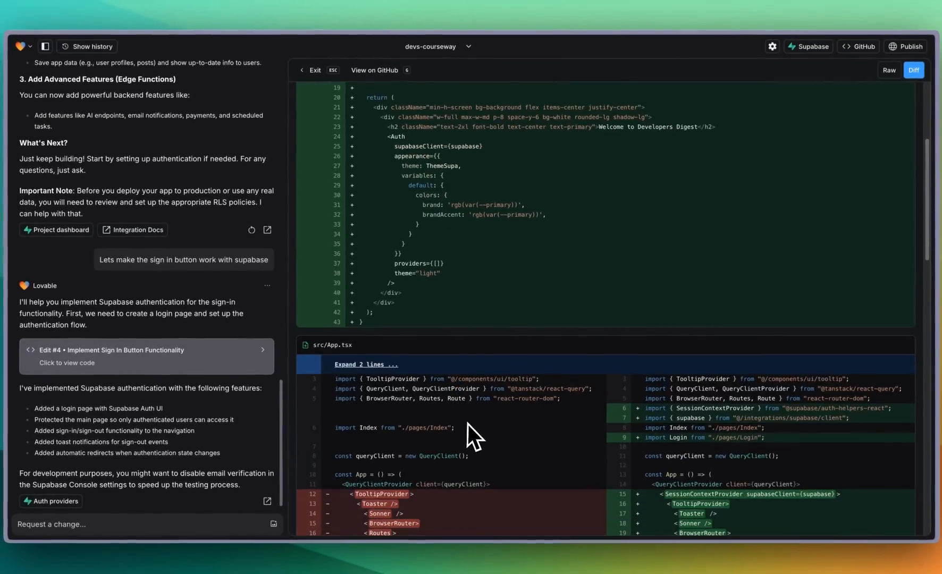
- Inspect the Edit #4 diff and request that visitors see the home page, with sign-in only when clicked
scroll("down", 3)
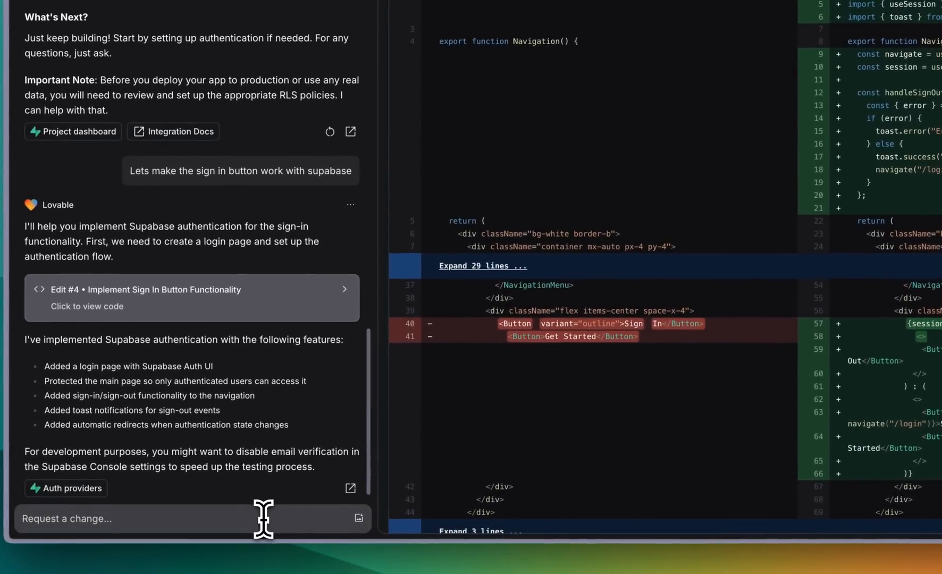
type("Instead of rout")
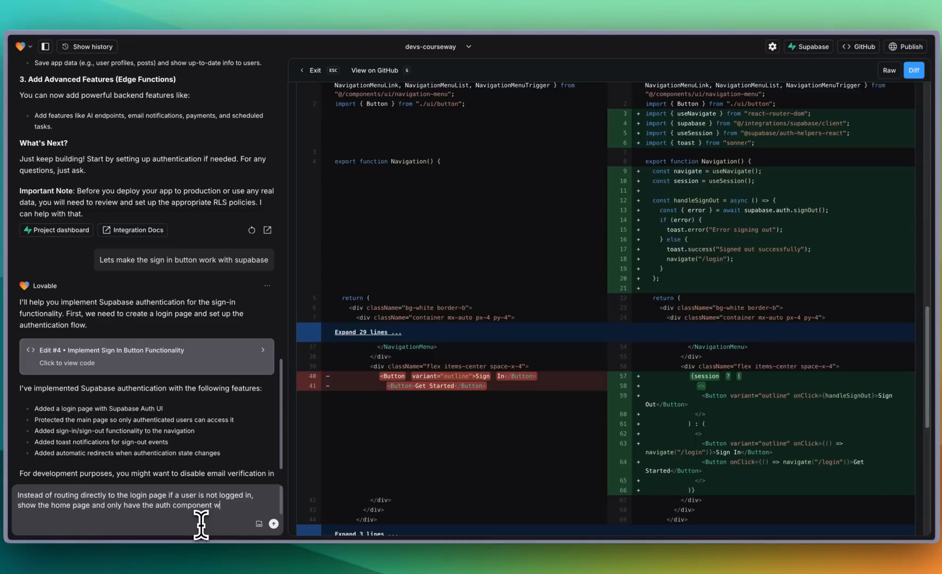
type("ithin the page once a user c")
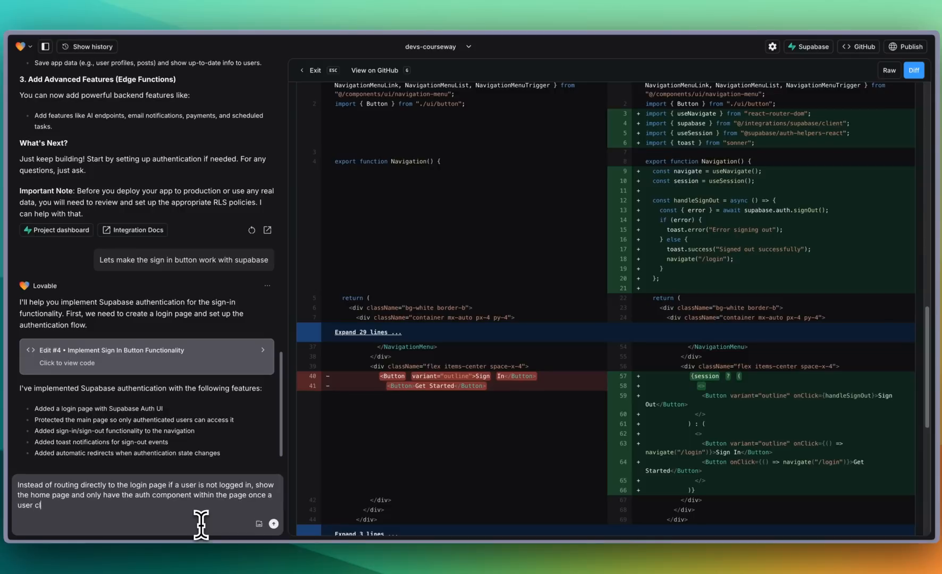
type("licks to sign")
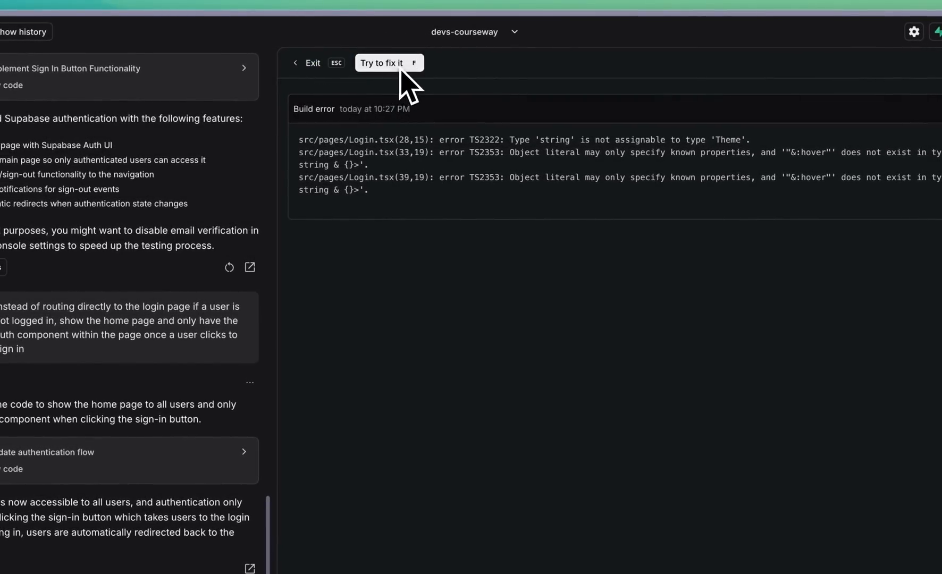
- Ask Lovable to fix the Login.tsx build errors via 'Try to fix it', then exit the error report
left_click(389, 63)
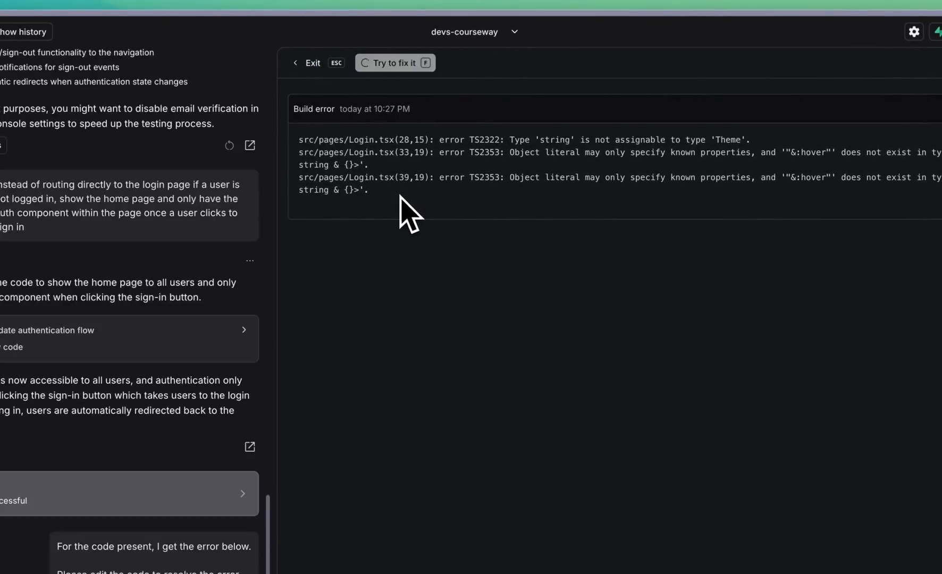
mouse_move(311, 67)
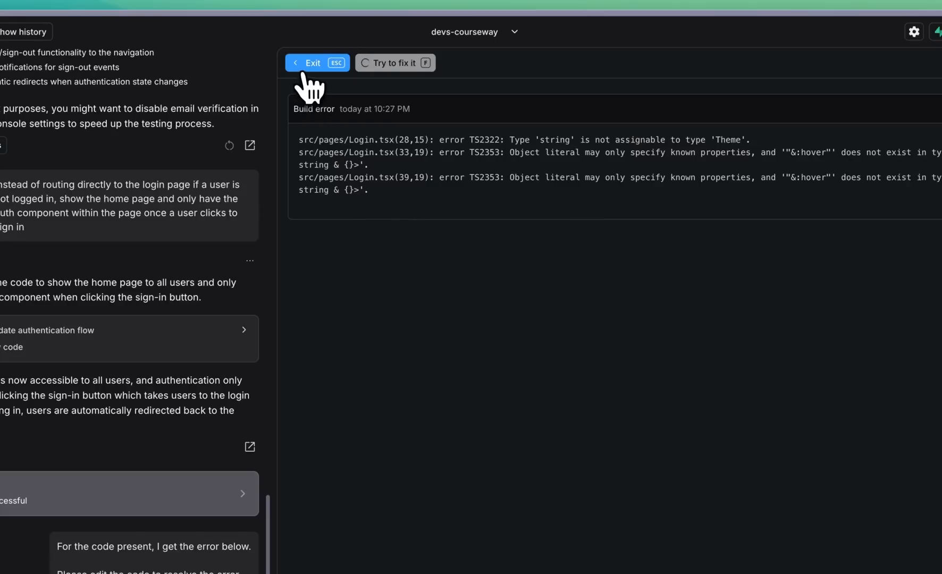
left_click(313, 63)
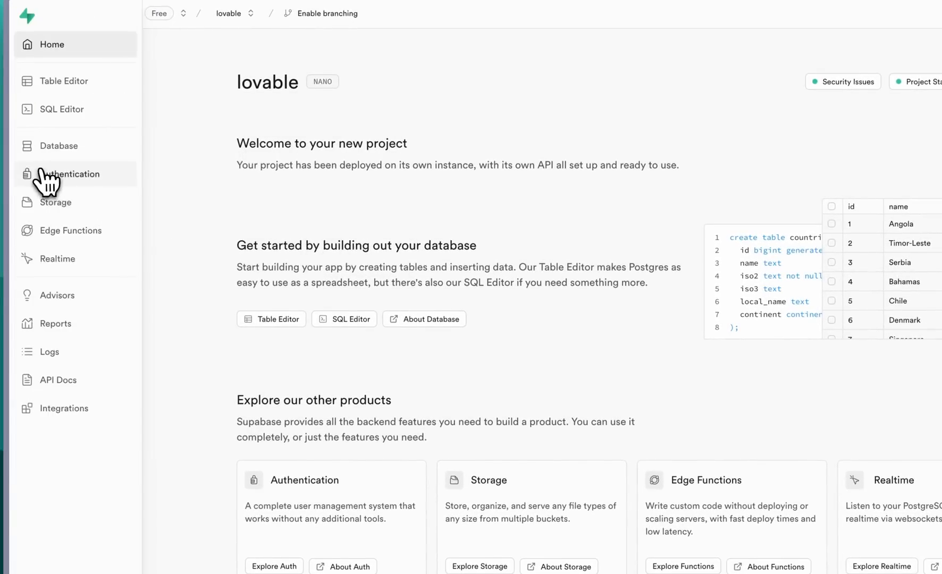
- Reach the Email provider settings under Supabase Authentication > Providers
left_click(72, 174)
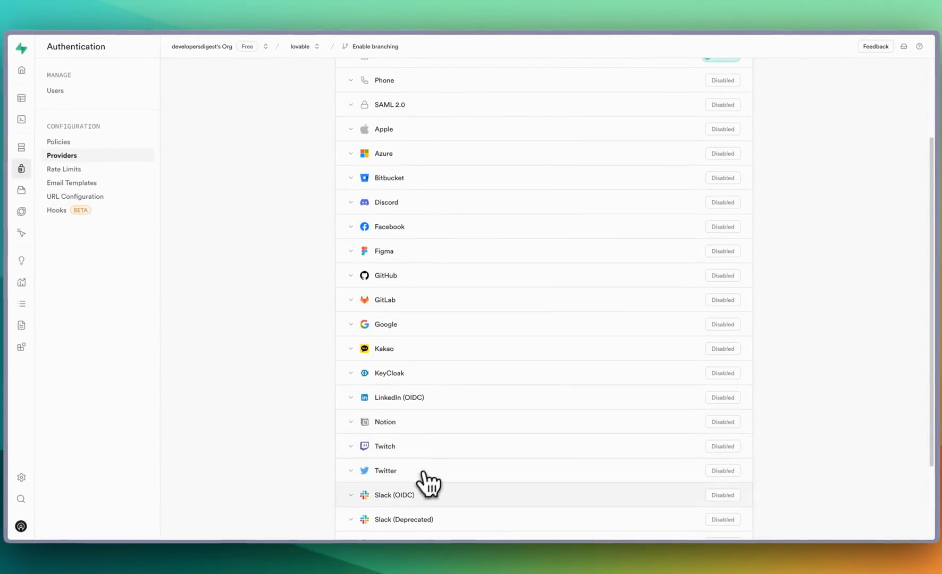
left_click(385, 276)
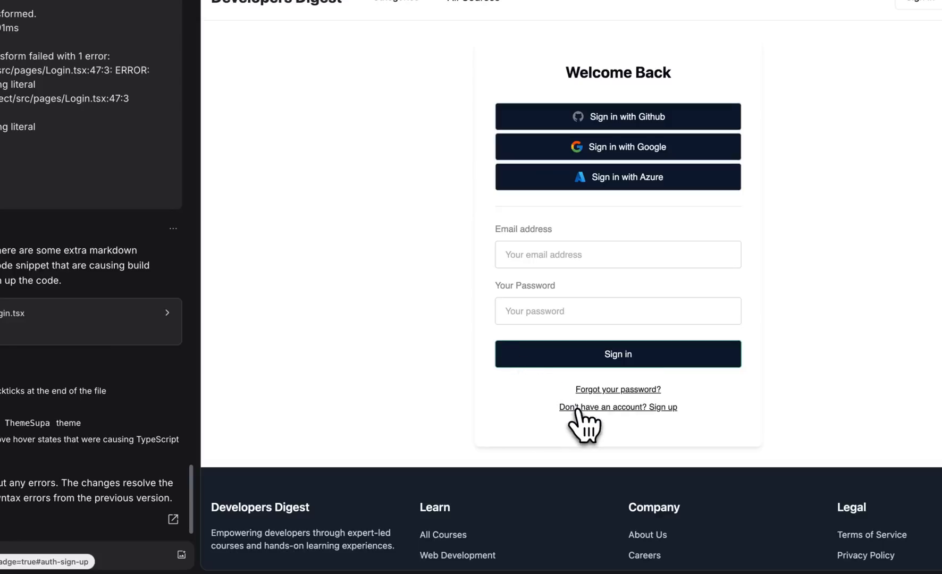
left_click(618, 407)
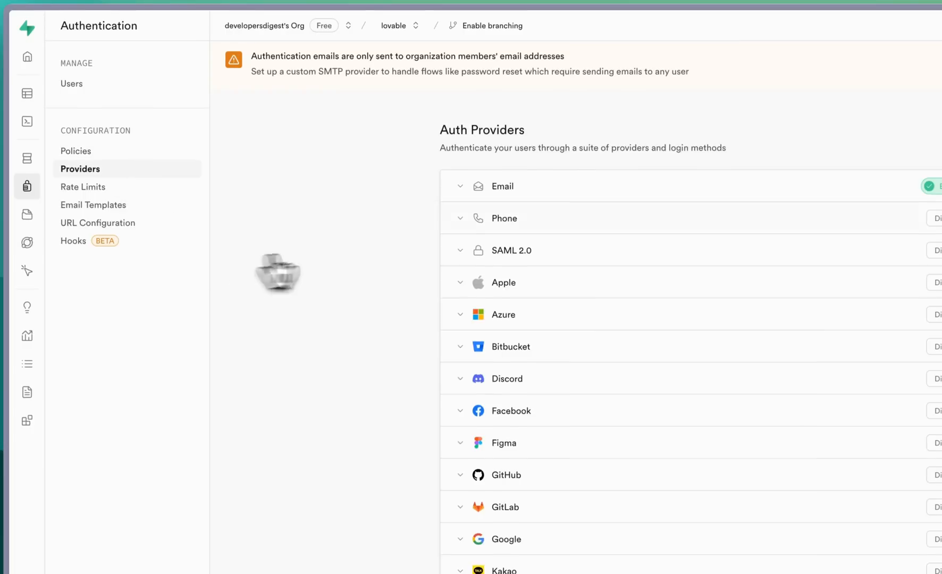
left_click(503, 186)
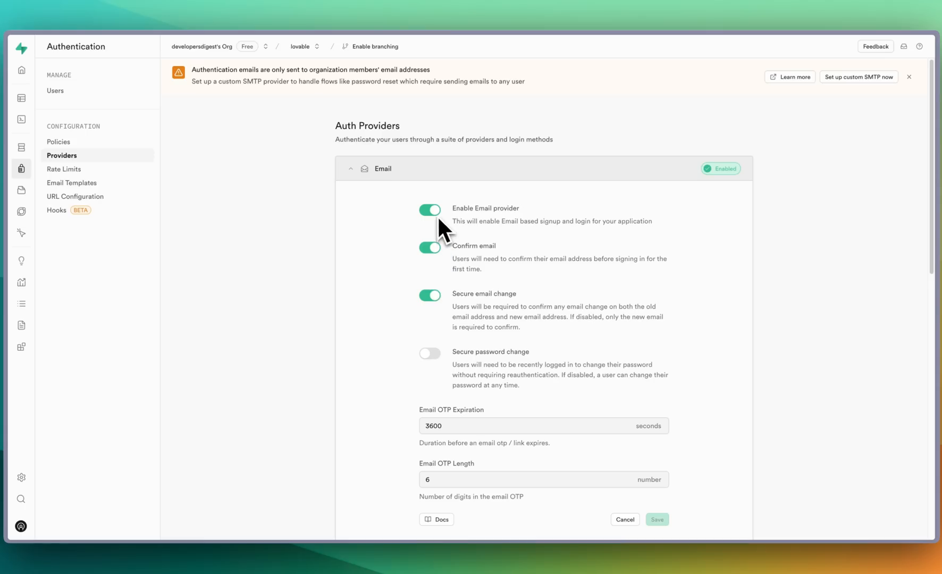
- Turn off 'Confirm email' for the Email provider and save the change
left_click(431, 247)
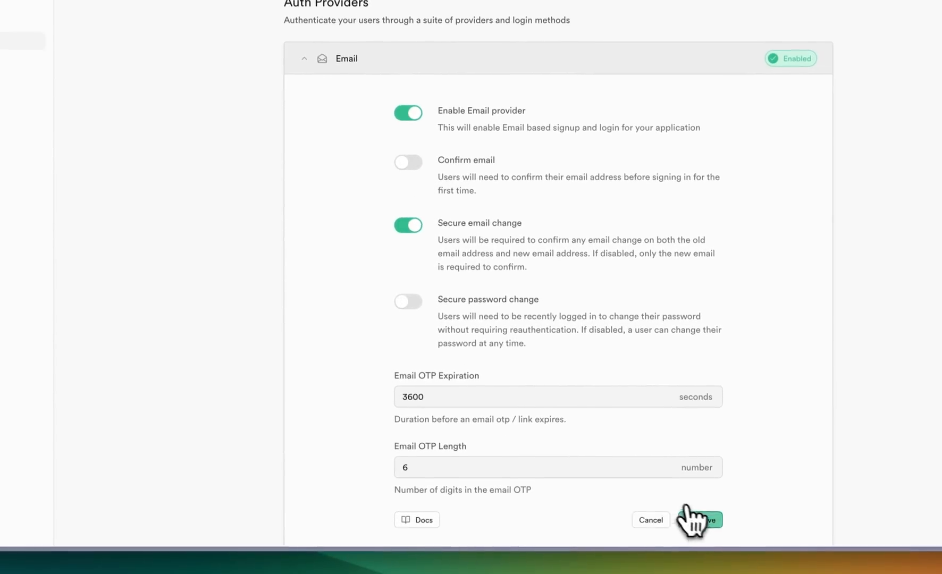
left_click(706, 520)
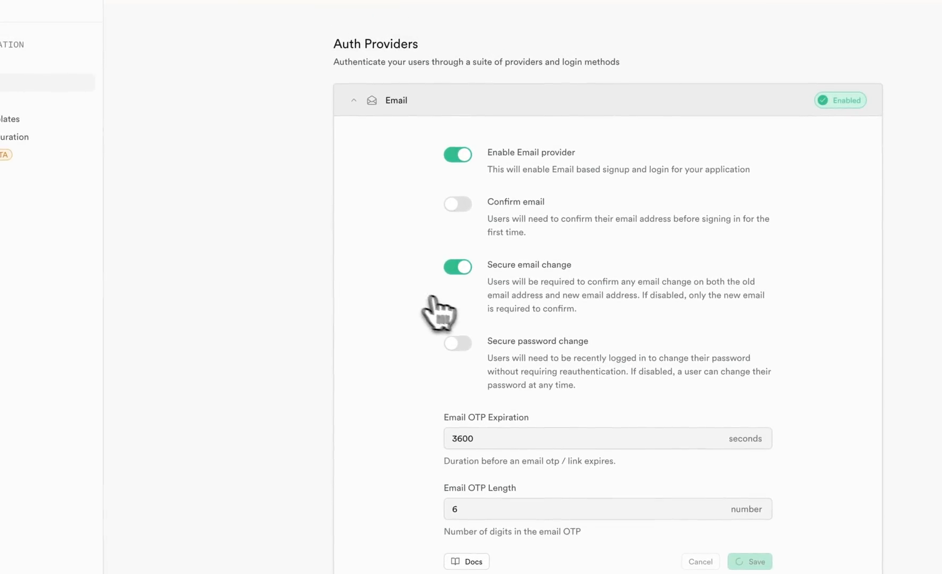
left_click(751, 562)
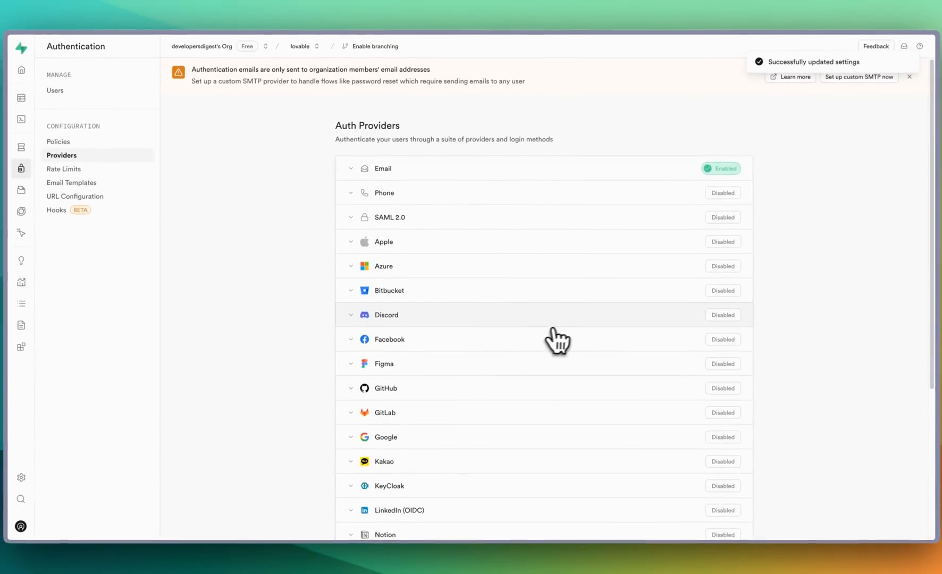
mouse_move(357, 377)
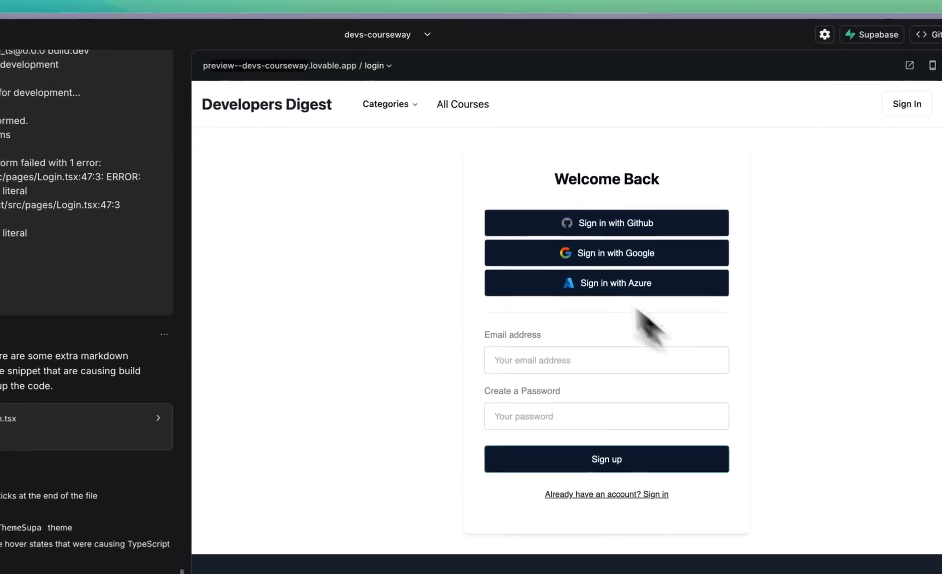
- Switch the devs-courseway login page to the sign-up form
left_click(612, 363)
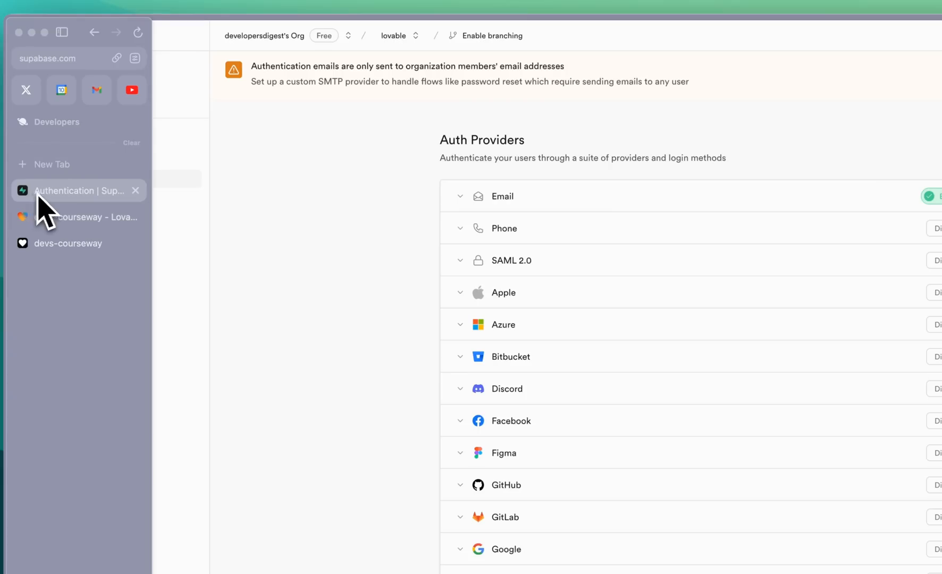
- View the Supabase database schema, which has no tables yet
left_click(27, 165)
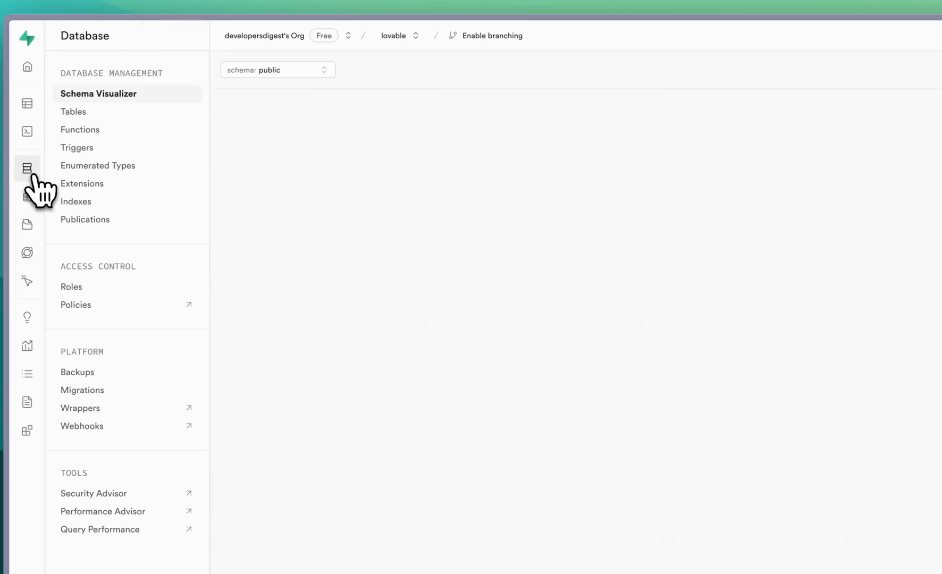
left_click(27, 167)
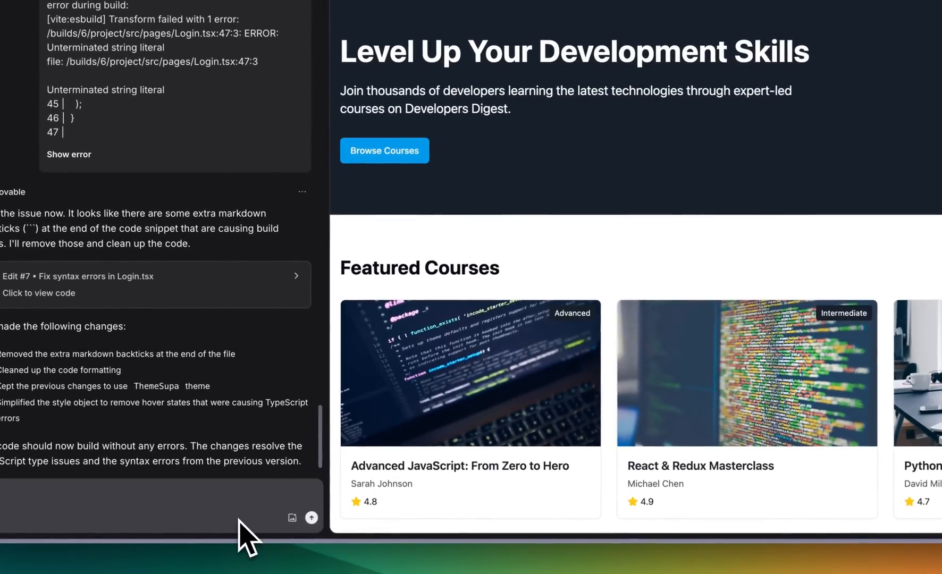
- Request a dashboard of the current courses for signed-in users
type("If a user is")
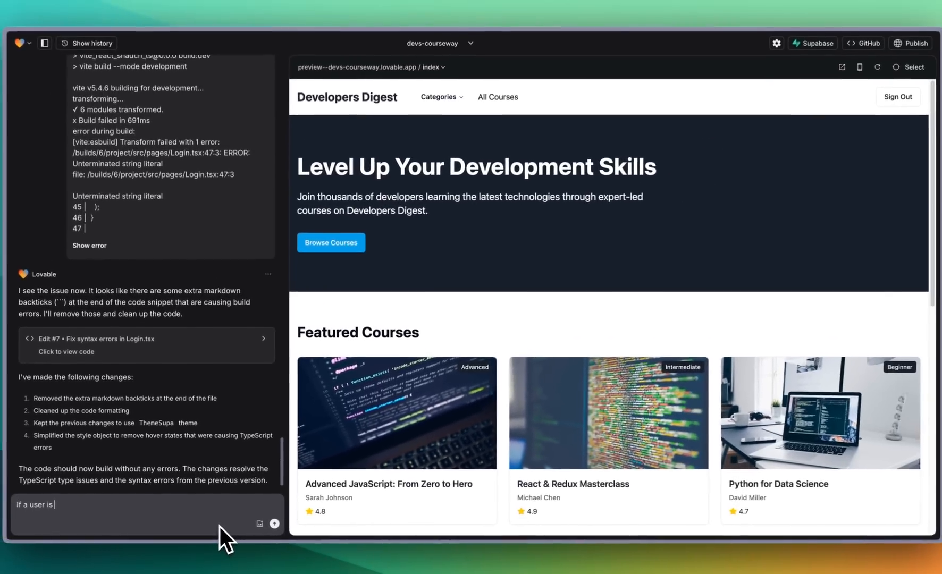
type("signed in show them a dashboard")
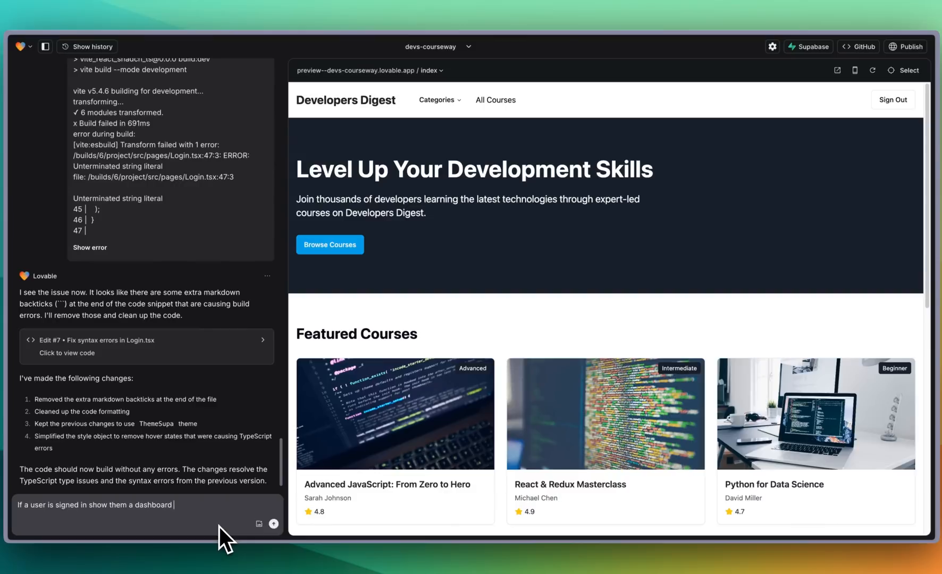
type("of the current courses they are work")
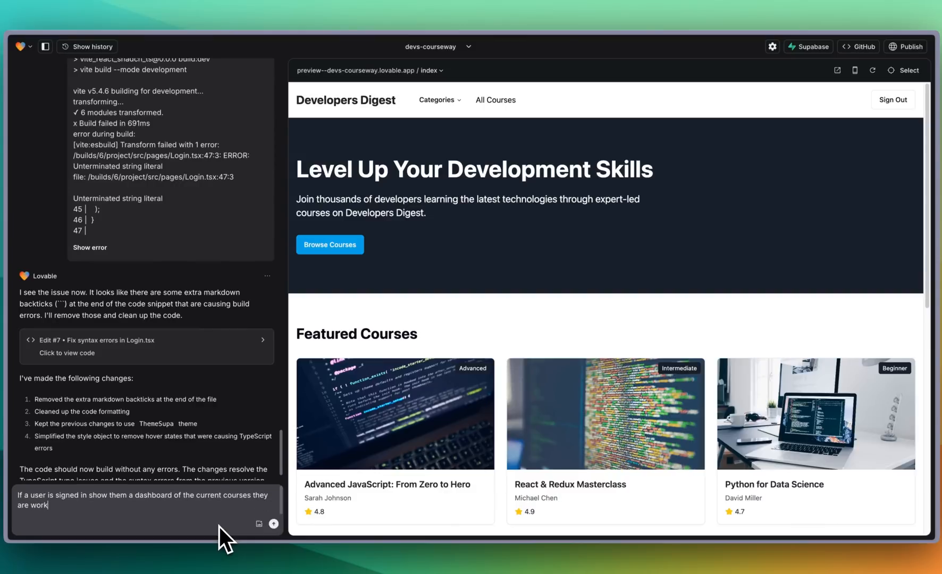
left_click(273, 524)
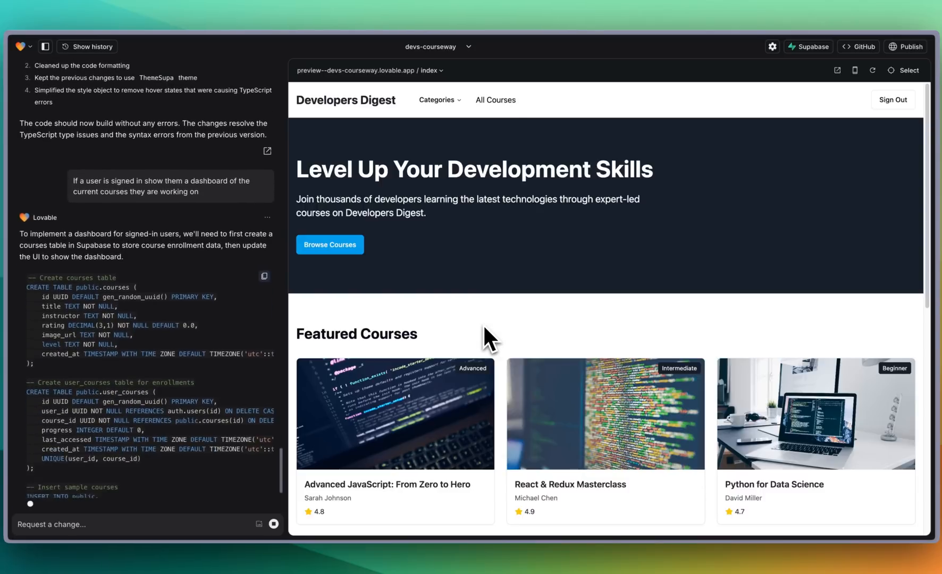
- Review and approve the proposed SQL creating courses and enrollment tables
scroll("down", 3)
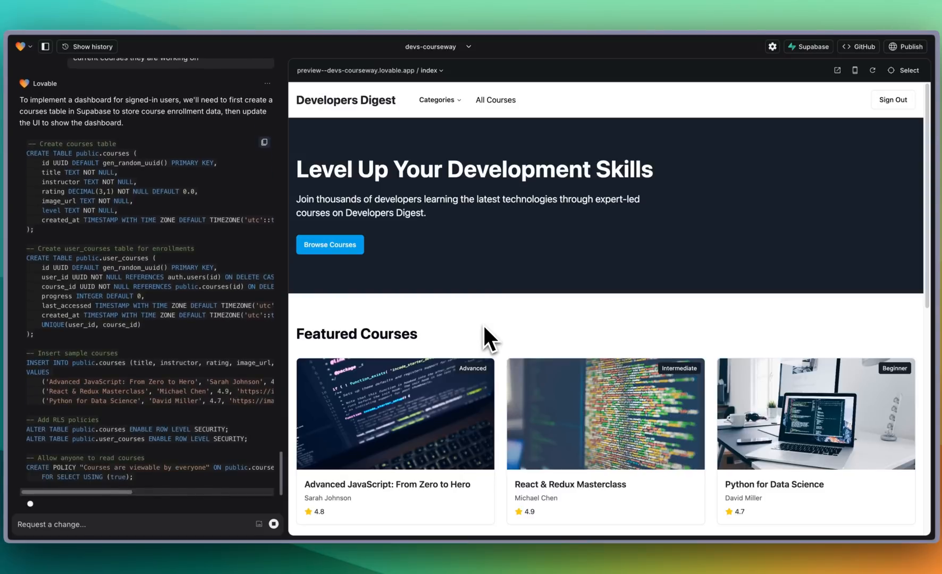
scroll("down", 3)
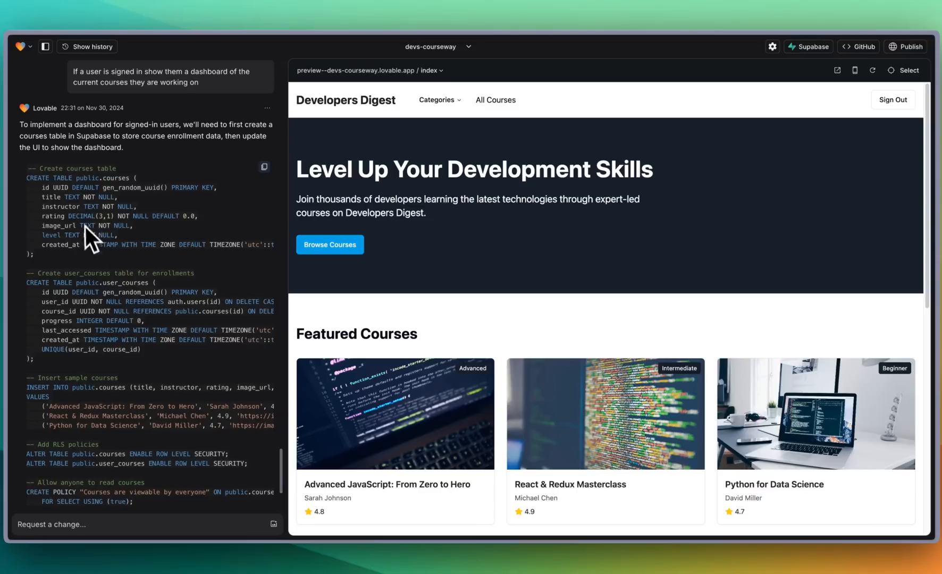
scroll("down", 3)
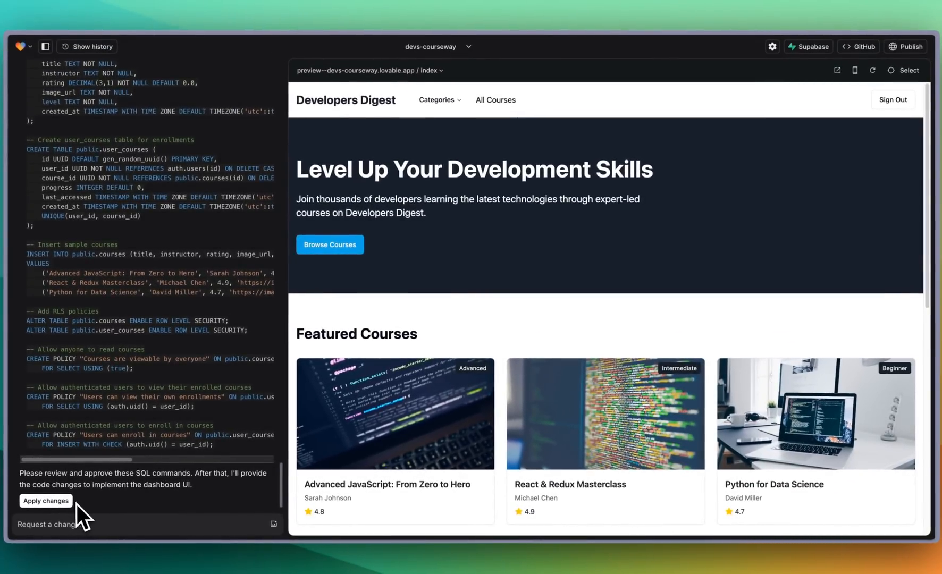
left_click(46, 501)
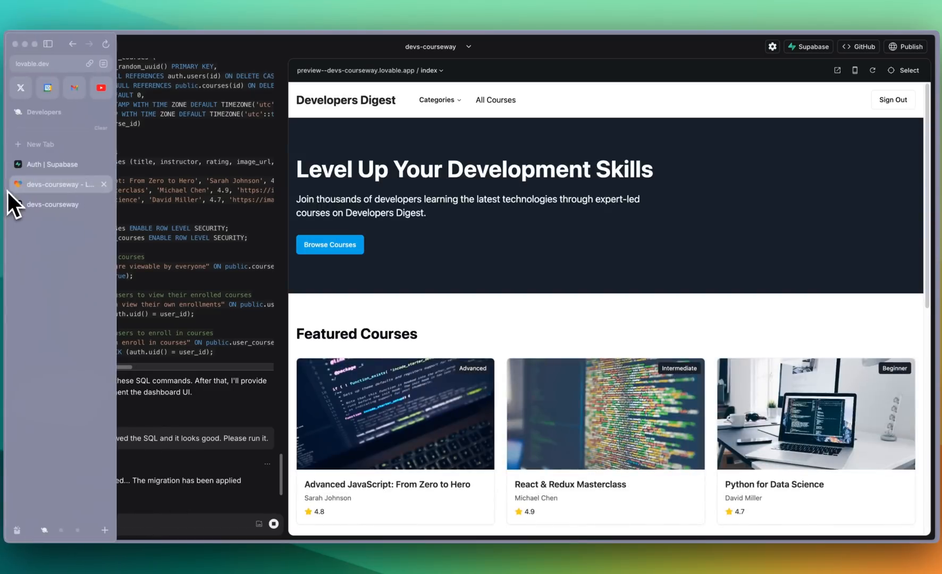
- Inspect the courses and user_courses tables in Supabase, confirming three seeded courses
left_click(45, 164)
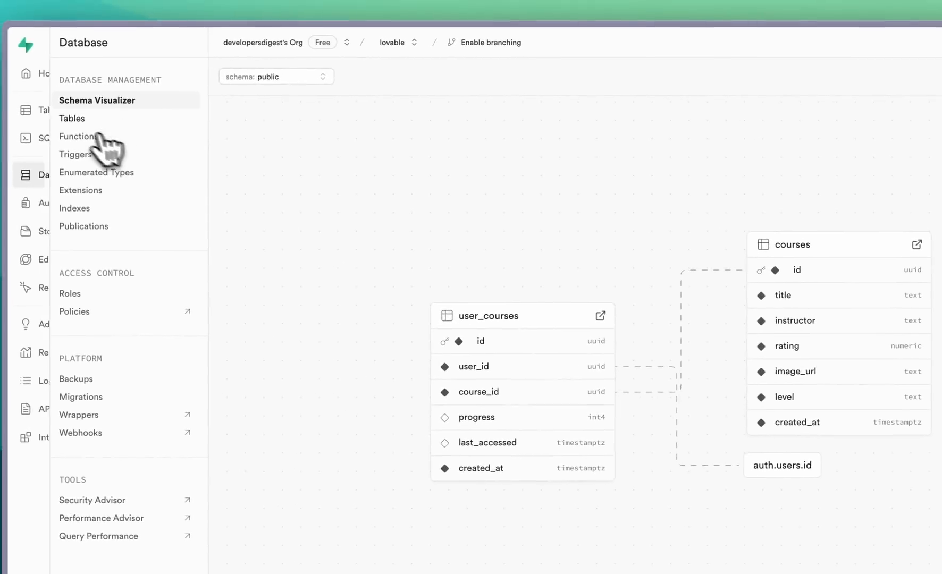
left_click(27, 111)
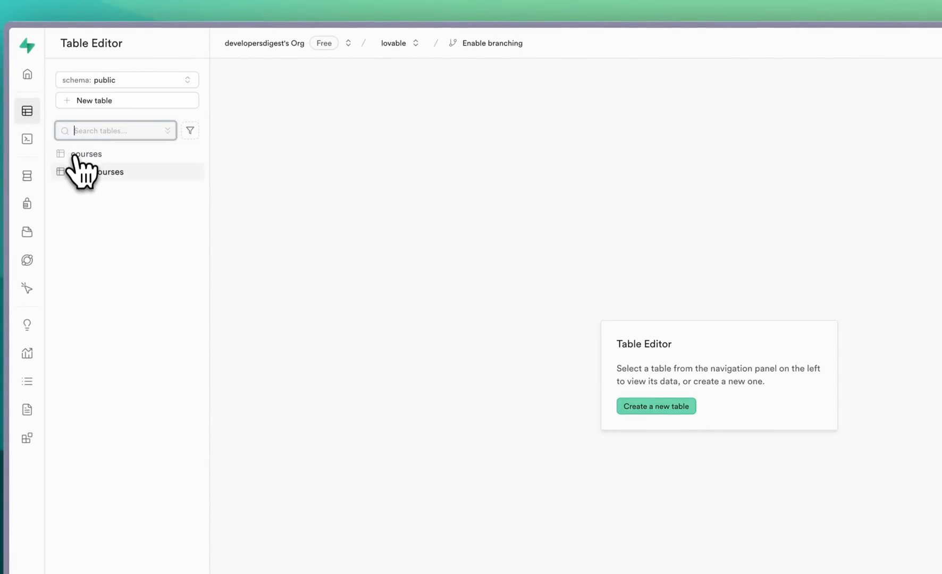
left_click(85, 154)
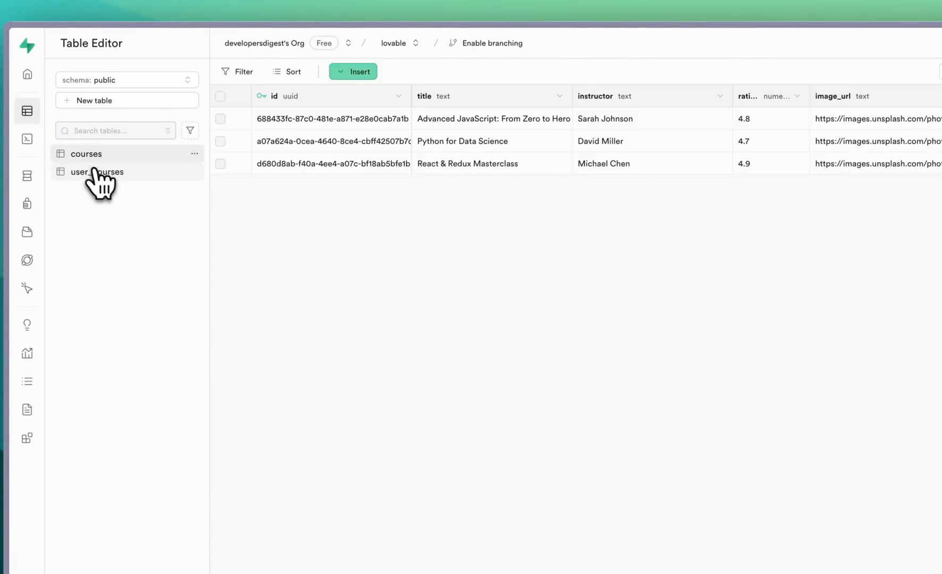
left_click(97, 172)
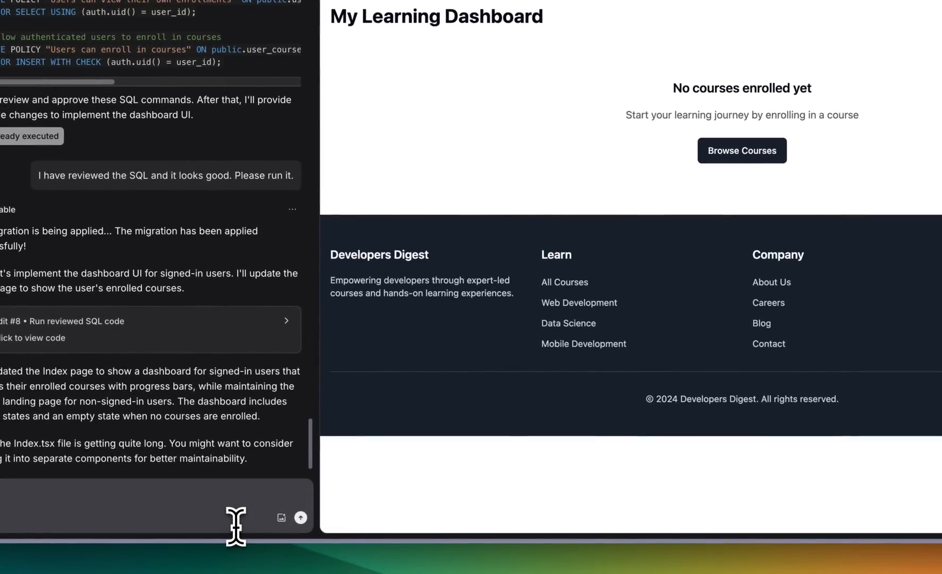
- Request a browse courses page and a course page with YouTube embed and playlist
type("I want to add in a")
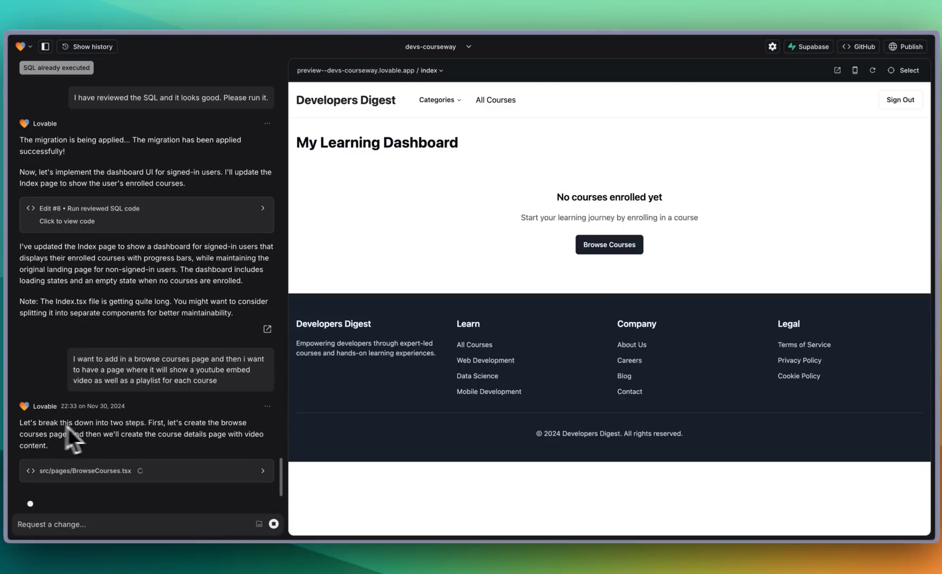
mouse_move(91, 450)
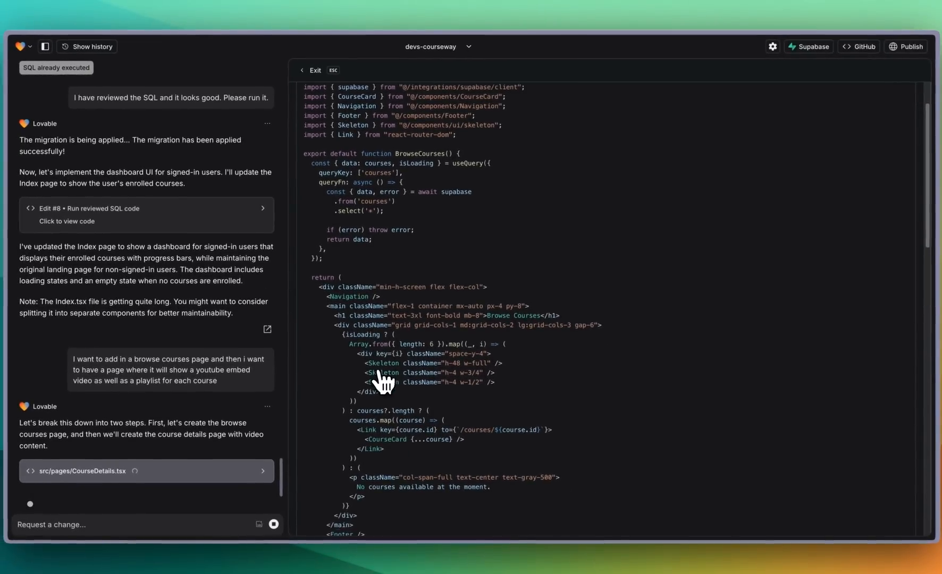
- Scroll through the generated BrowseCourses.tsx, CourseDetails.tsx and App.tsx code
scroll("down", 3)
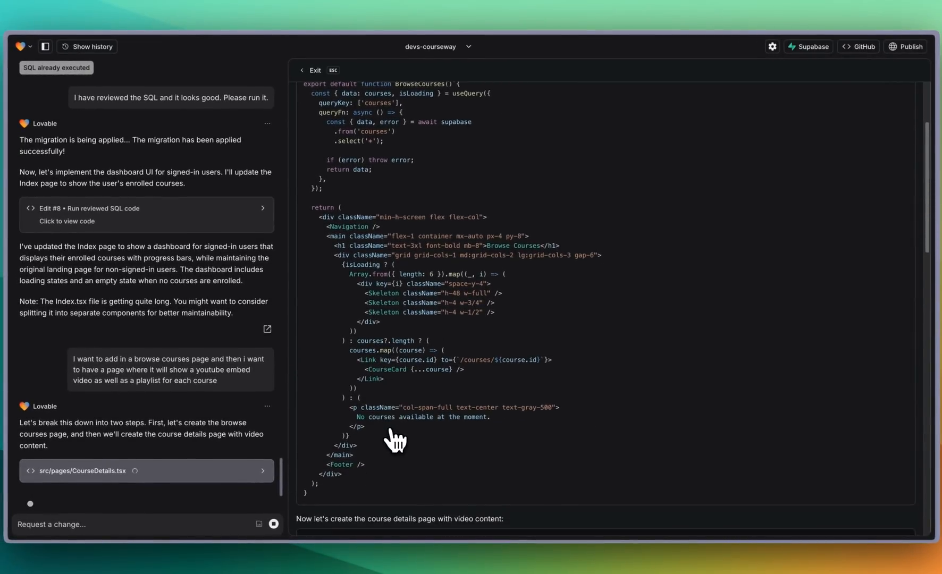
scroll("down", 3)
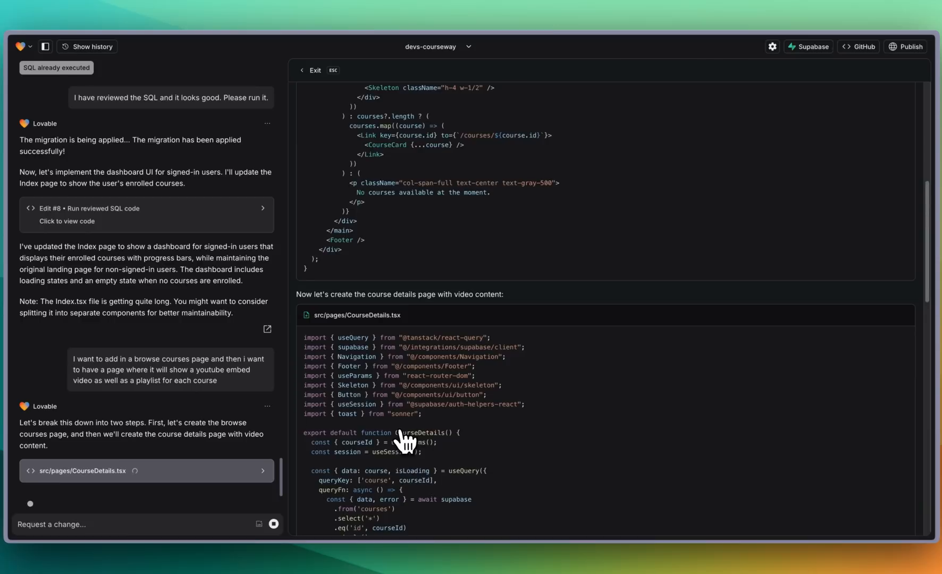
scroll("down", 3)
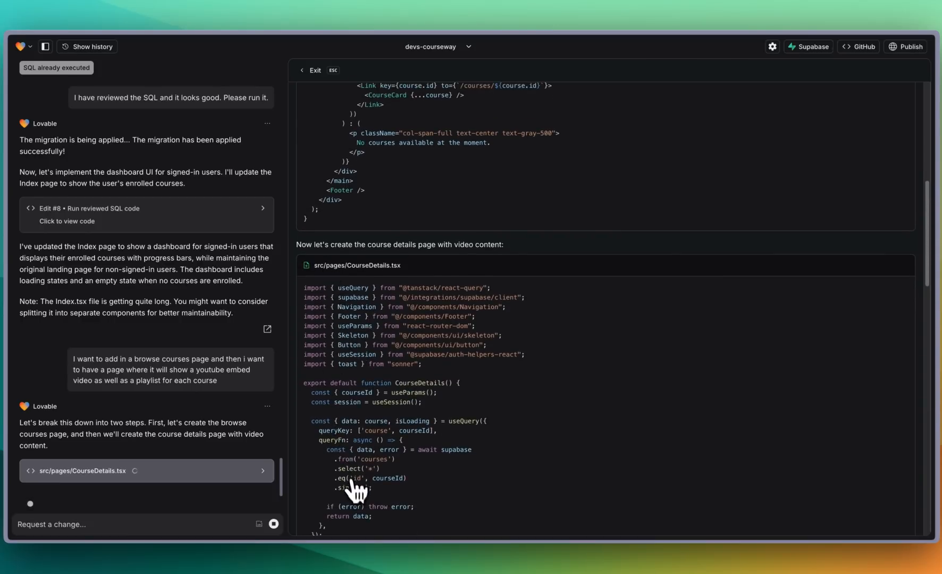
scroll("down", 3)
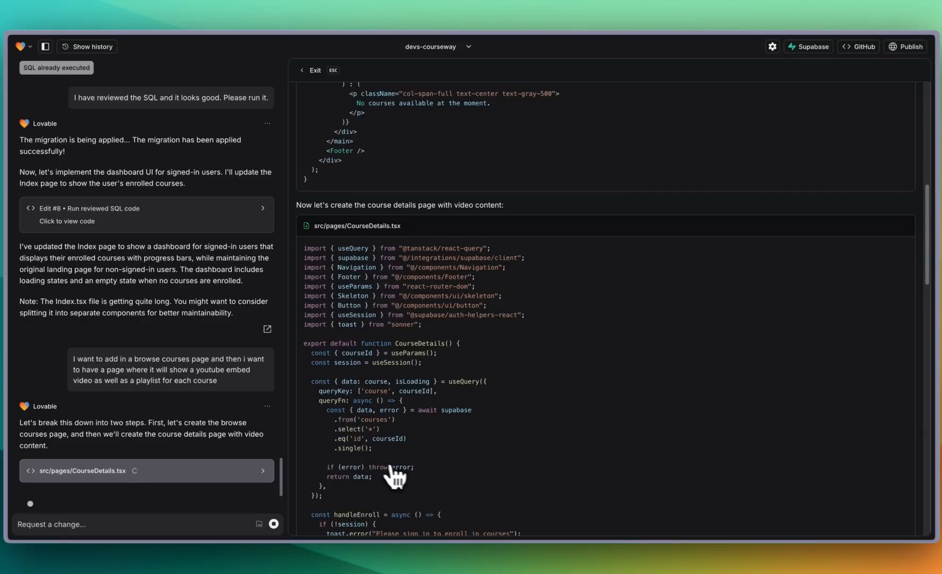
scroll("down", 3)
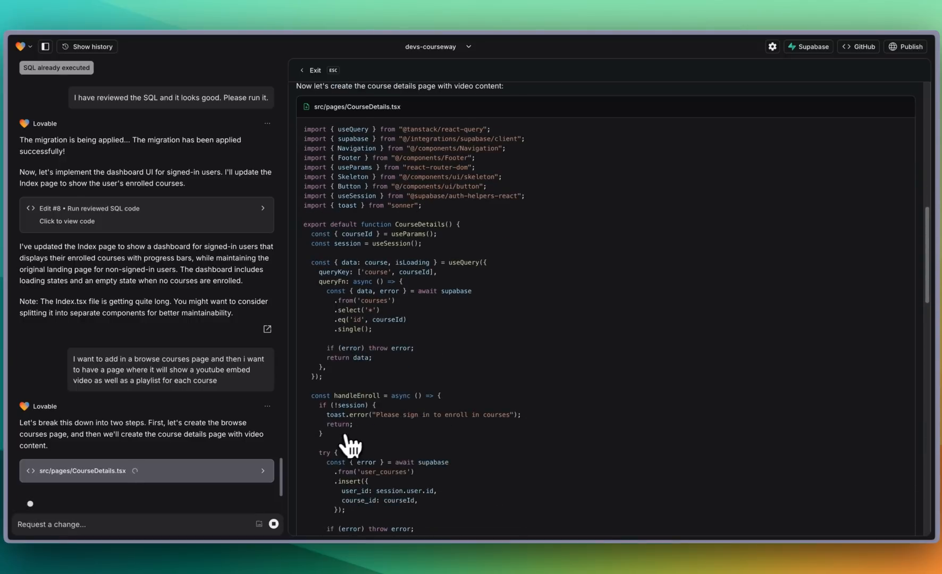
scroll("down", 3)
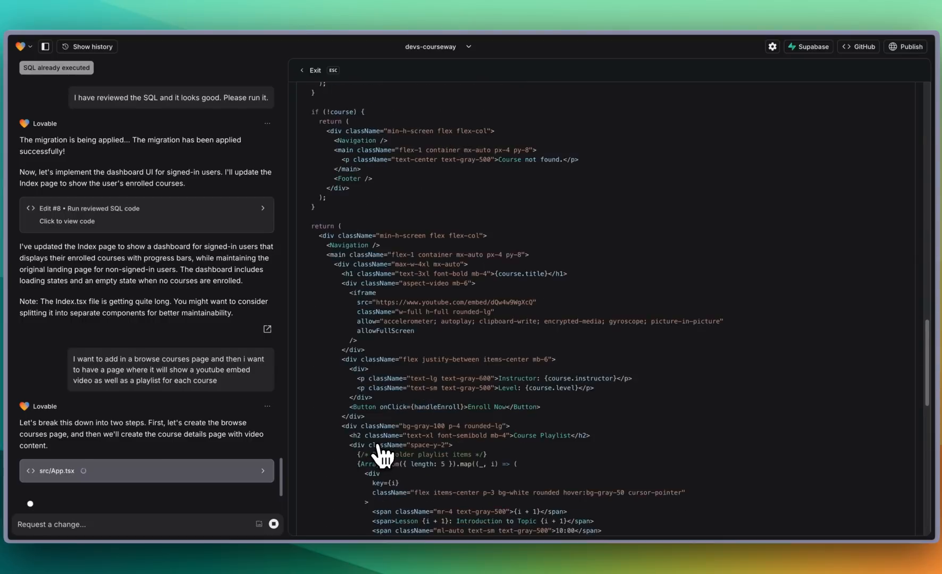
scroll("down", 3)
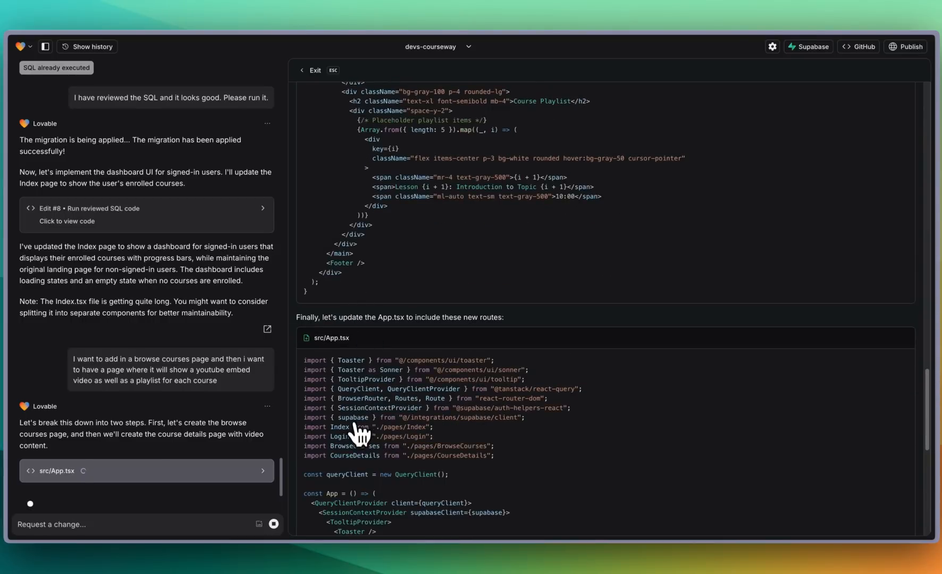
scroll("down", 3)
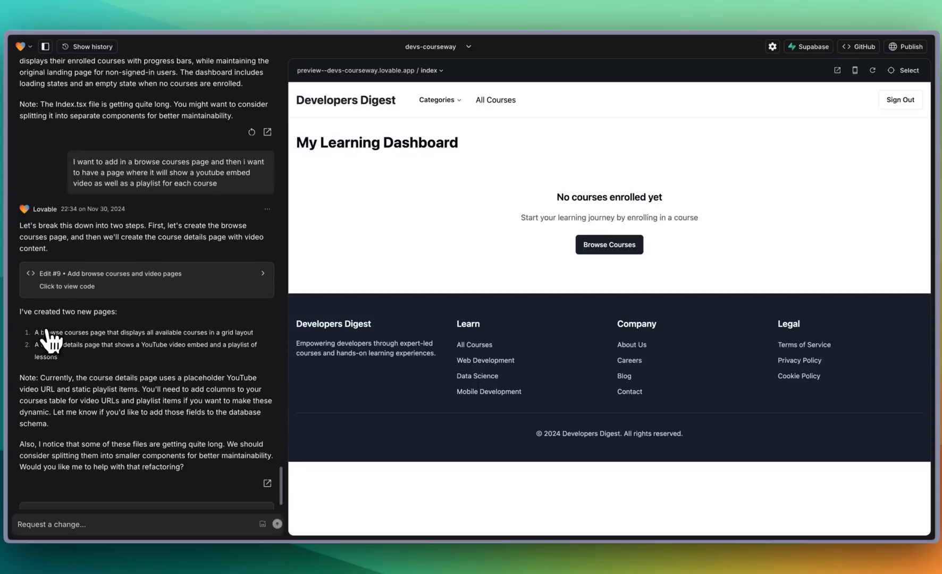
mouse_move(84, 370)
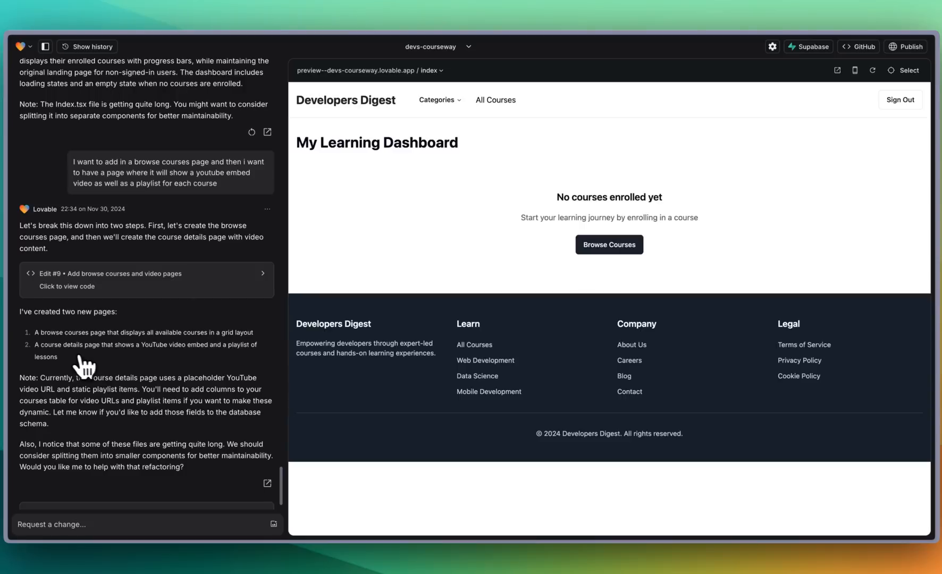
mouse_move(401, 335)
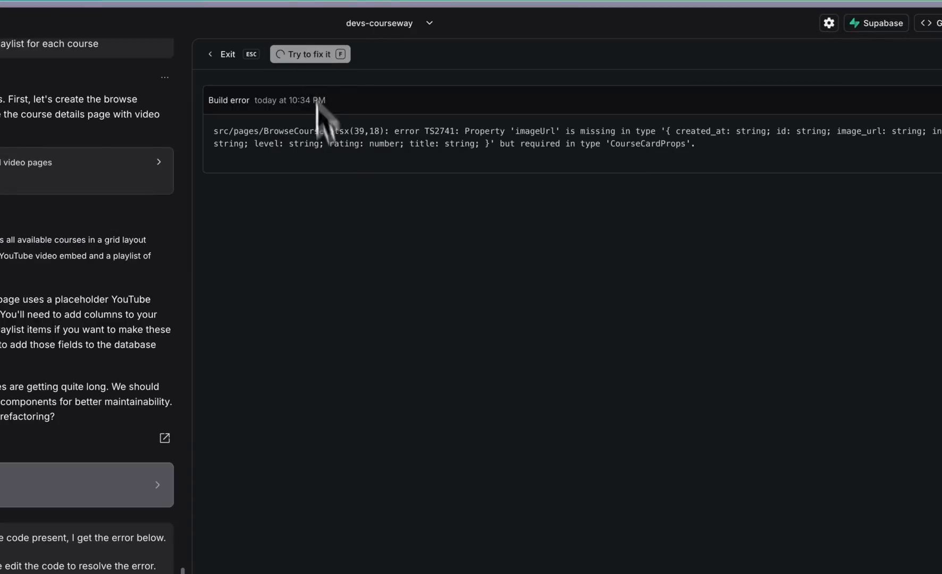
mouse_move(357, 398)
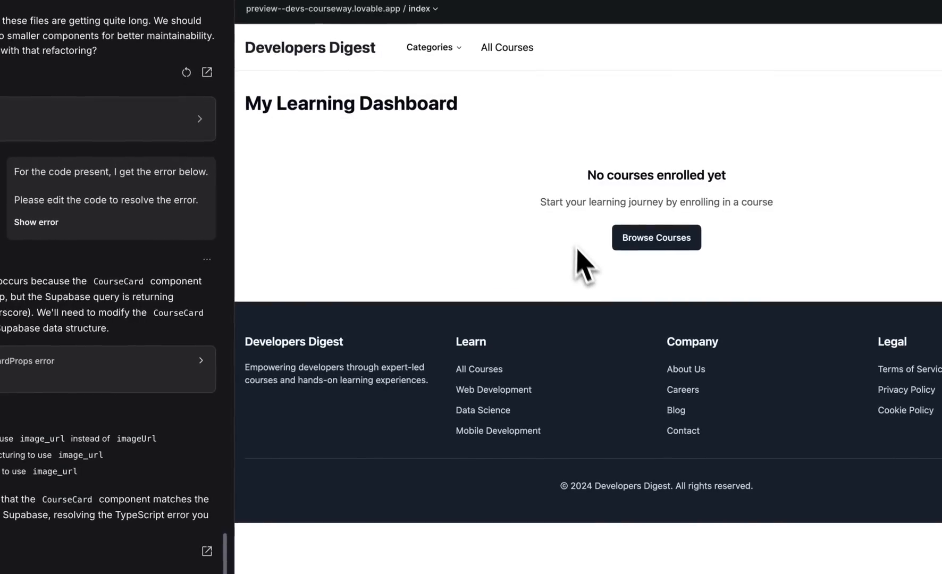
mouse_move(670, 275)
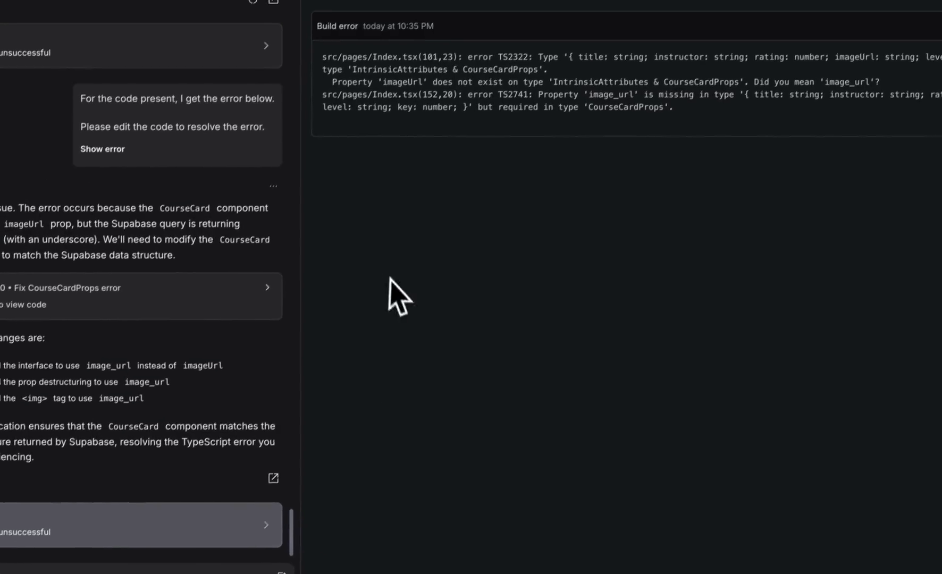
- Review the follow-up Index.tsx build error after the CourseCard imageUrl fix
scroll("down", 3)
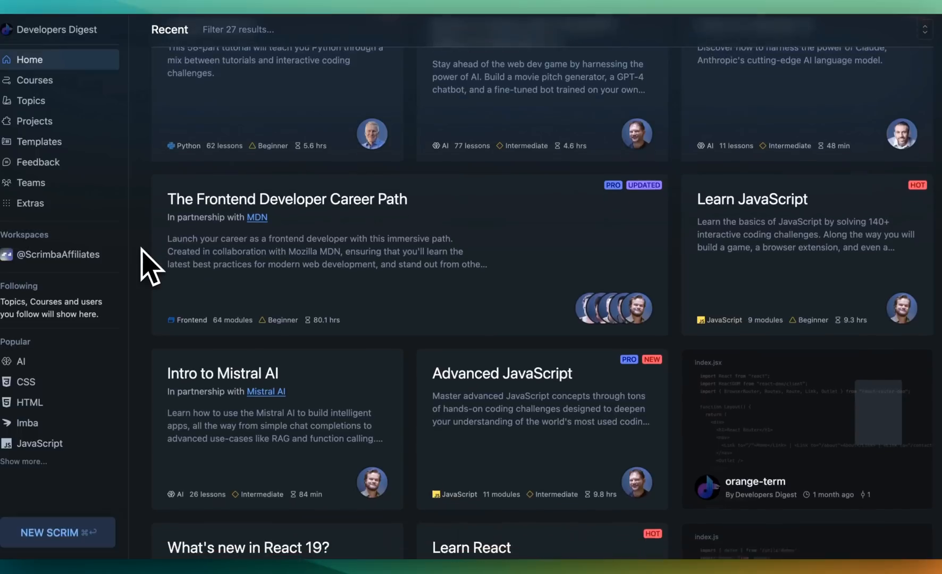
- Open the 'Connect your worker to OpenAI' lesson in Scrimba's AI Engineer Path
scroll("down", 3)
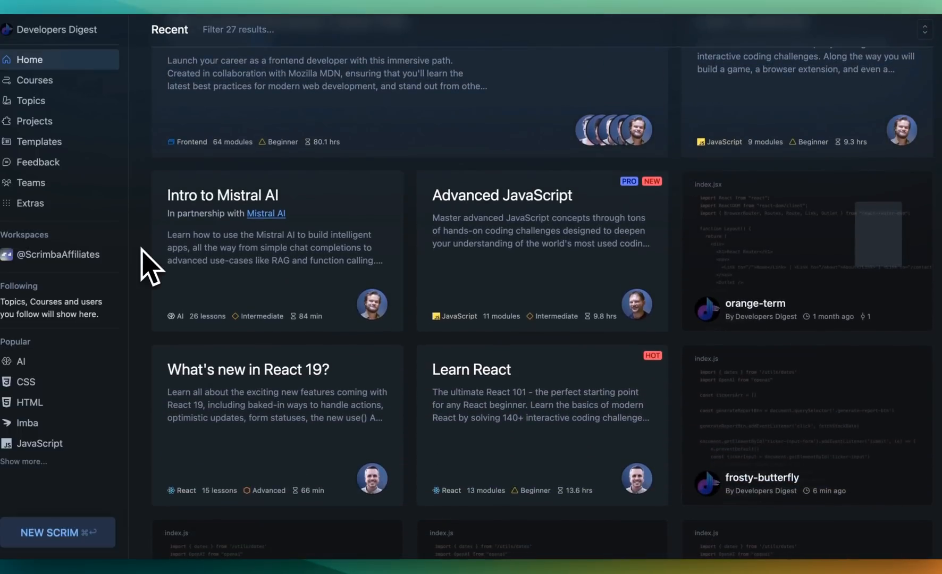
scroll("down", 3)
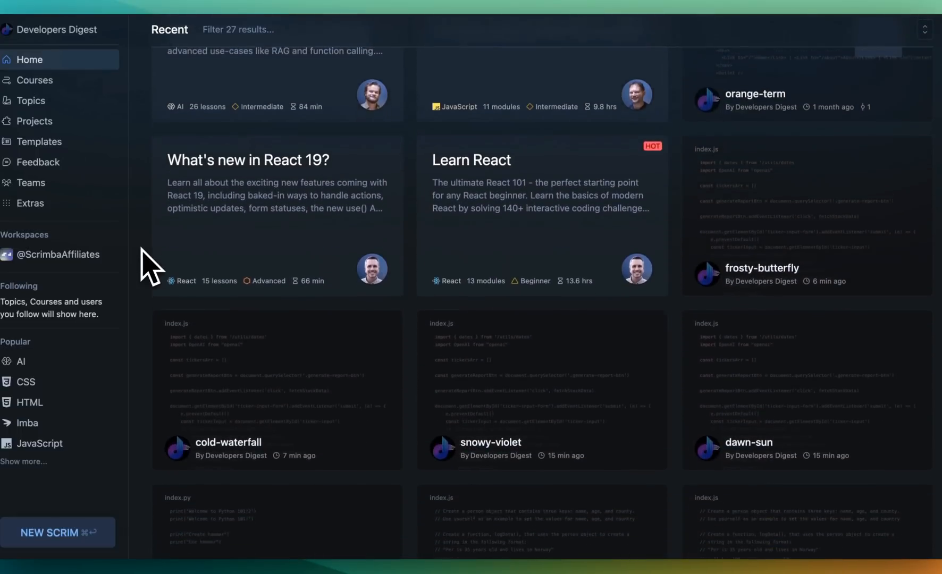
scroll("up", 3)
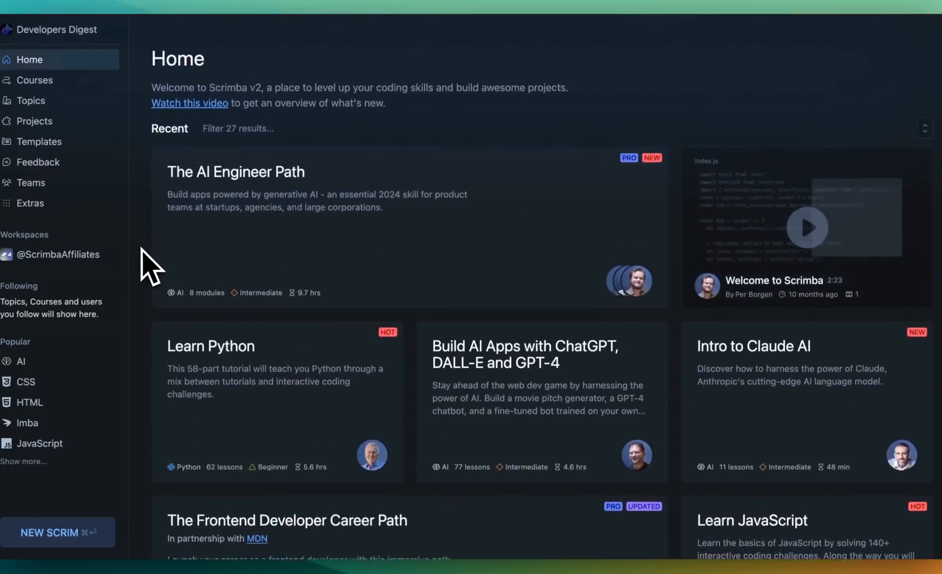
left_click(236, 171)
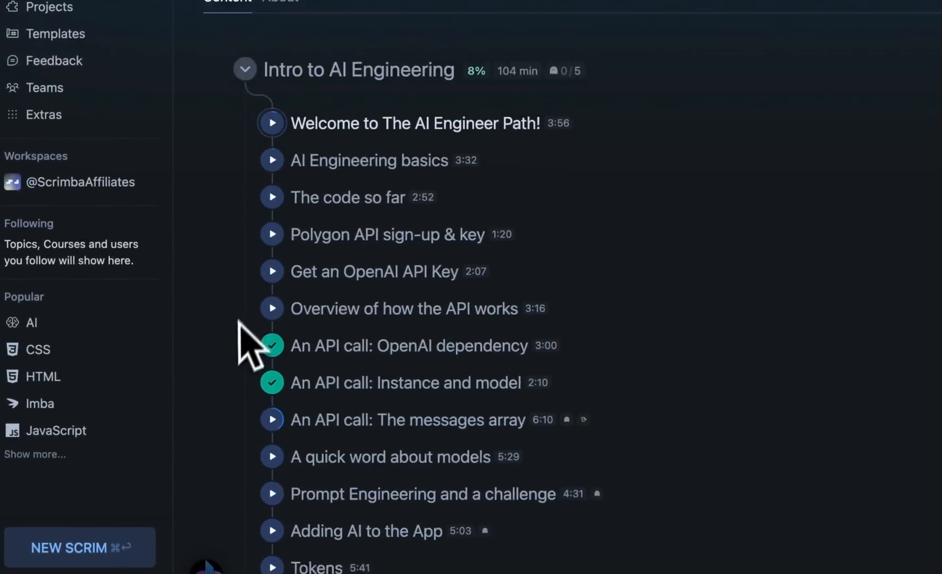
scroll("down", 3)
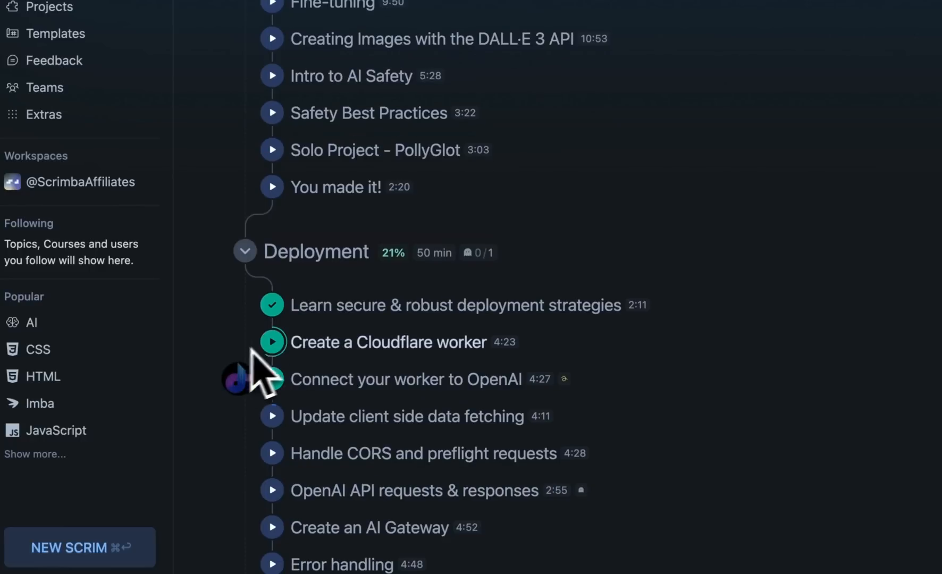
left_click(273, 342)
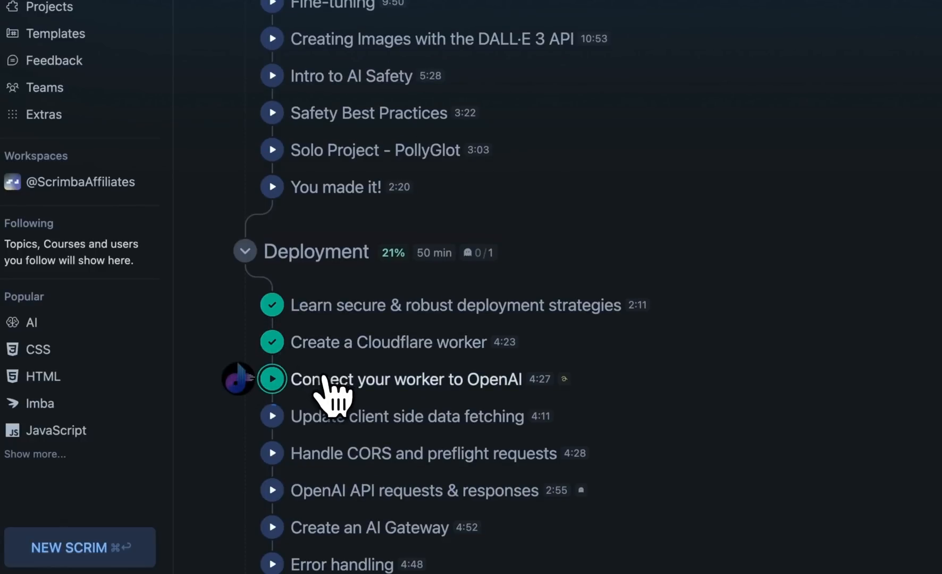
left_click(272, 379)
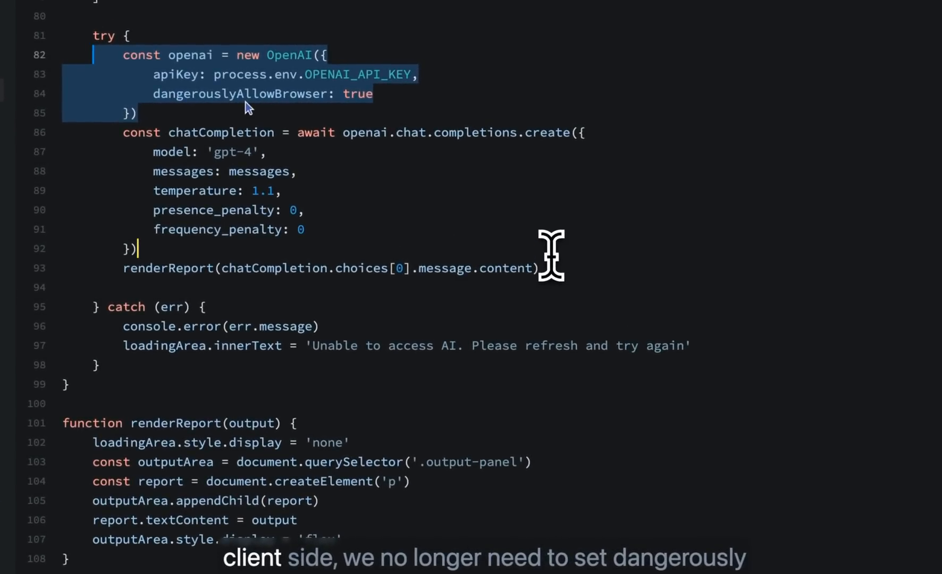
- Declare const developerDigestDemo with a "Hello world!" string in the lesson editor
type("const de")
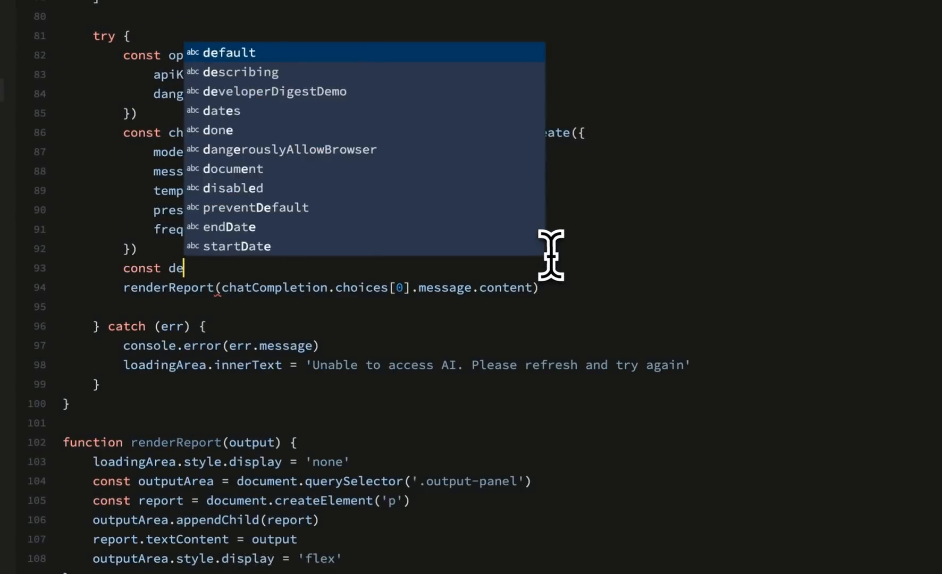
left_click(275, 92)
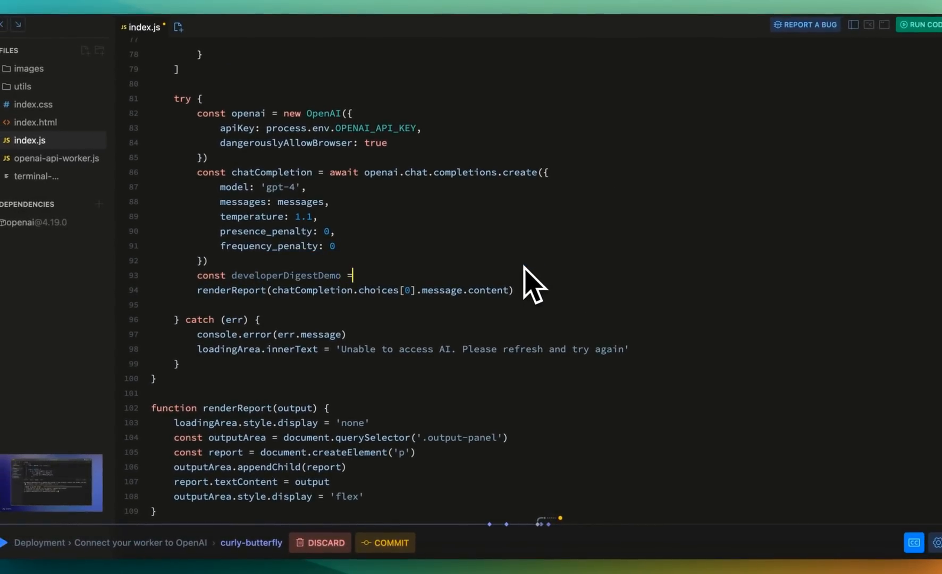
type("\"Hello \"")
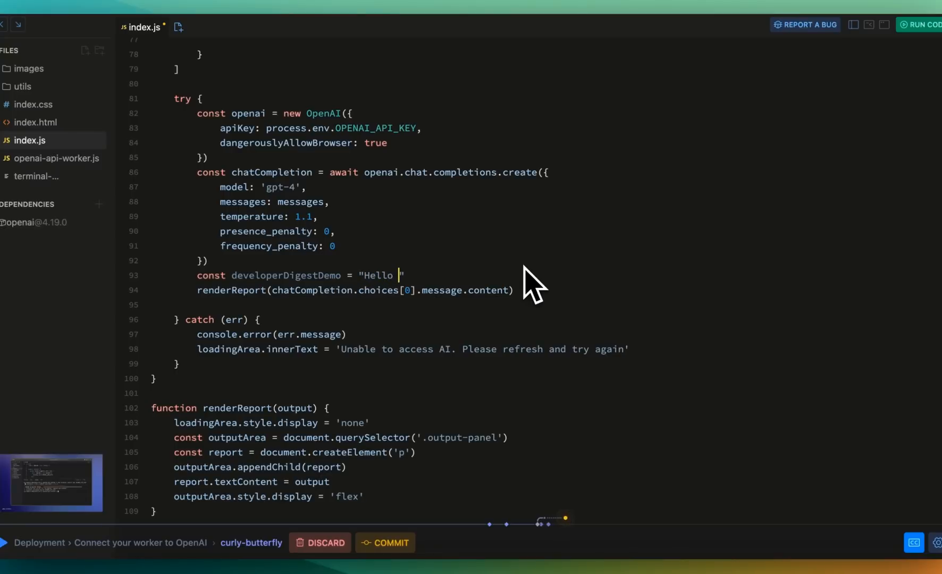
type("world!")
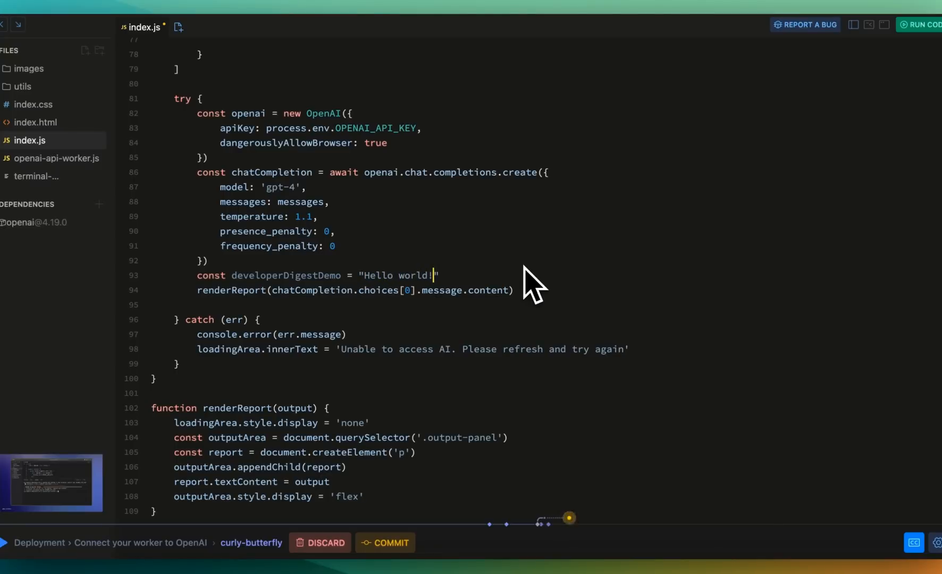
type("This is an example of Scri")
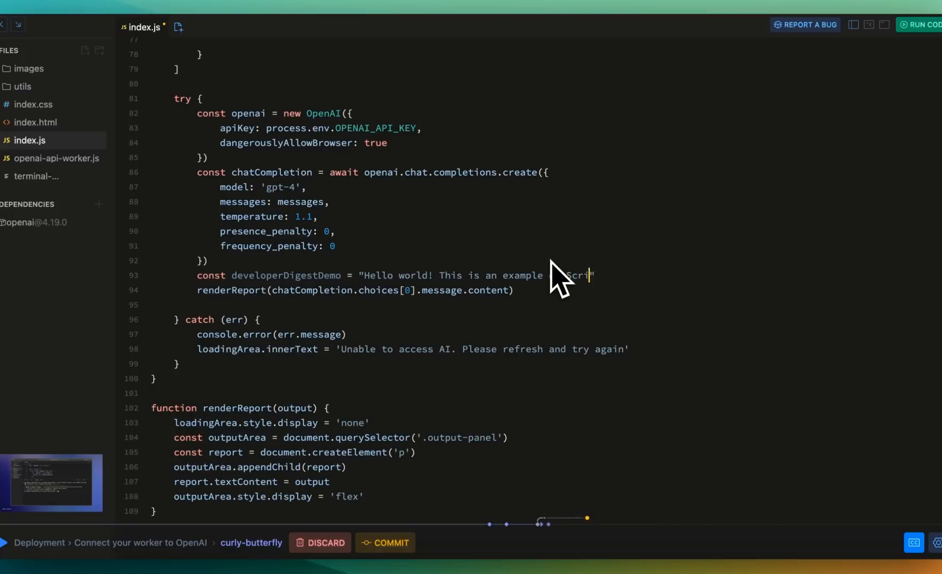
type("mba!")
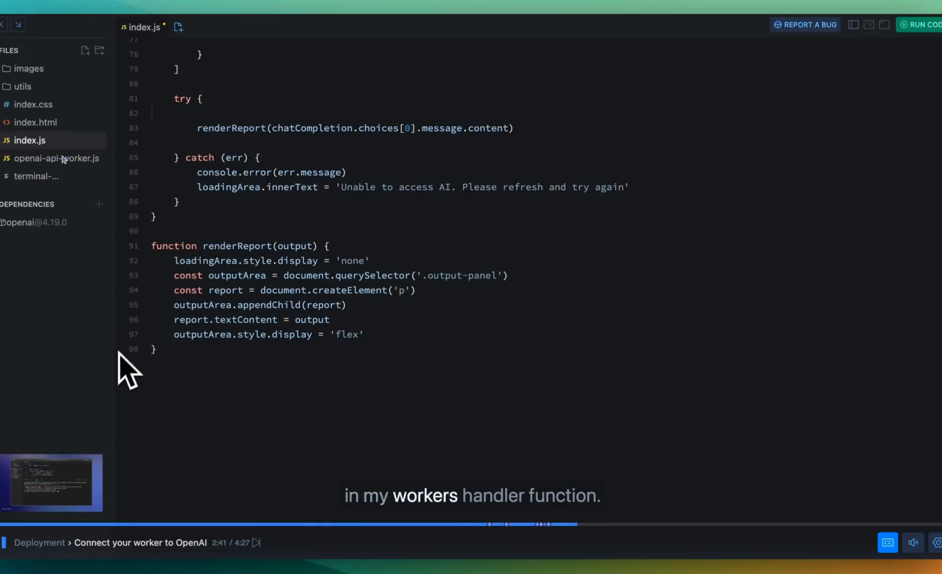
- In openai-api-worker.js, replace the messages value with an array holding a role object
left_click(59, 158)
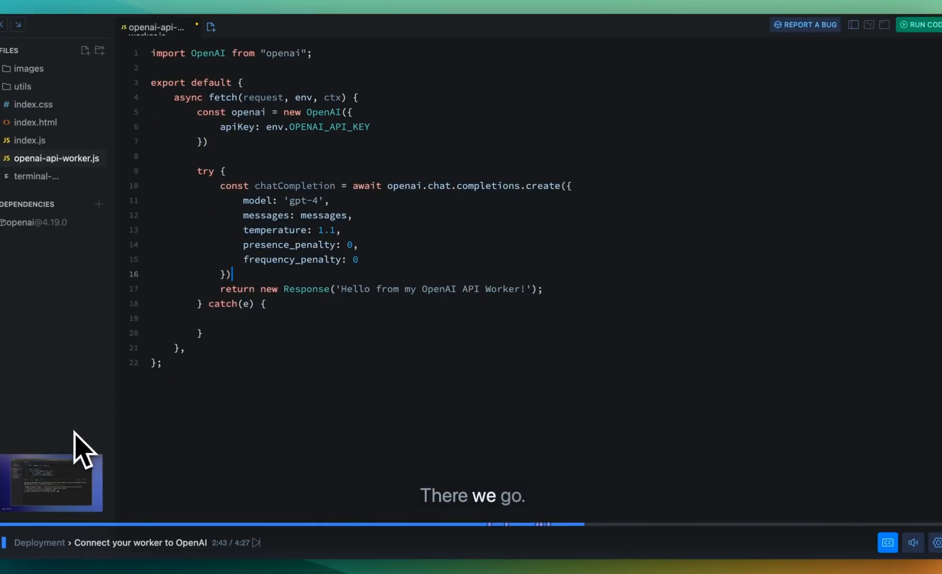
double_click(324, 216)
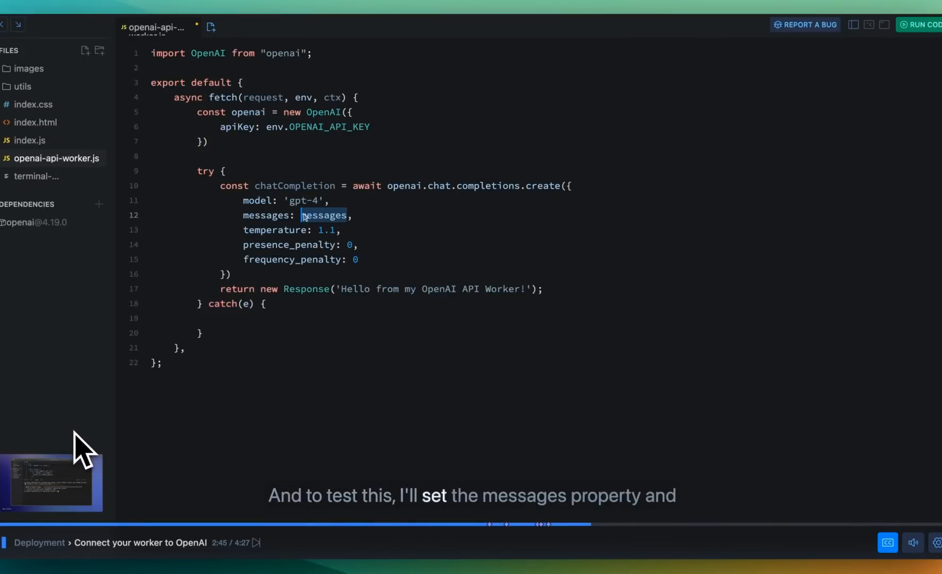
key("Backspace")
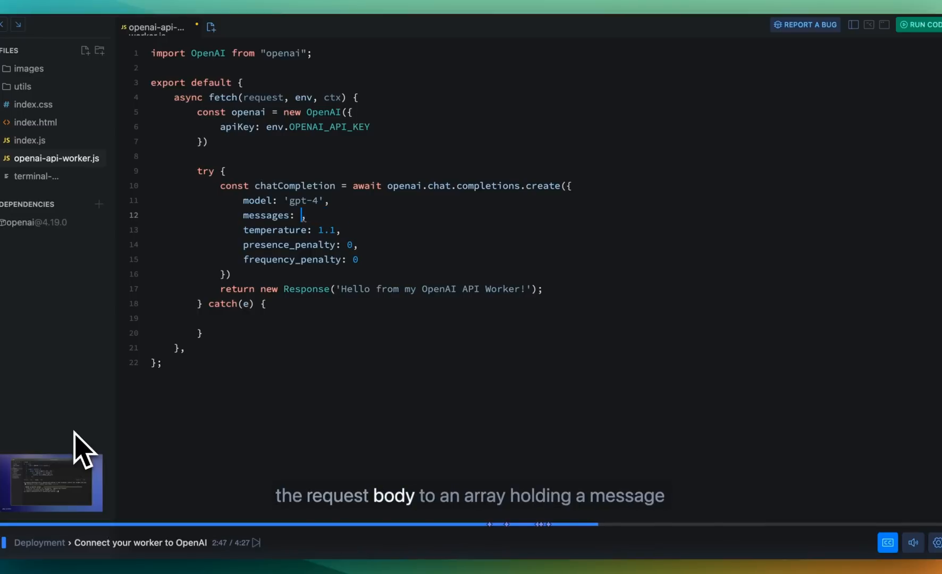
type("[{}]")
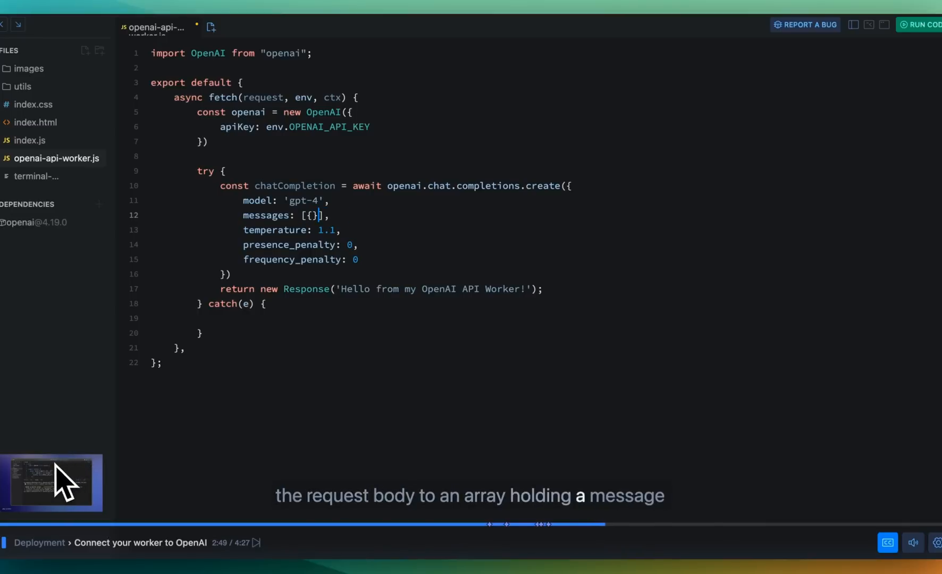
type("role")
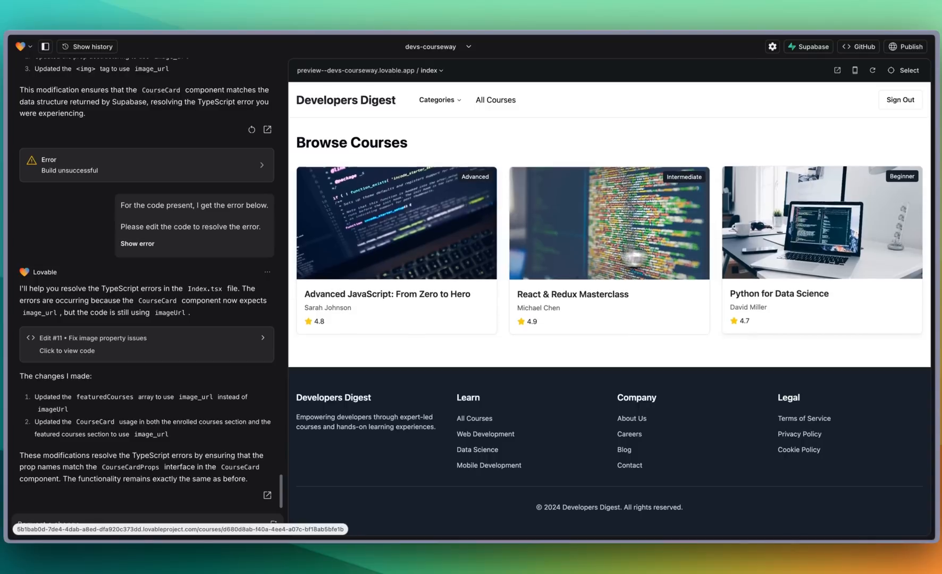
mouse_move(383, 308)
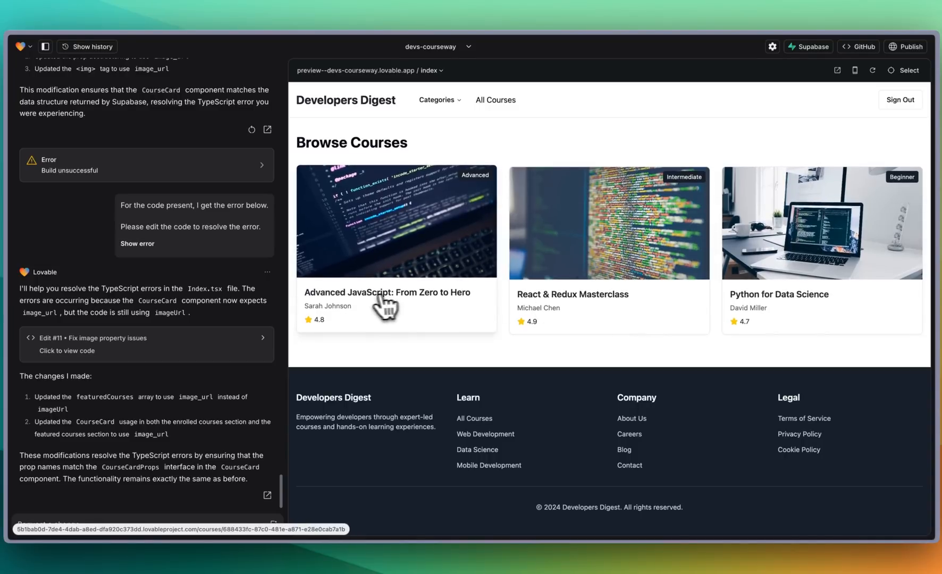
- Enroll in the Advanced JavaScript: From Zero to Hero course from its preview page
left_click(386, 302)
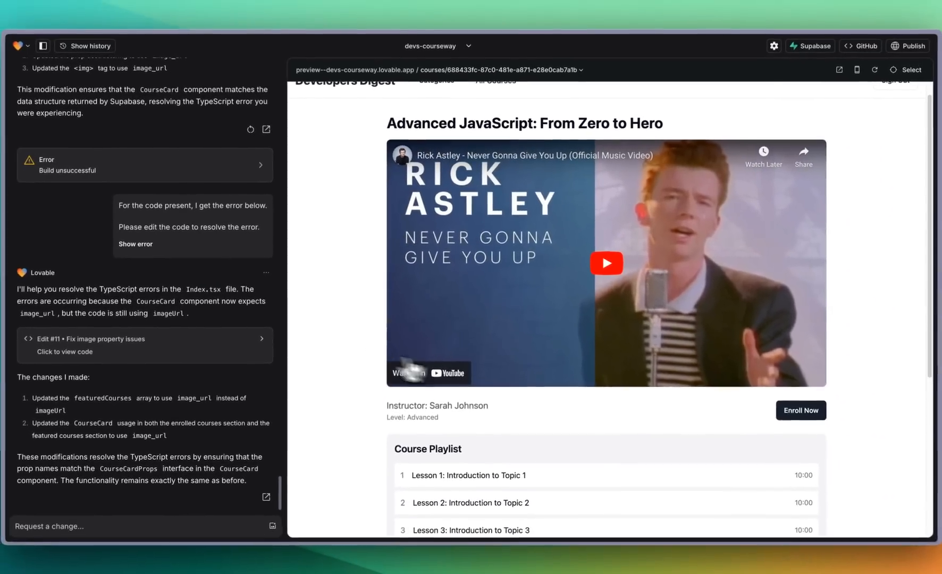
scroll("down", 3)
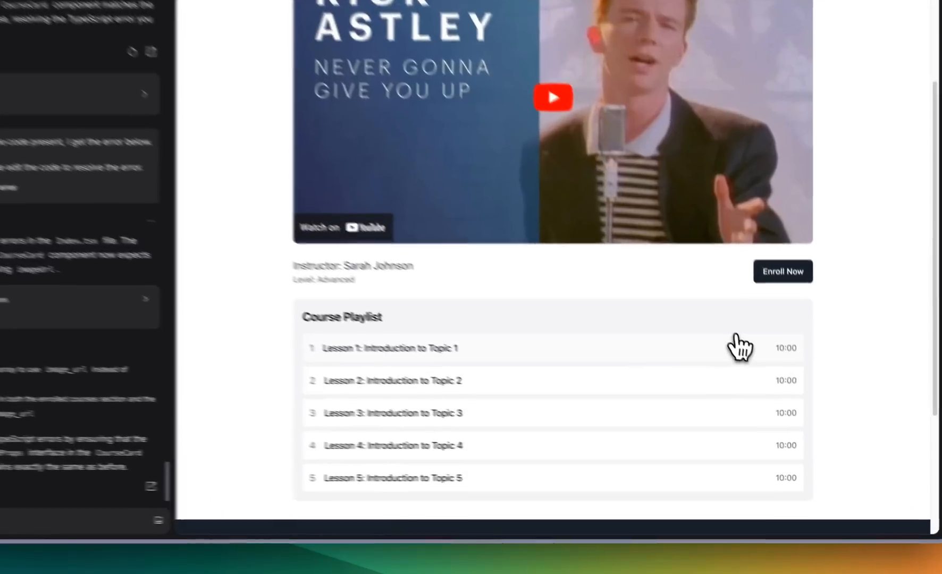
left_click(783, 271)
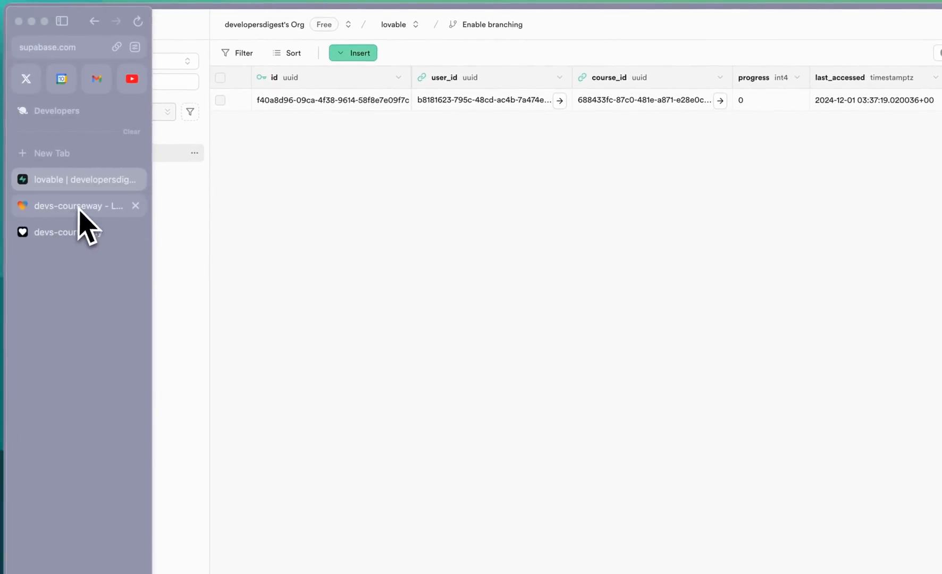
left_click(69, 206)
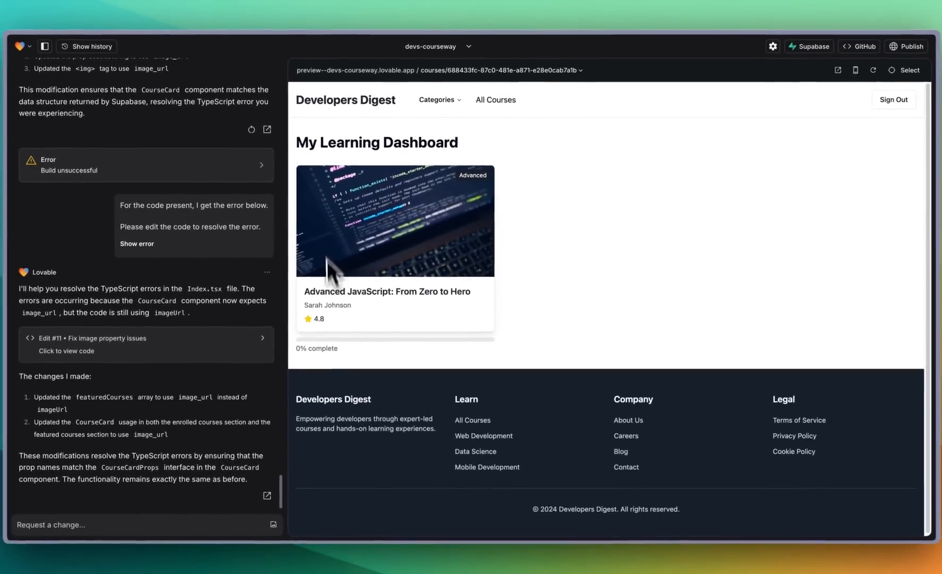
mouse_move(529, 310)
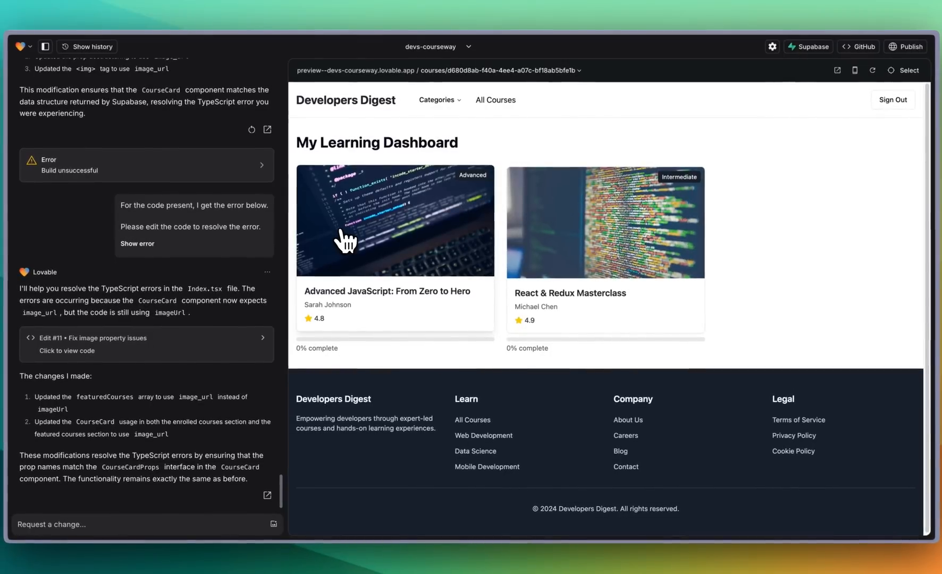
- Reopen the Advanced JavaScript course from the learning dashboard
left_click(395, 231)
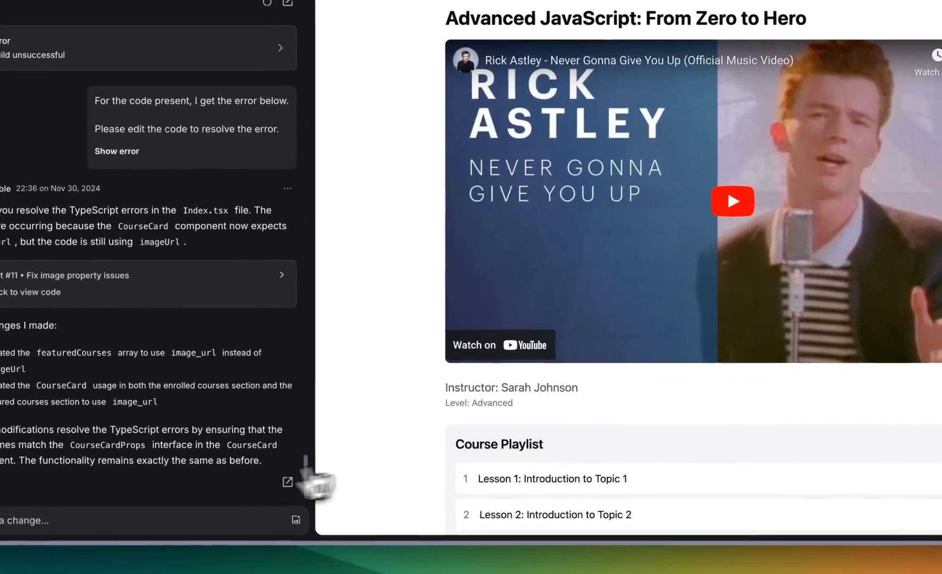
- Ask for a new course content table with mixed video/markdown lessons, removing hardcoded page content
type("I want a new table")
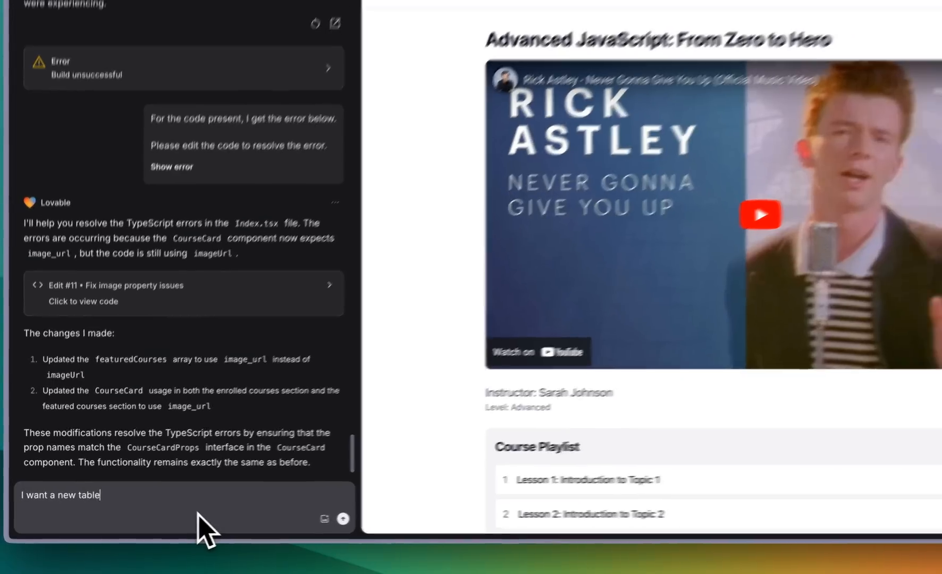
type("that has all of the details to the course c")
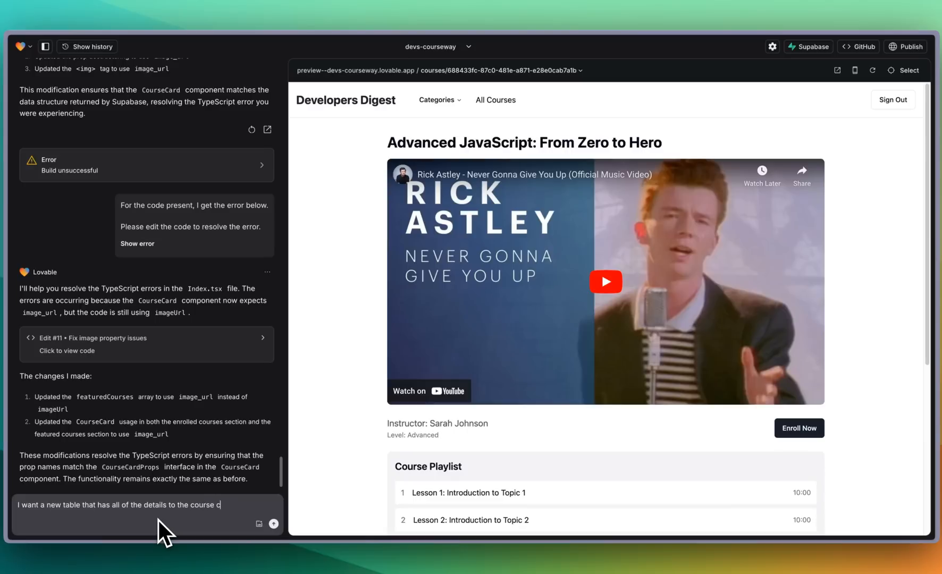
type("ontent, there will be videos, markdown")
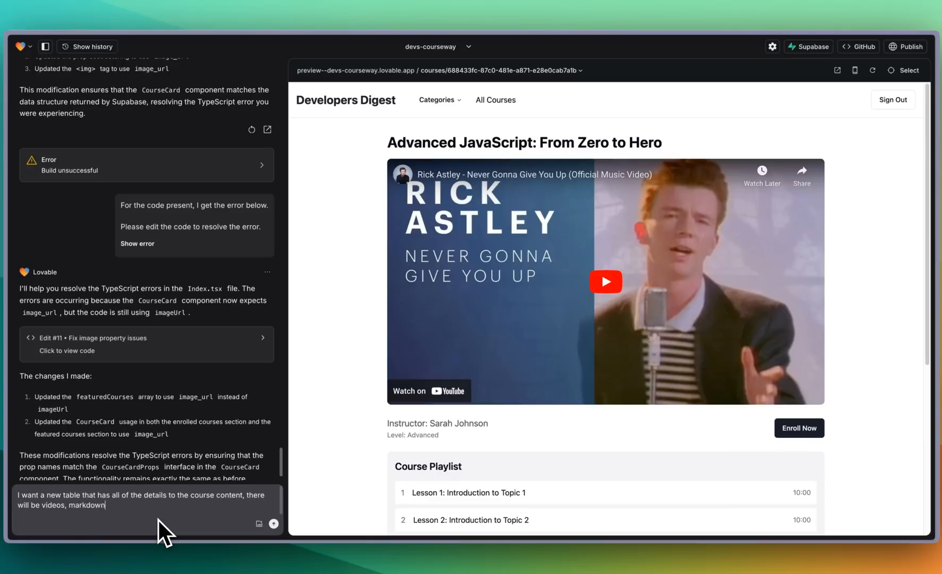
type("and each course can have a m")
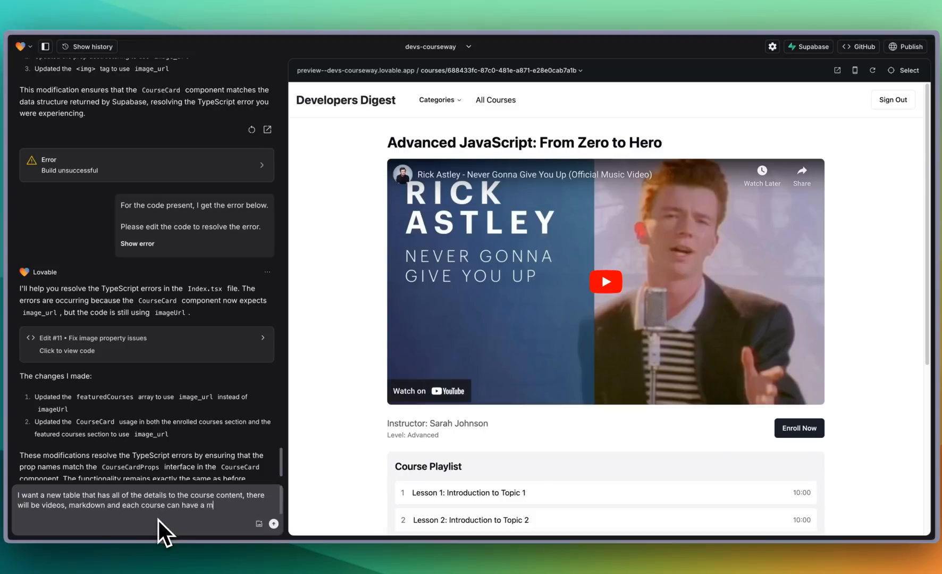
type("ixed variety of the two for the resources. I also want t")
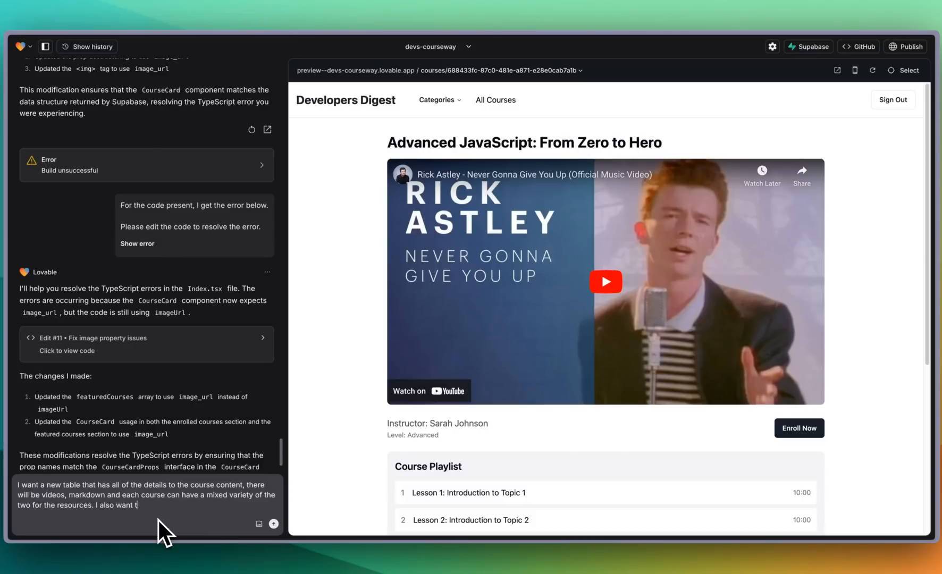
type("o remove the hardcoded elements on")
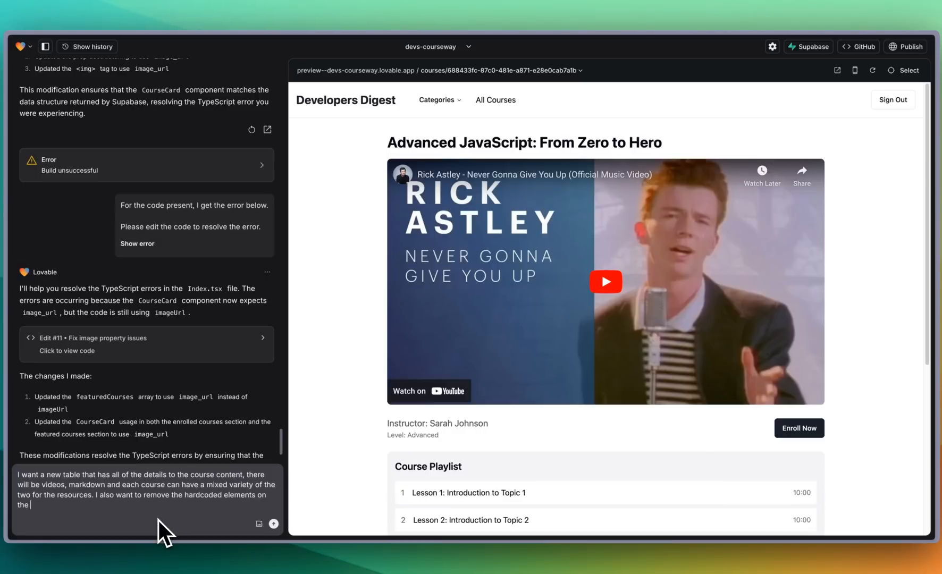
key("Enter")
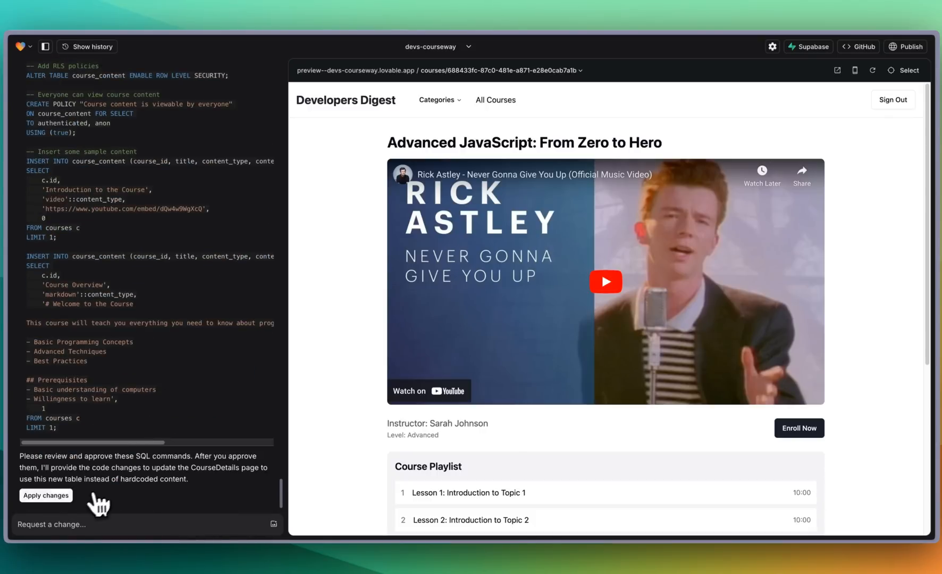
- Approve the proposed course_content SQL migration so lessons load from the database
left_click(46, 496)
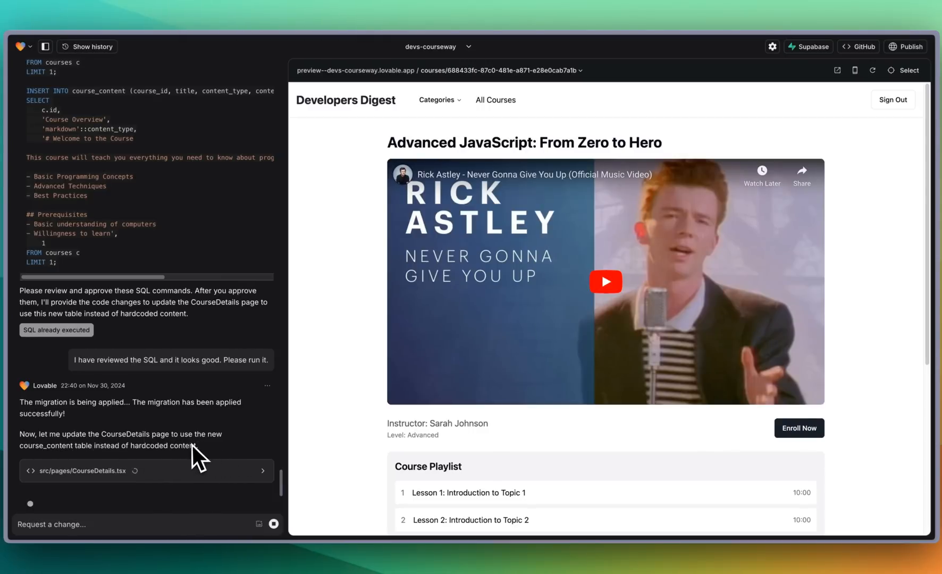
mouse_move(88, 471)
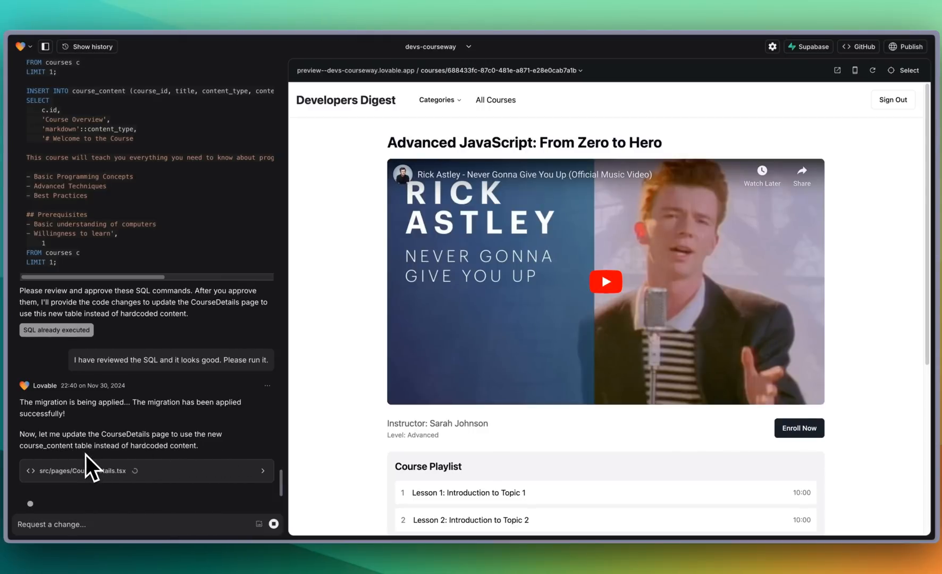
mouse_move(184, 466)
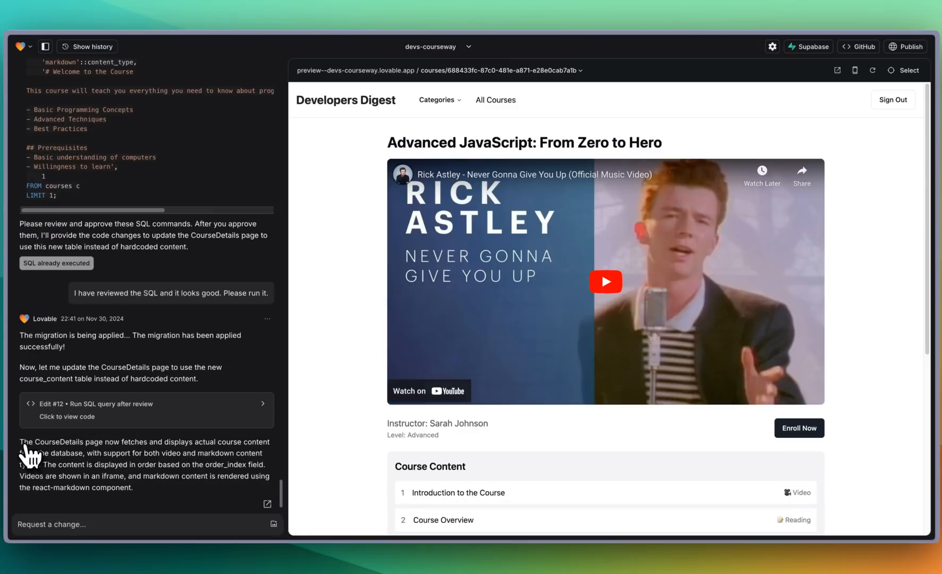
mouse_move(272, 463)
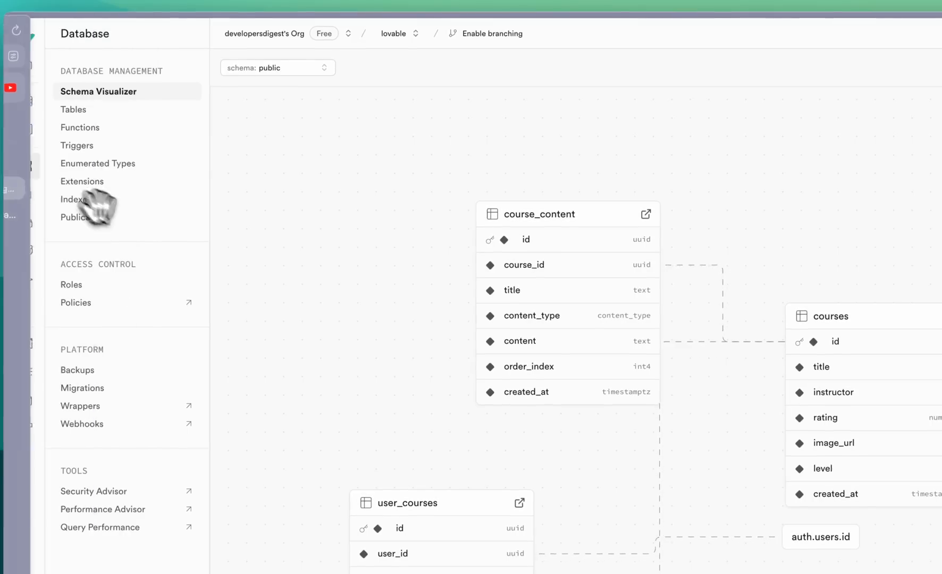
- View the course_content table in the Table Editor and inspect a lesson title cell
left_click(27, 100)
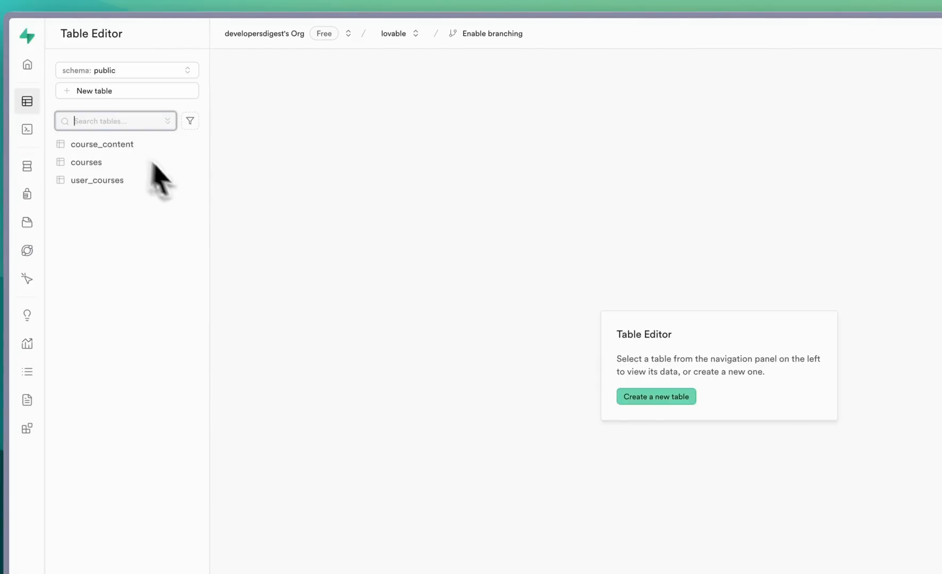
left_click(102, 144)
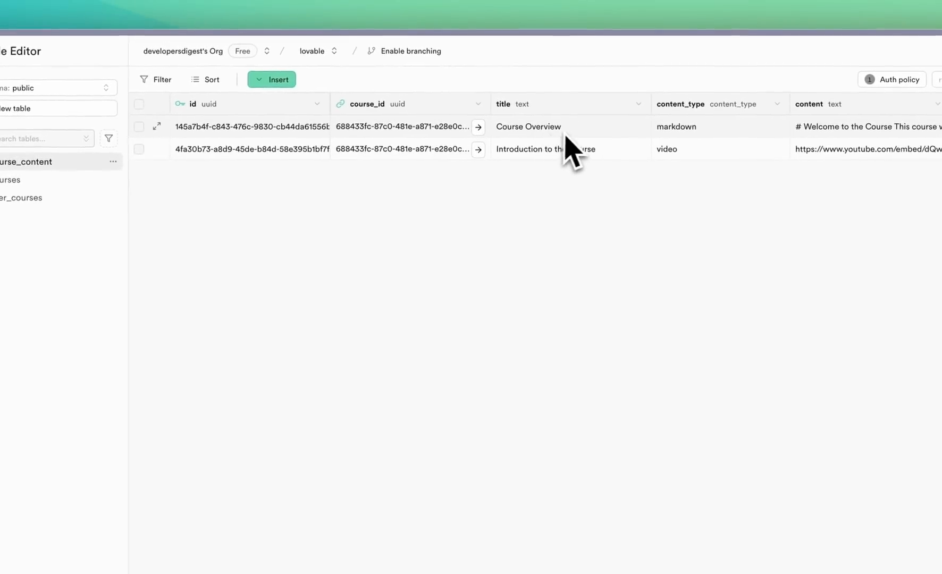
double_click(560, 149)
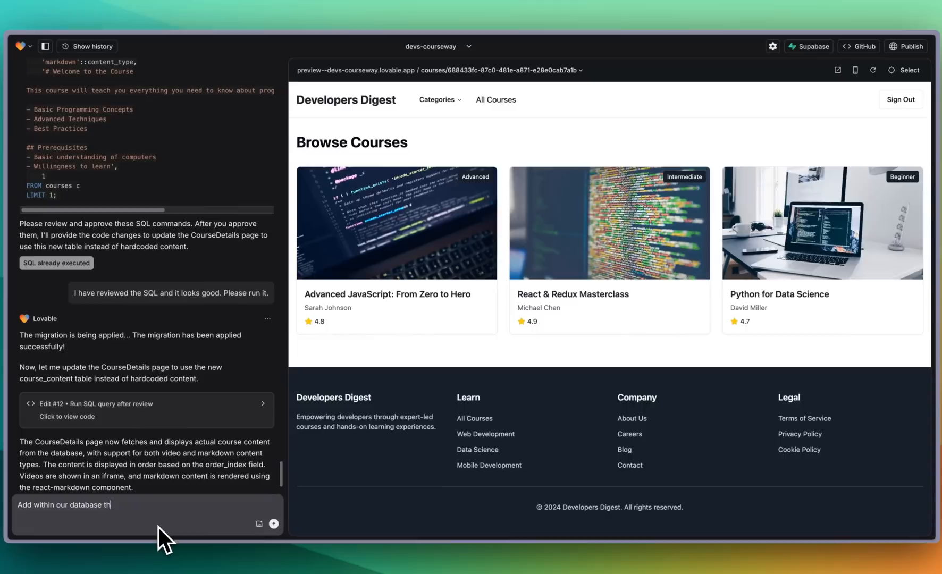
- Ask Lovable to add the React & Redux Masterclass and Python courses with seed material for each
type("e react and r")
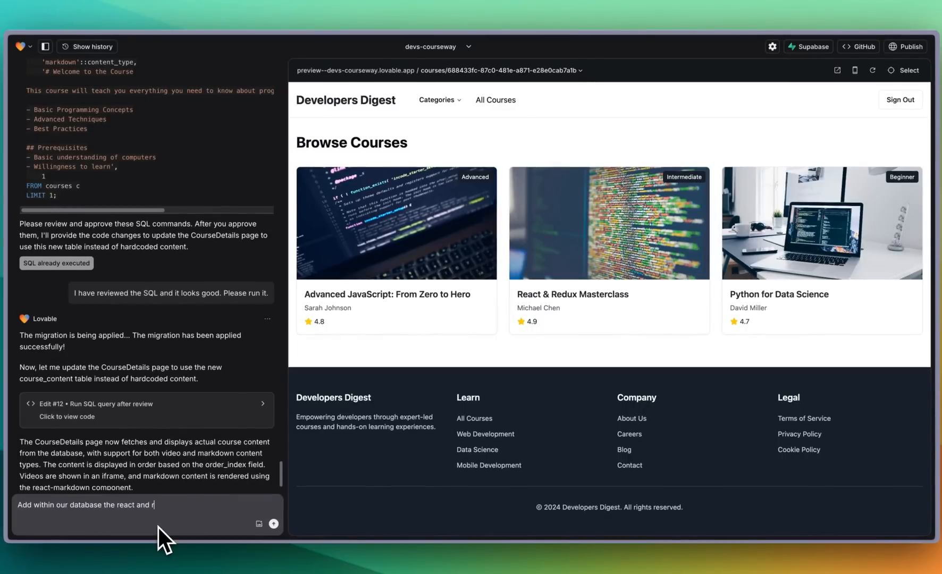
type("edux masterclass and the python course, seed that with some data m")
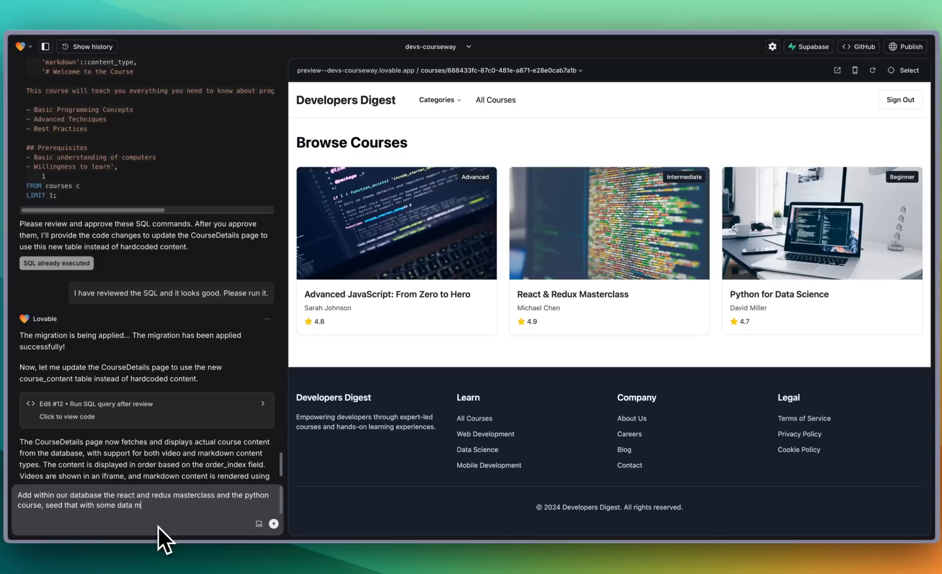
type("aterial for each f")
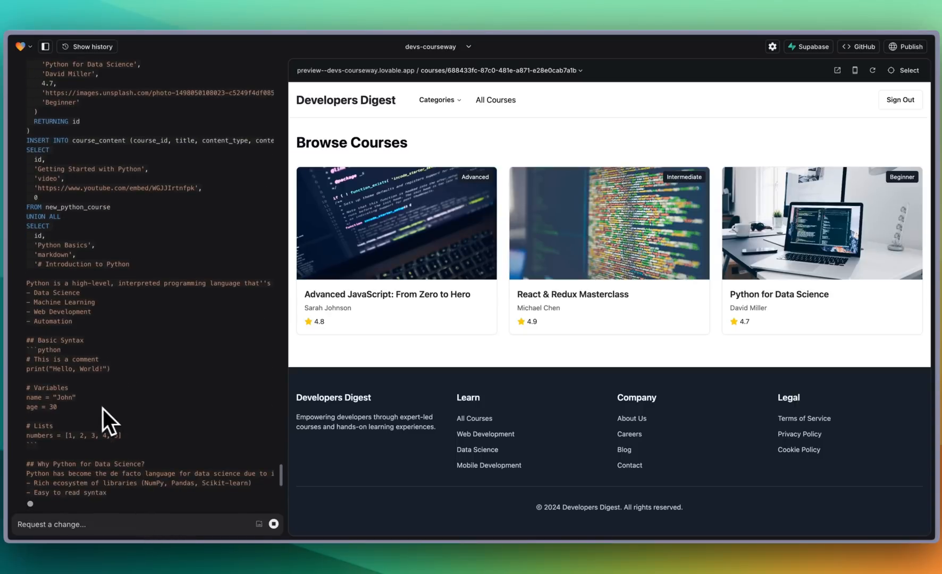
scroll("down", 3)
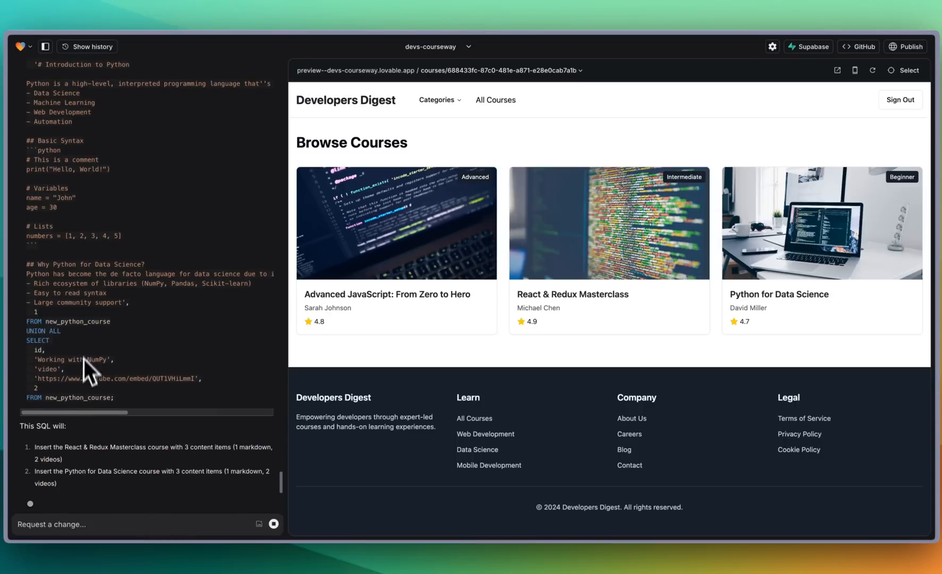
mouse_move(150, 519)
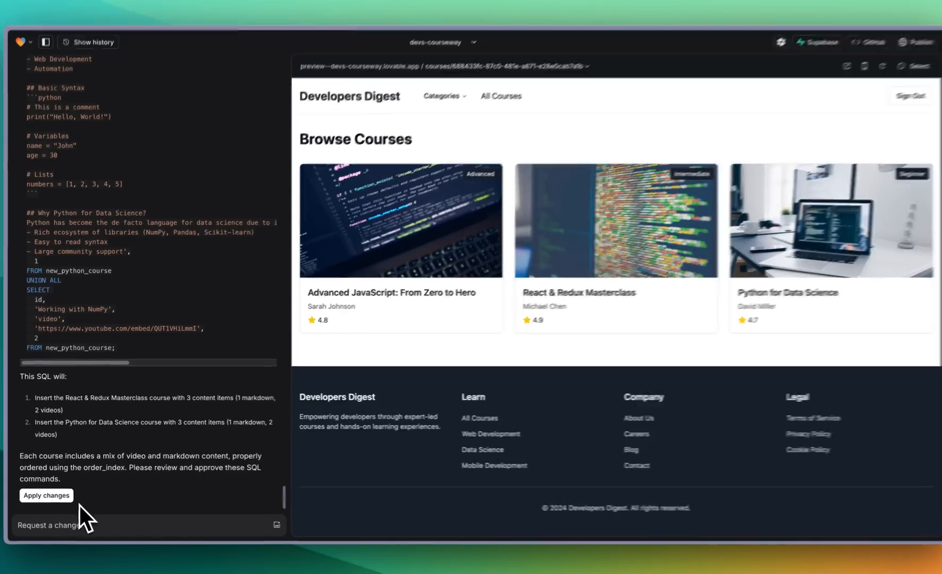
- Run the course-seeding SQL and review the resulting enum type error and corrected proposal
left_click(47, 496)
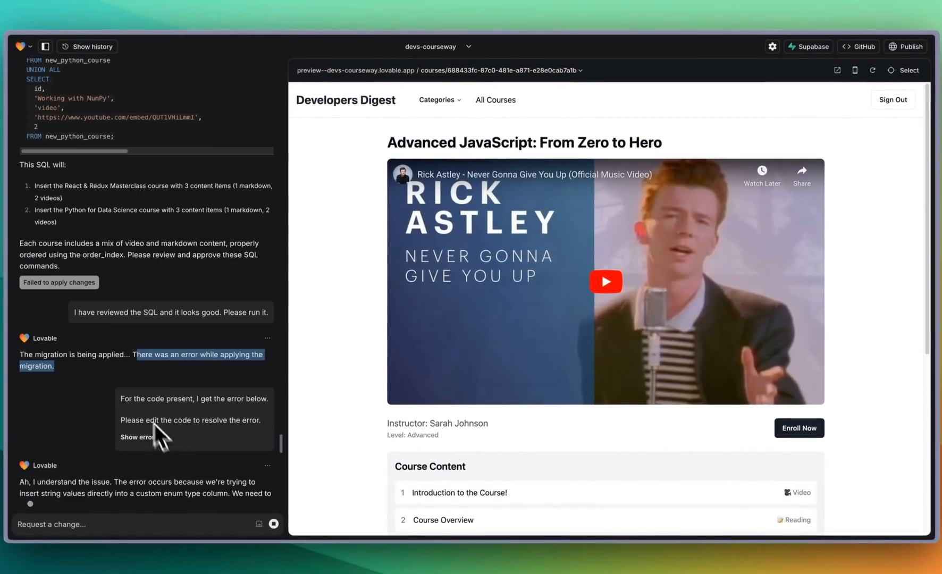
scroll("down", 3)
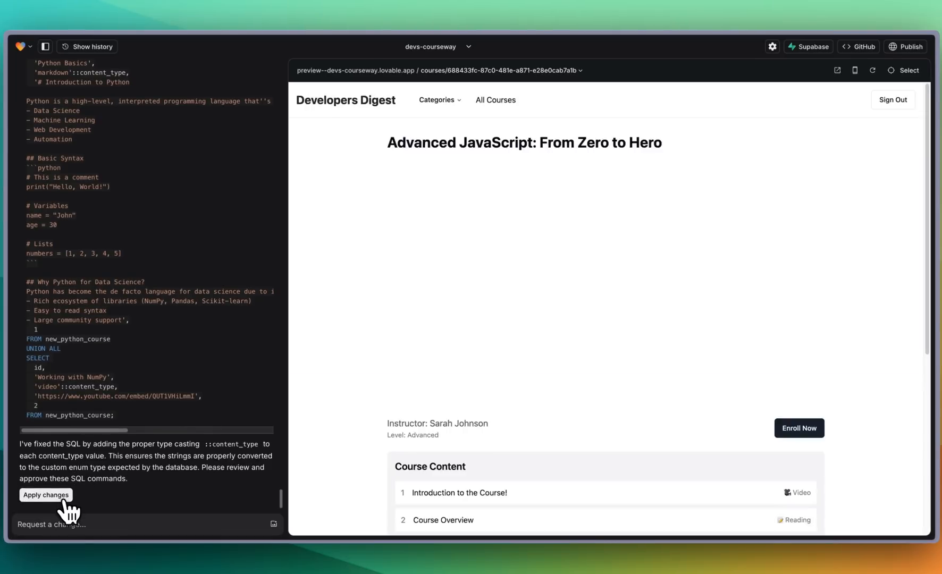
- Apply the corrected seeding SQL adding React & Redux Masterclass and Python for Data Science
left_click(46, 495)
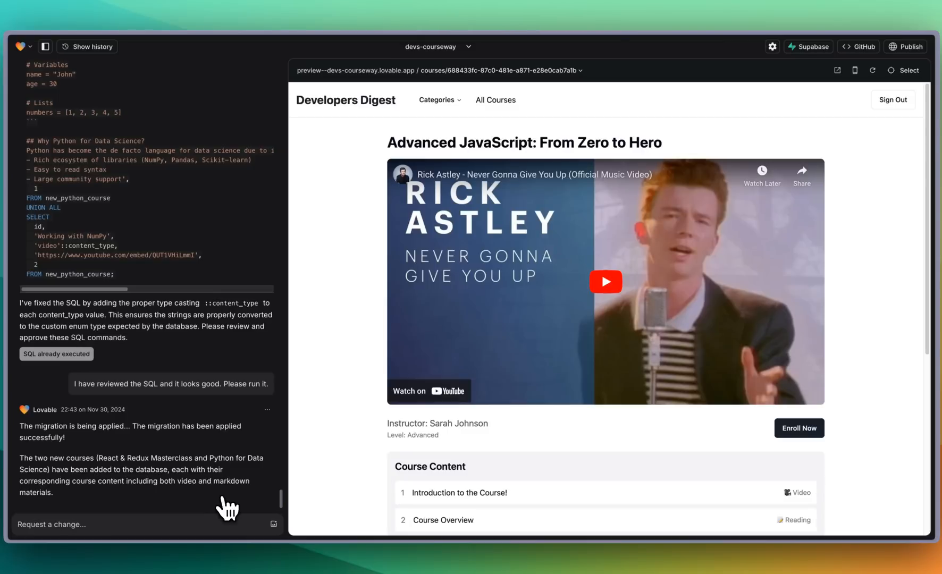
mouse_move(130, 195)
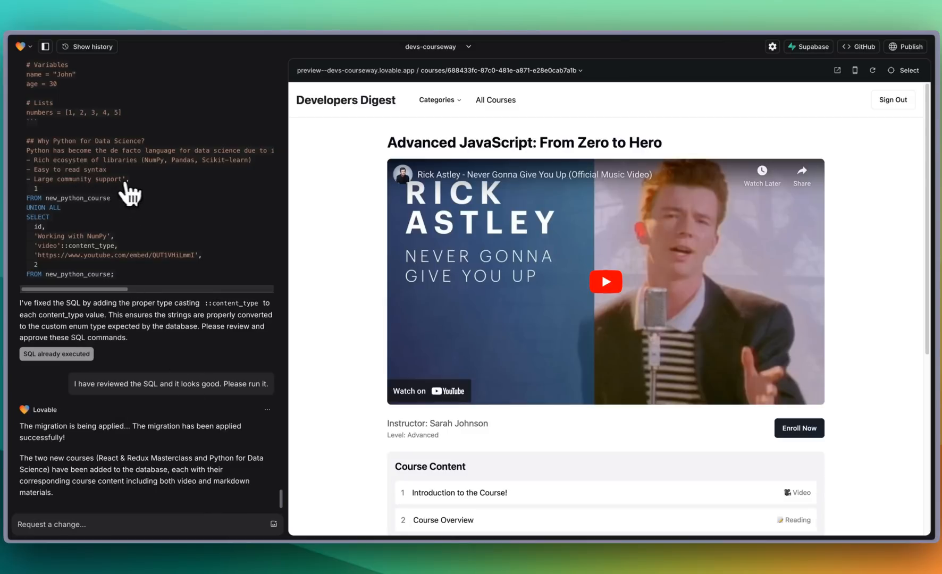
mouse_move(79, 185)
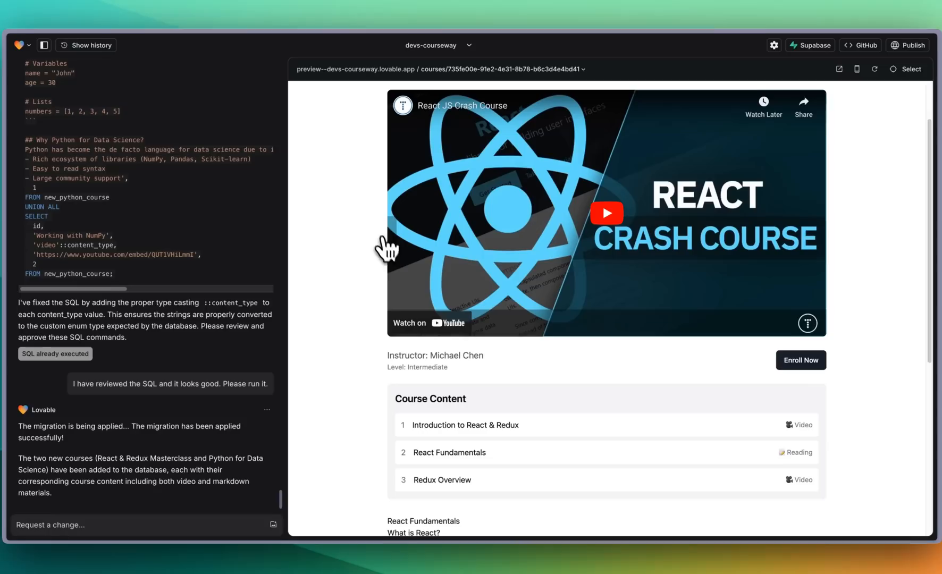
mouse_move(477, 191)
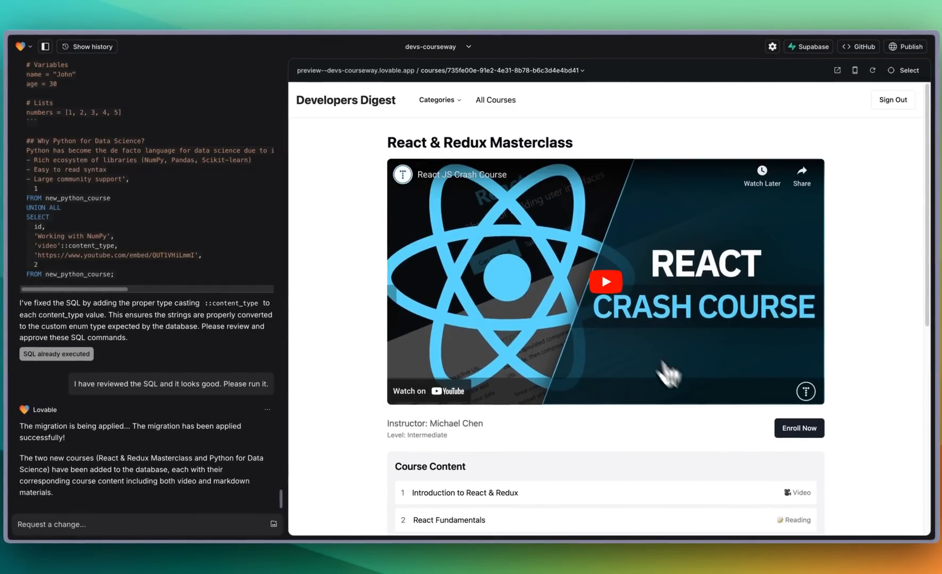
- Enroll in the React & Redux Masterclass and review its seeded lessons
left_click(799, 428)
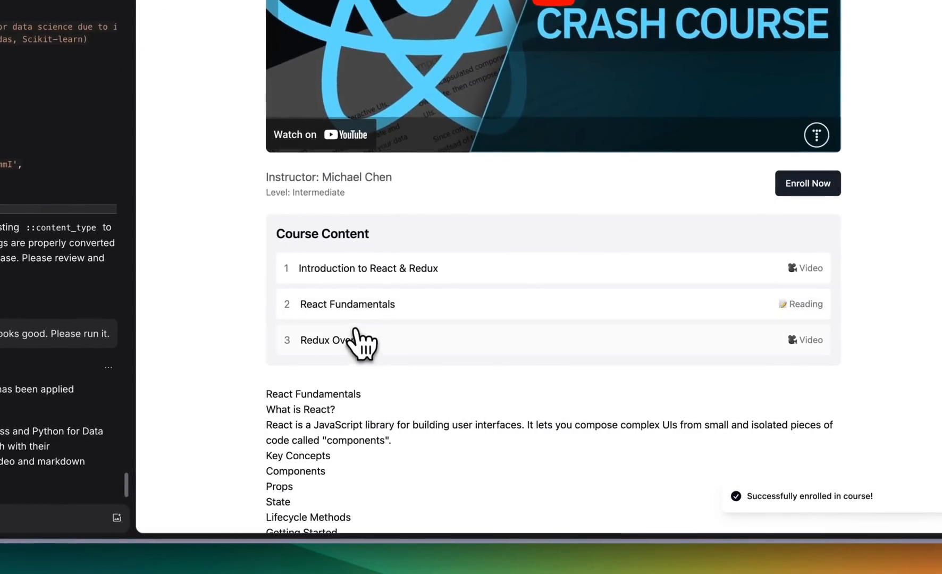
scroll("down", 3)
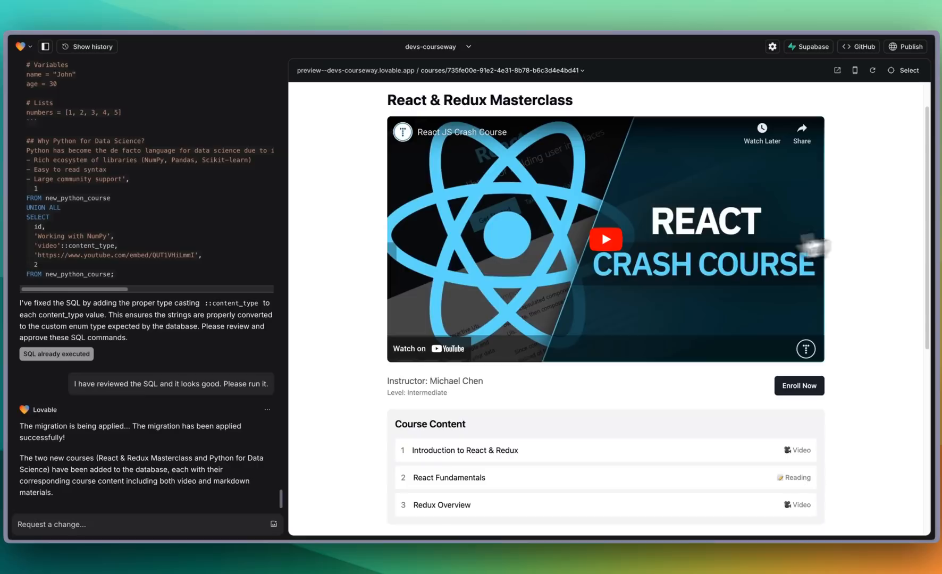
mouse_move(151, 391)
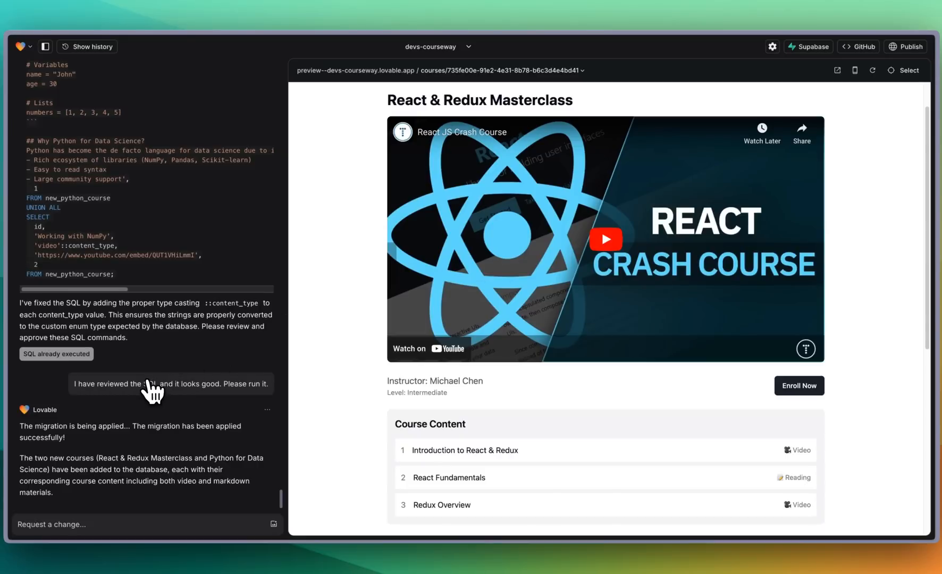
mouse_move(177, 396)
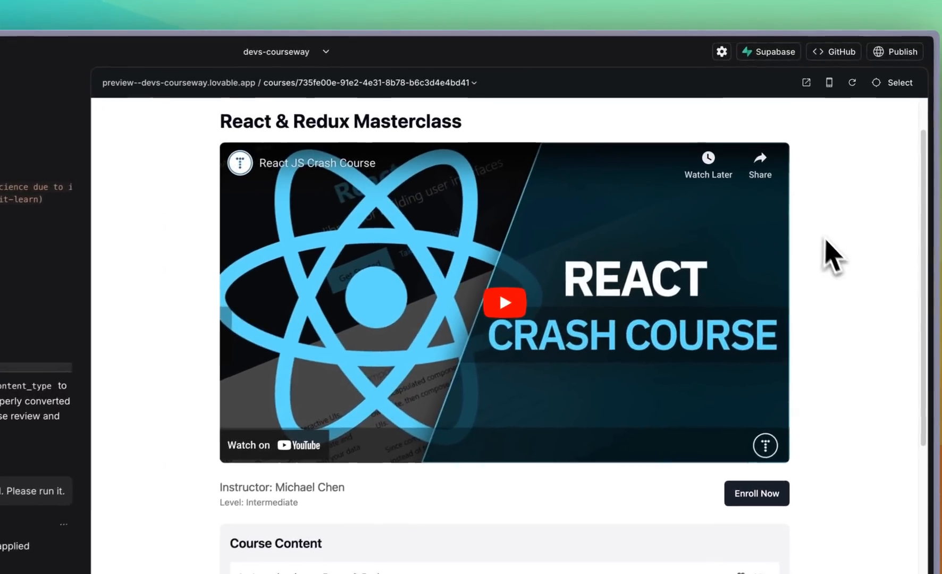
- Create a private GitHub repository for the project under the organization account
left_click(833, 51)
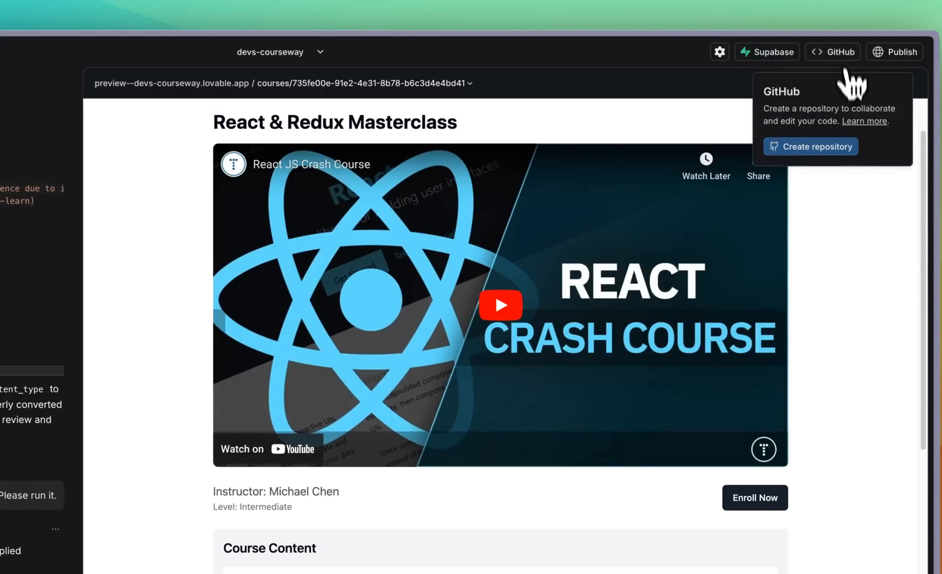
left_click(810, 147)
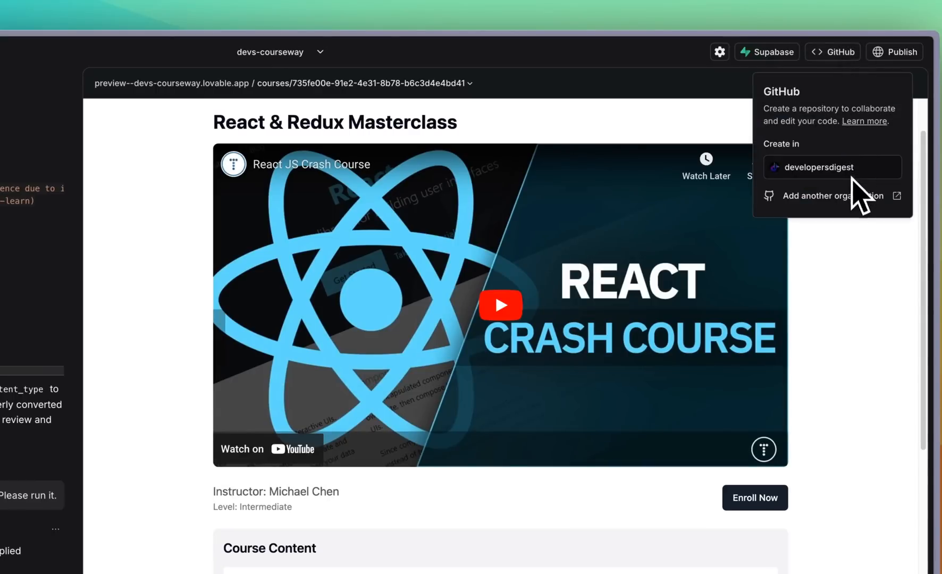
left_click(831, 167)
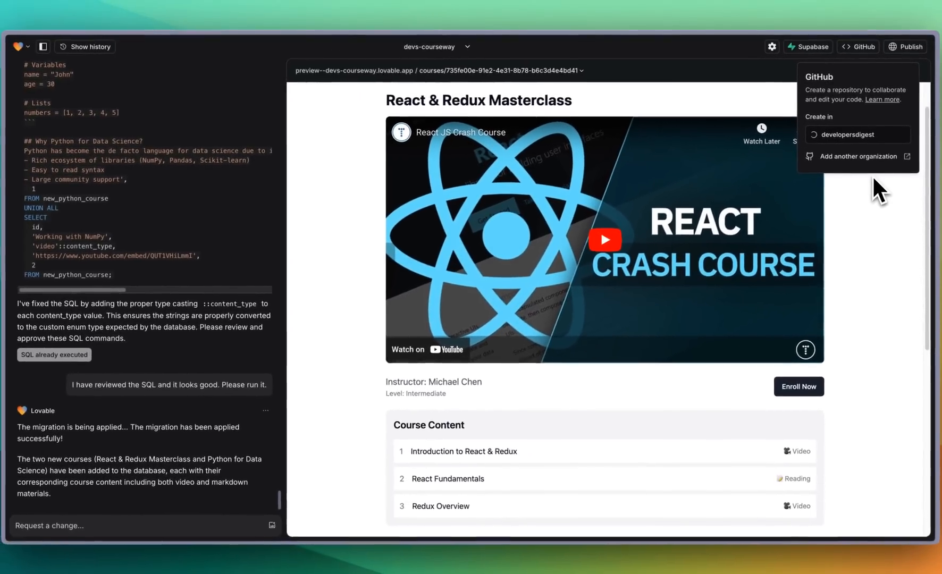
left_click(858, 134)
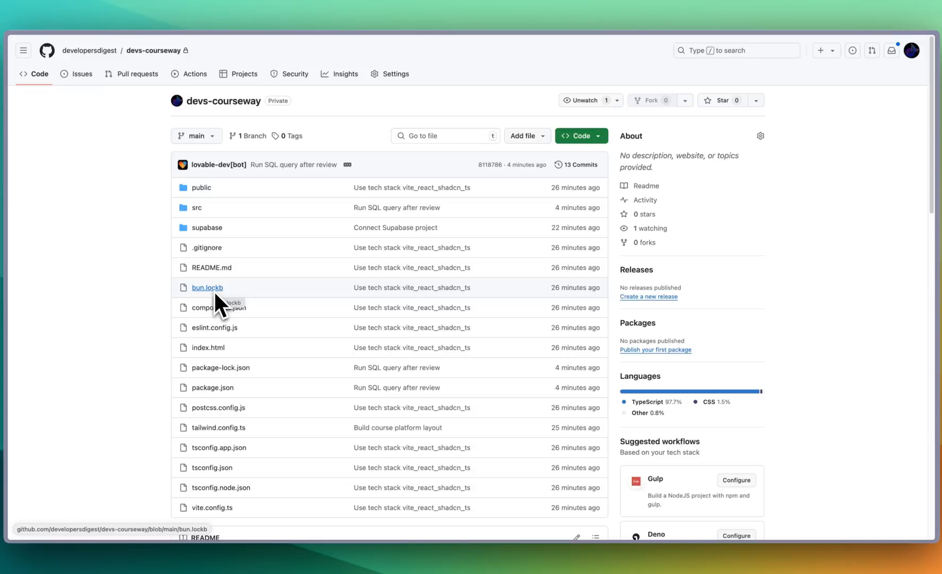
mouse_move(181, 267)
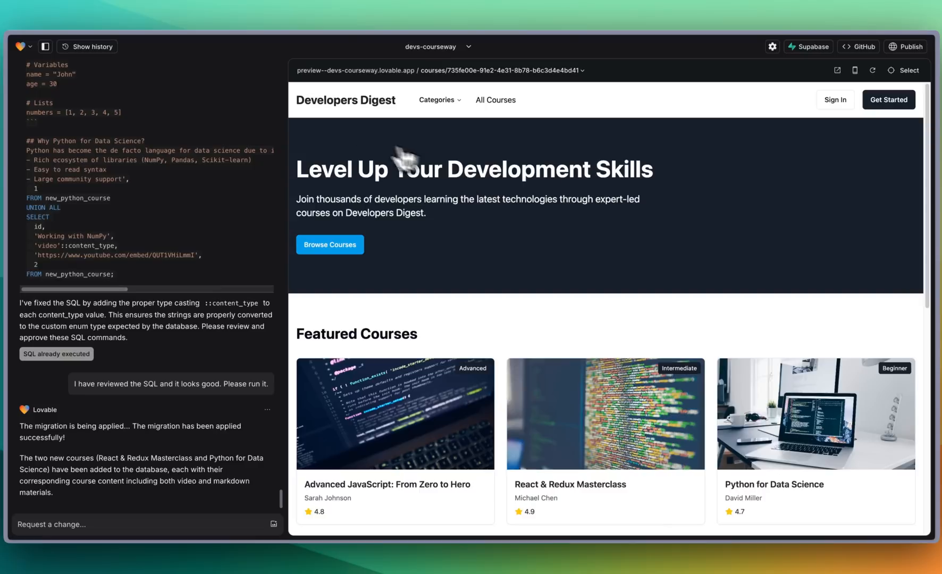
- Show the version history and check the home page sections in the current preview
left_click(87, 47)
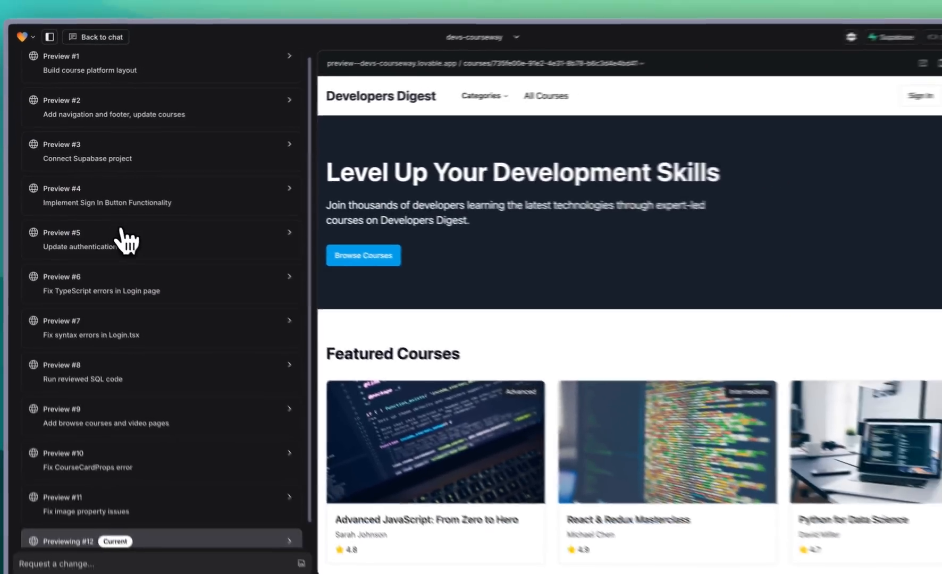
scroll("down", 3)
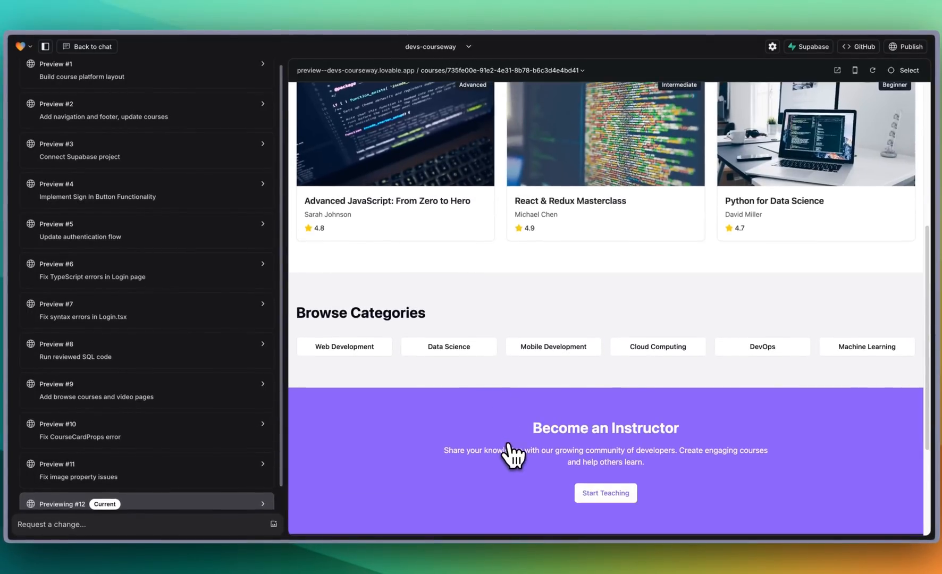
mouse_move(355, 455)
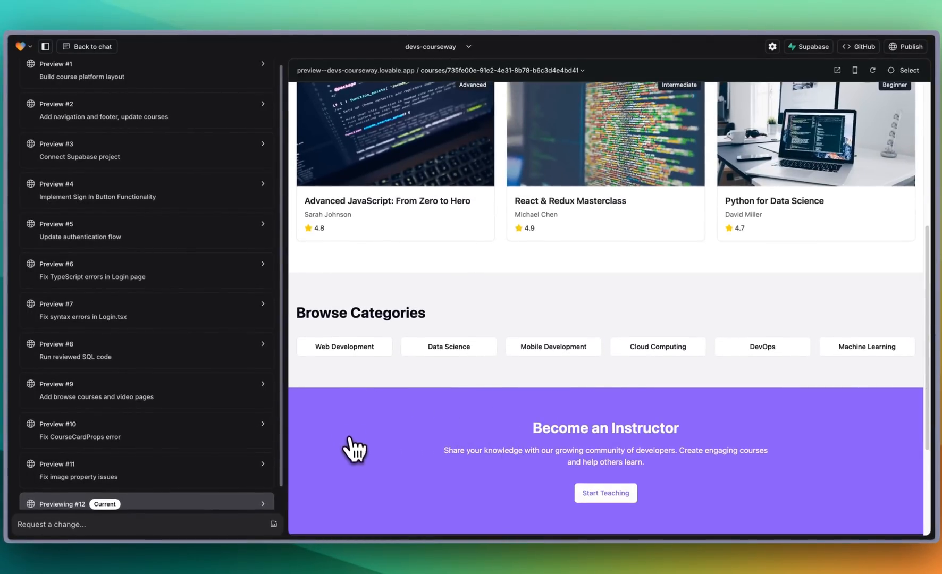
scroll("up", 3)
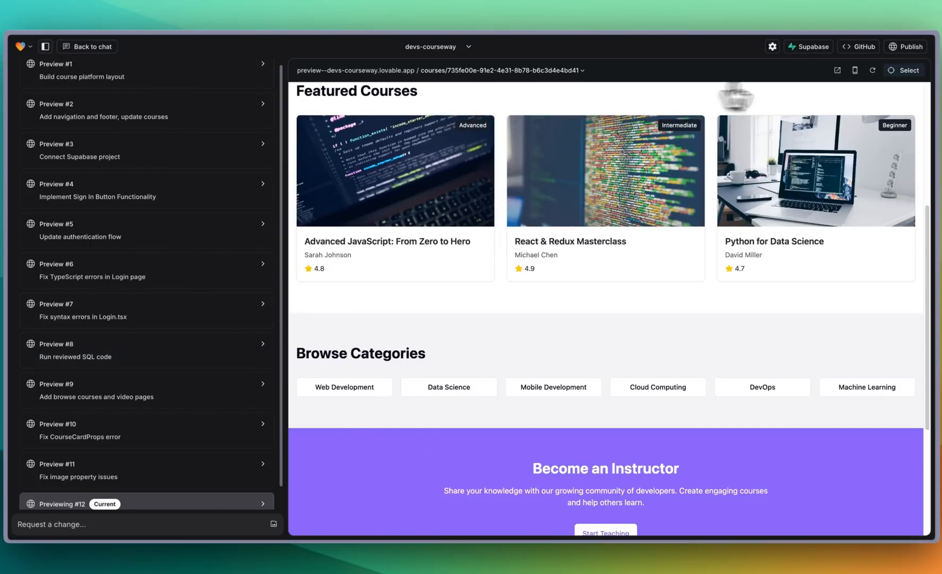
mouse_move(855, 70)
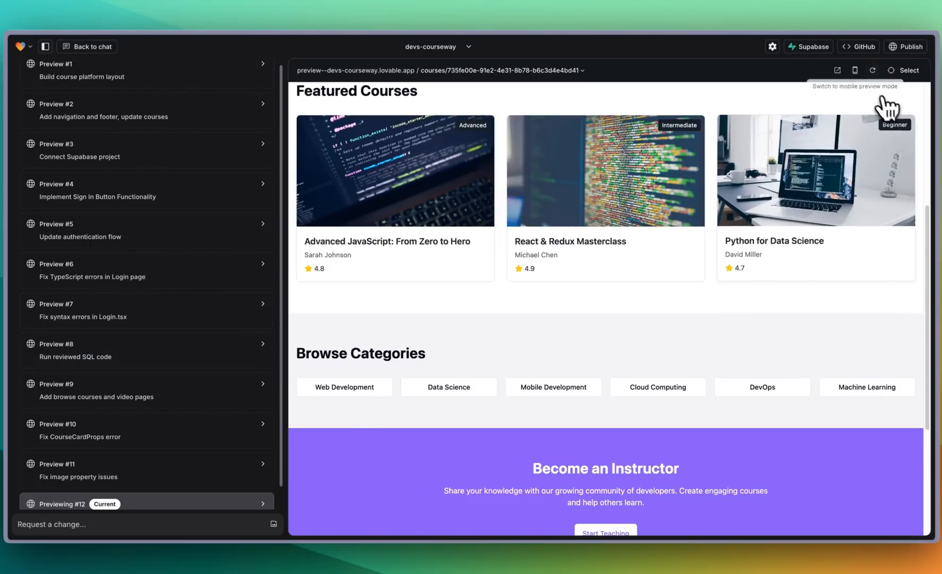
mouse_move(498, 314)
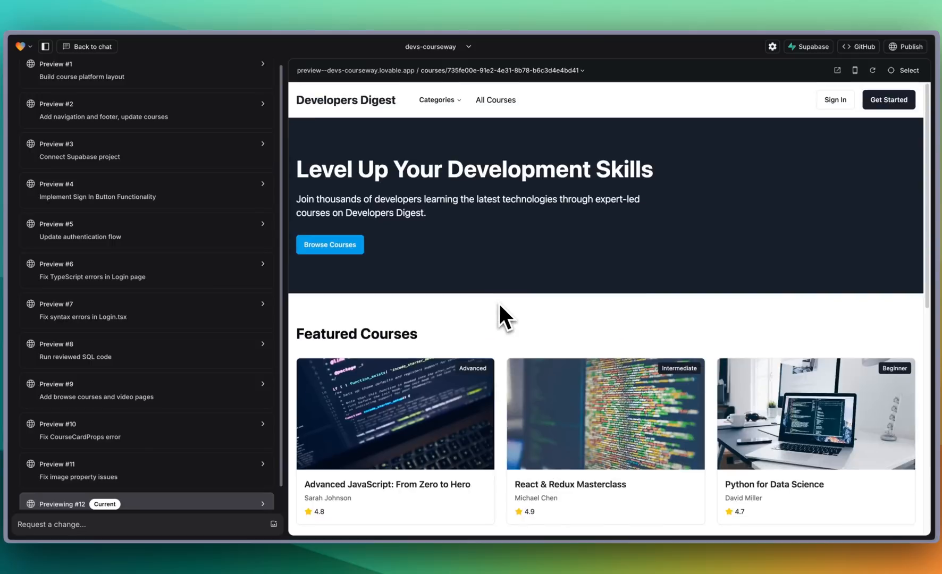
mouse_move(508, 328)
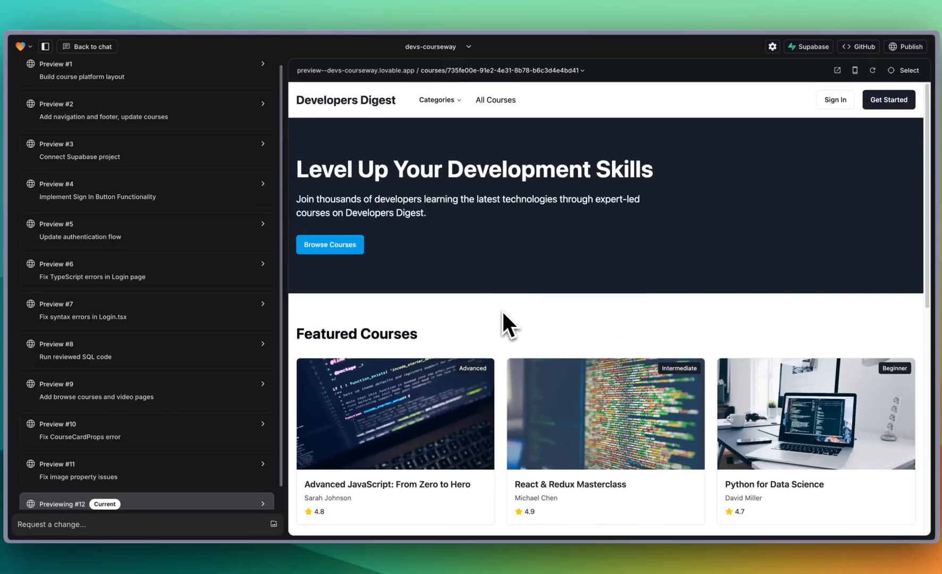